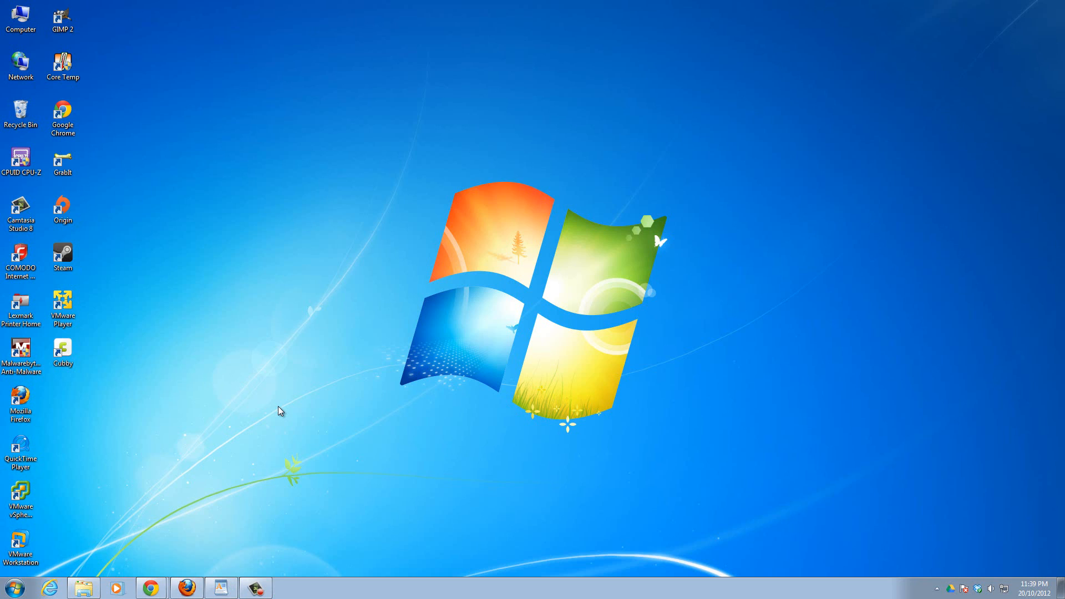
mouse_move(295, 418)
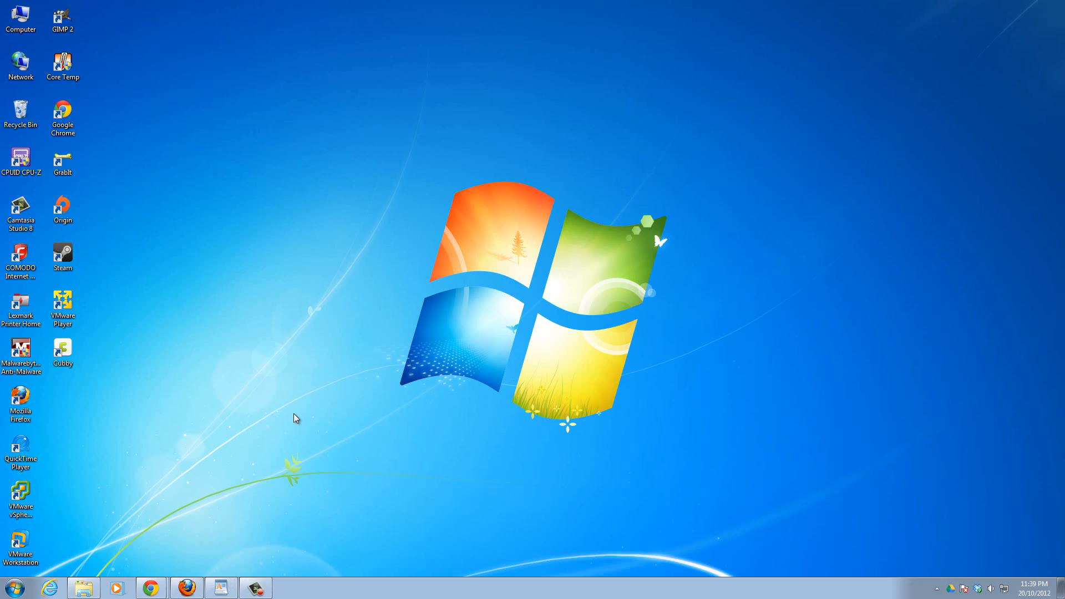
mouse_move(375, 270)
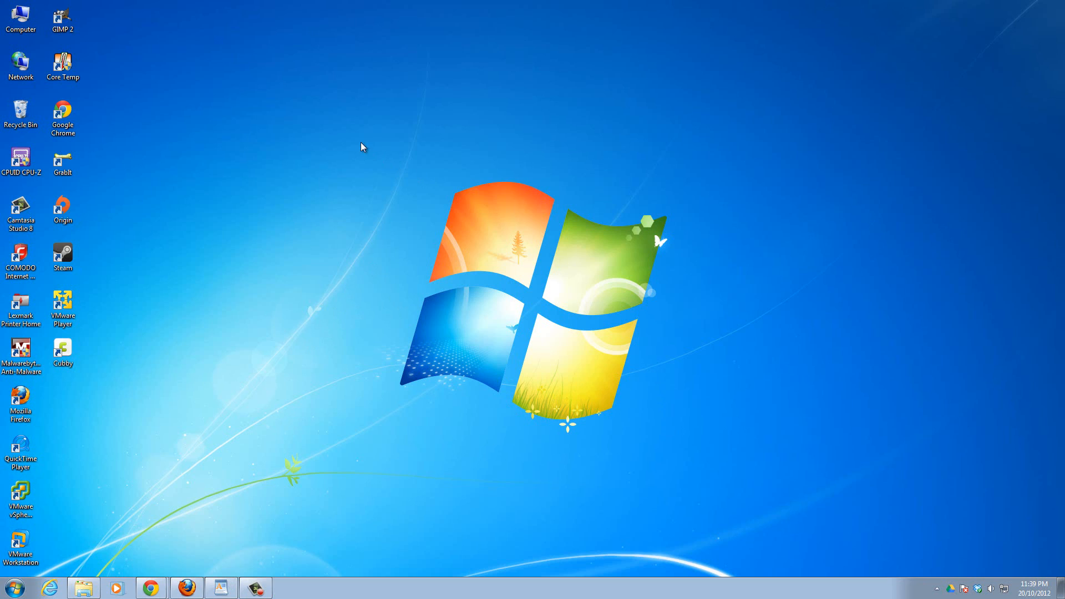
mouse_move(101, 562)
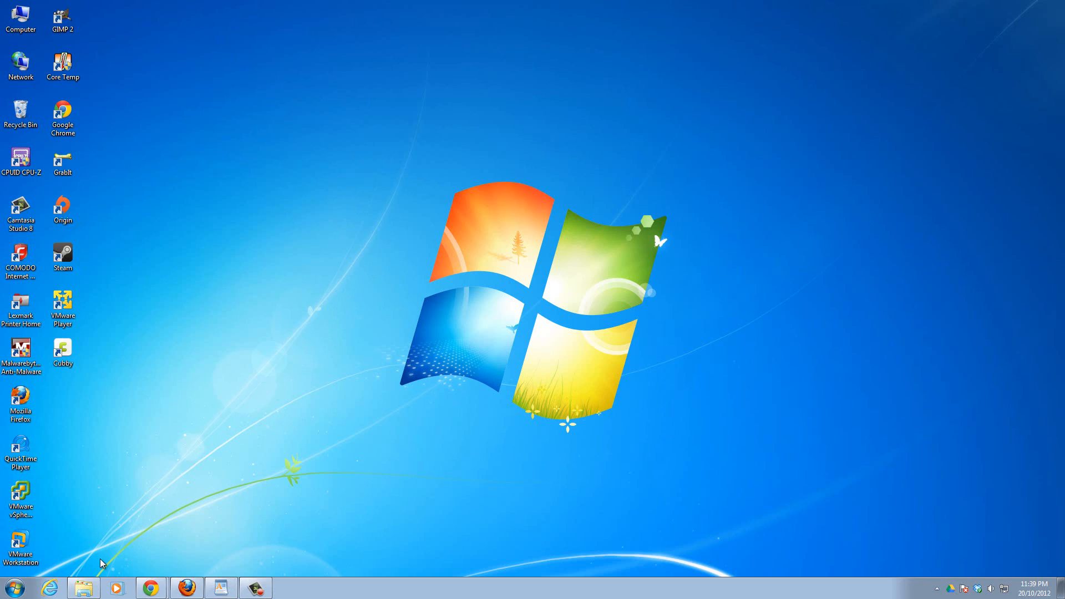
mouse_move(314, 286)
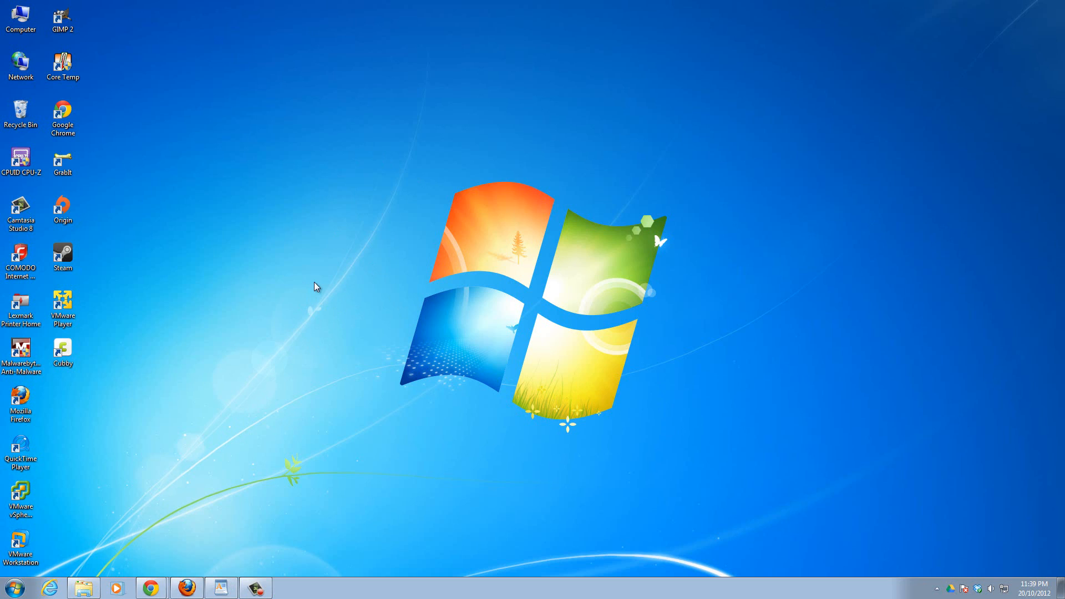
mouse_move(366, 78)
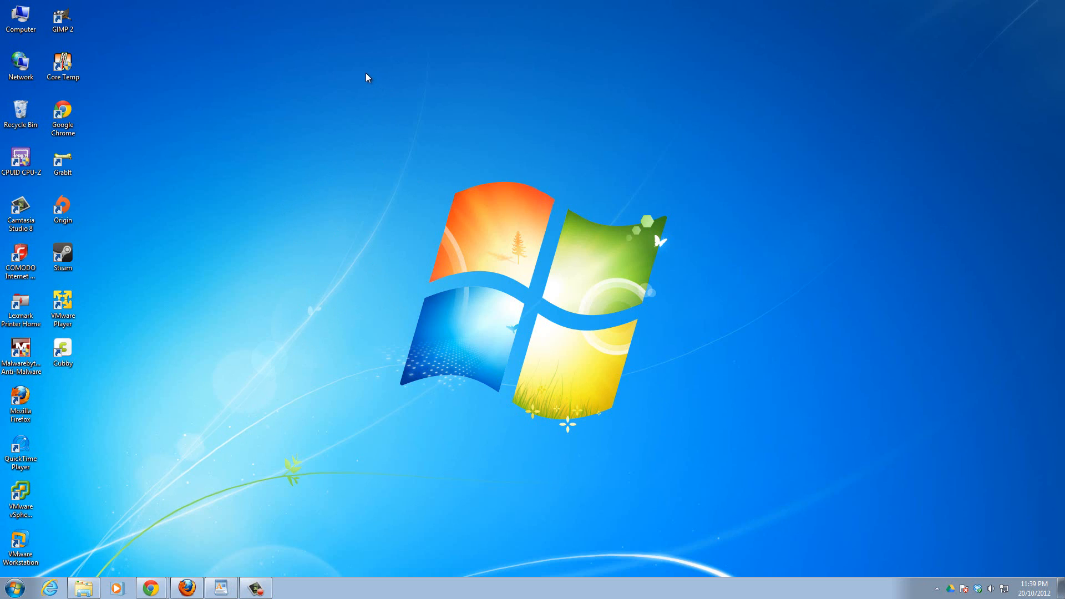
mouse_move(373, 177)
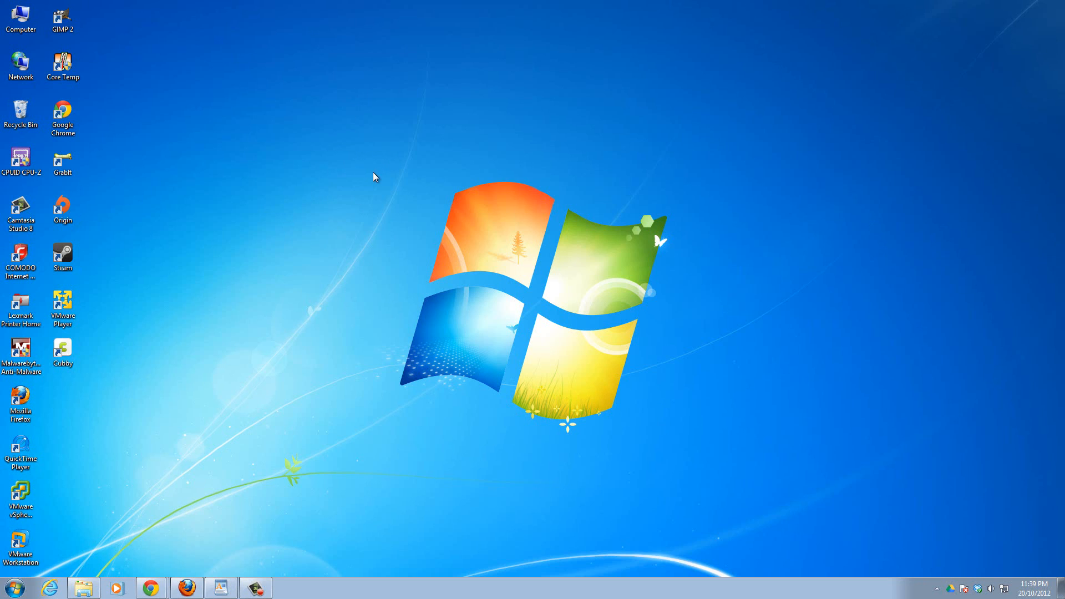
mouse_move(367, 174)
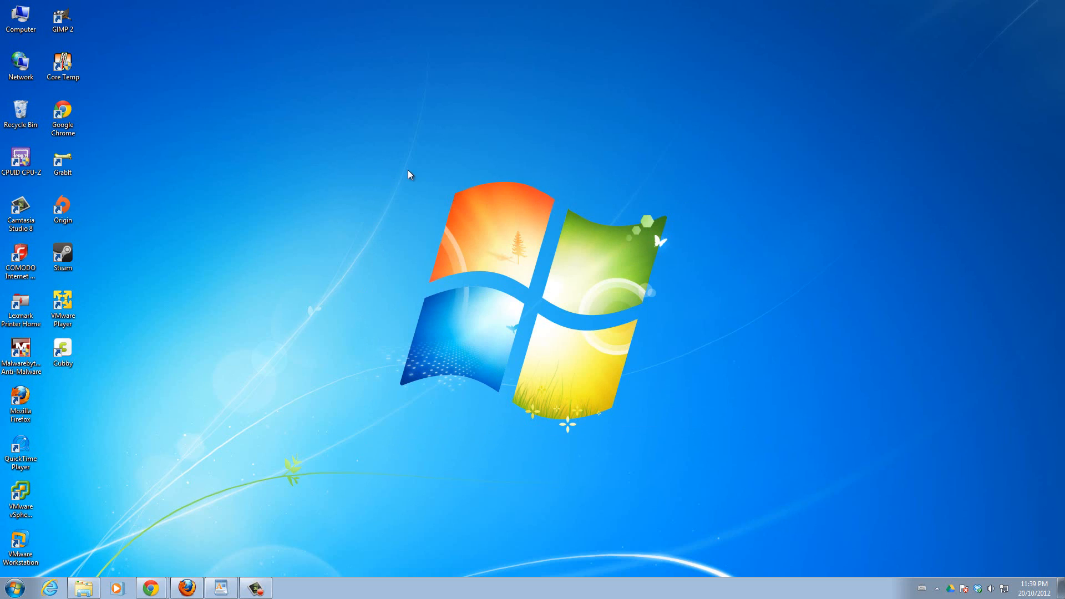
mouse_move(395, 174)
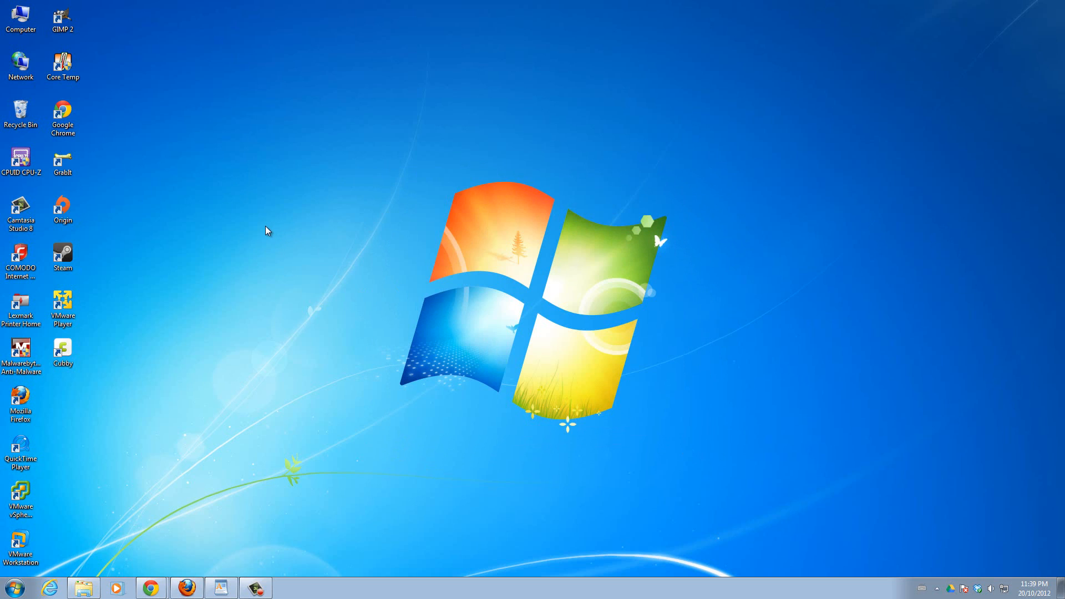
mouse_move(226, 381)
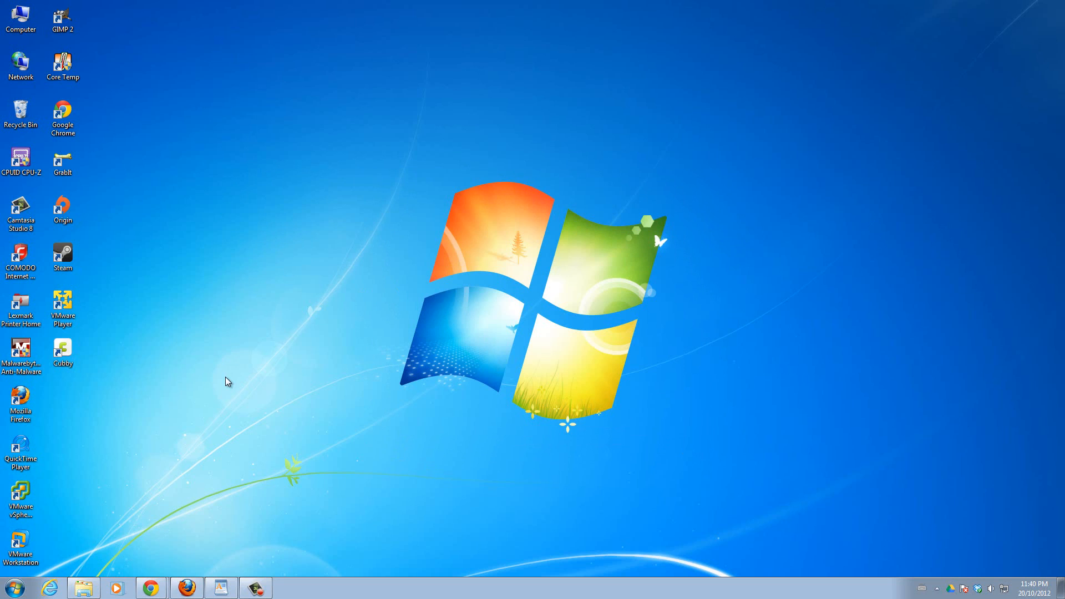
mouse_move(76, 539)
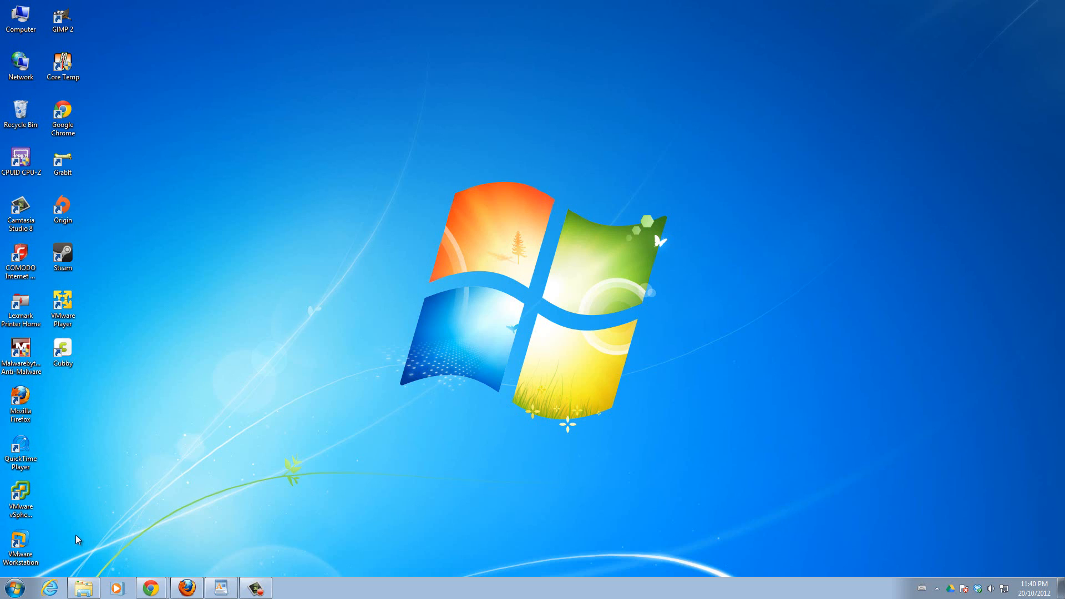
mouse_move(69, 551)
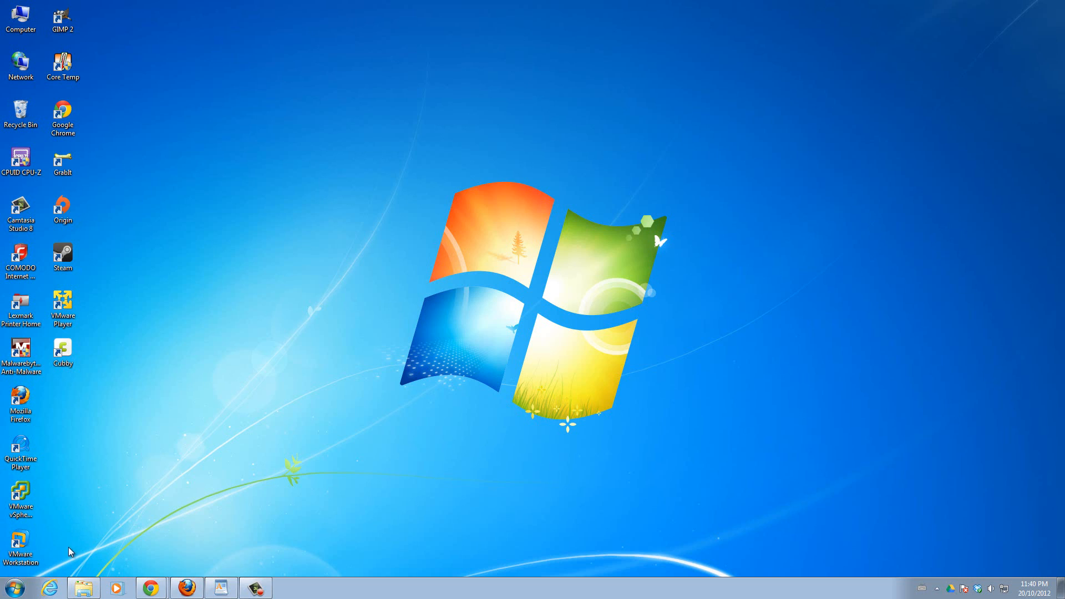
Launch Control Panel from the Start menu and switch it to Category view.
left_click(8, 587)
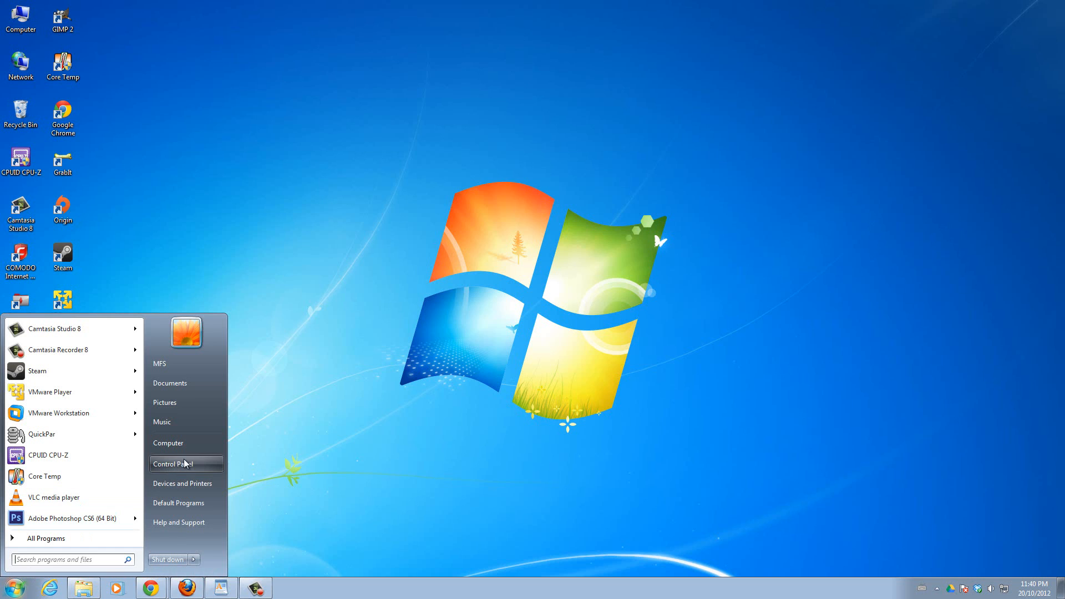
left_click(172, 464)
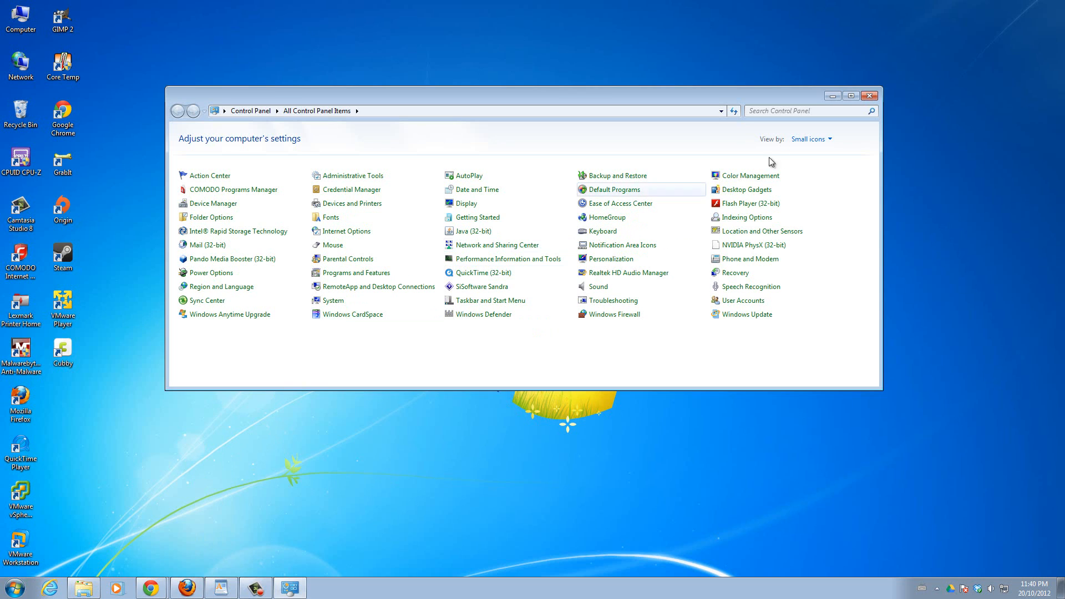
left_click(810, 139)
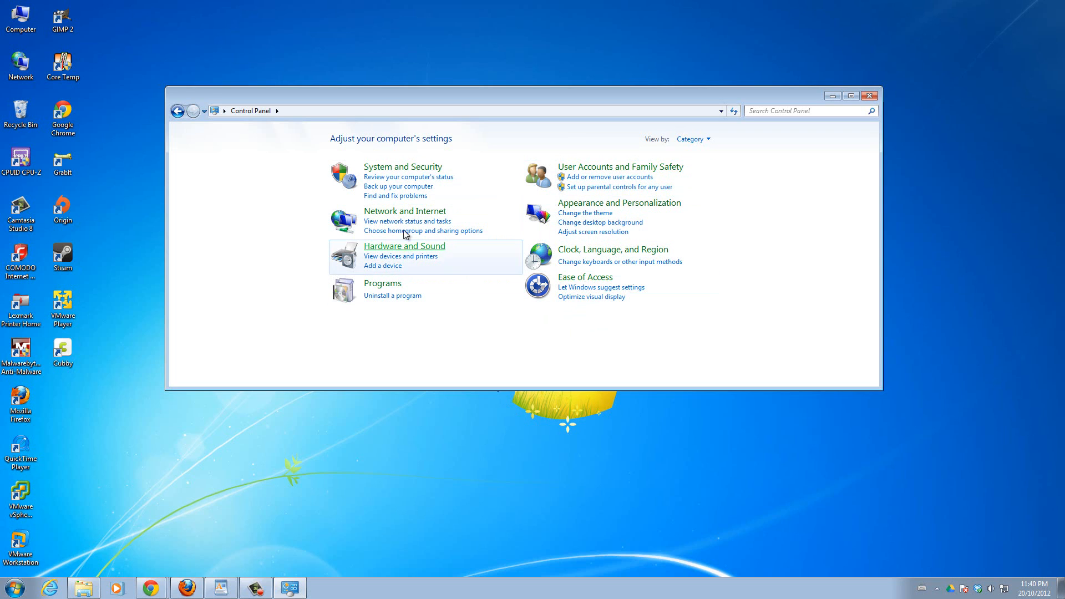
mouse_move(442, 192)
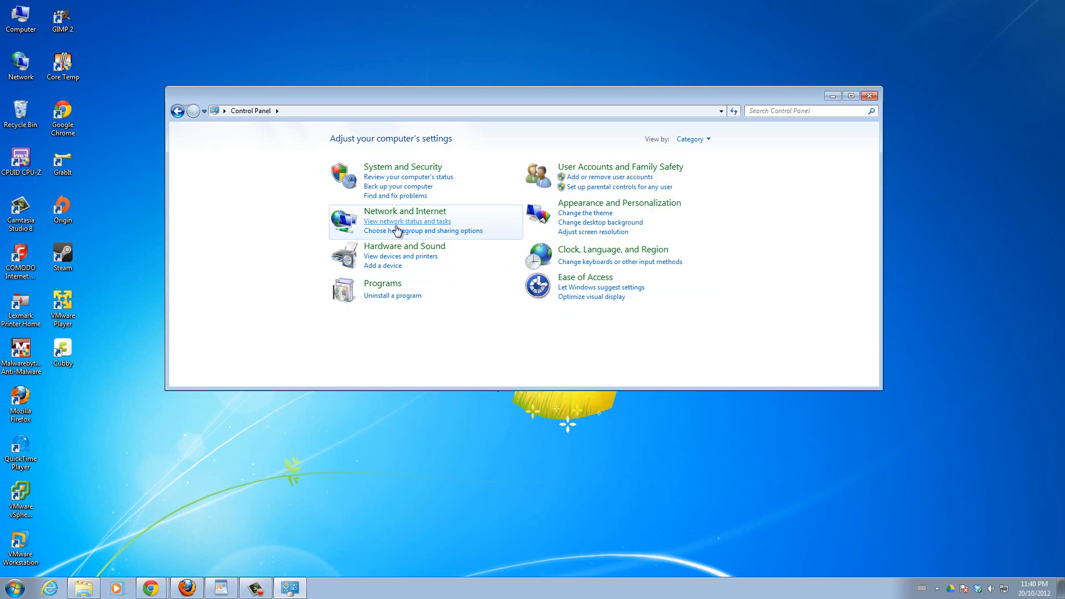
mouse_move(450, 265)
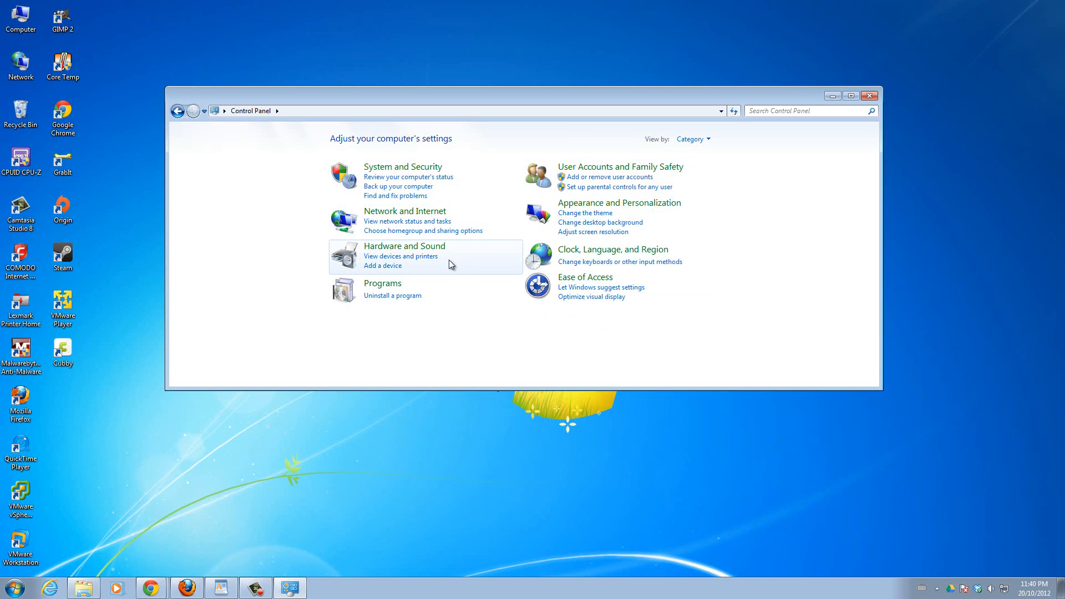
mouse_move(422, 261)
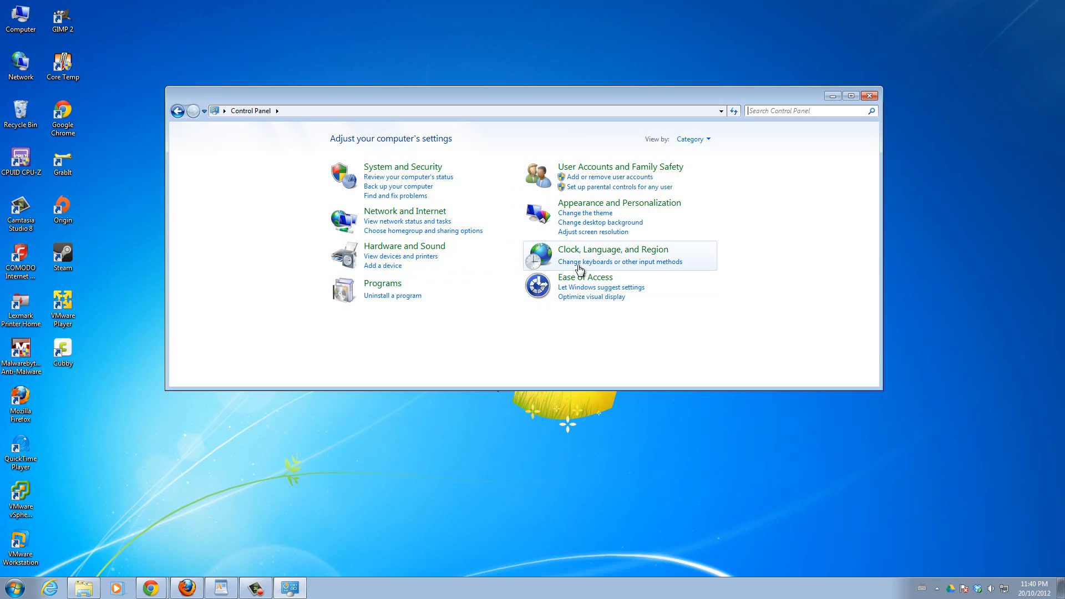
mouse_move(585, 284)
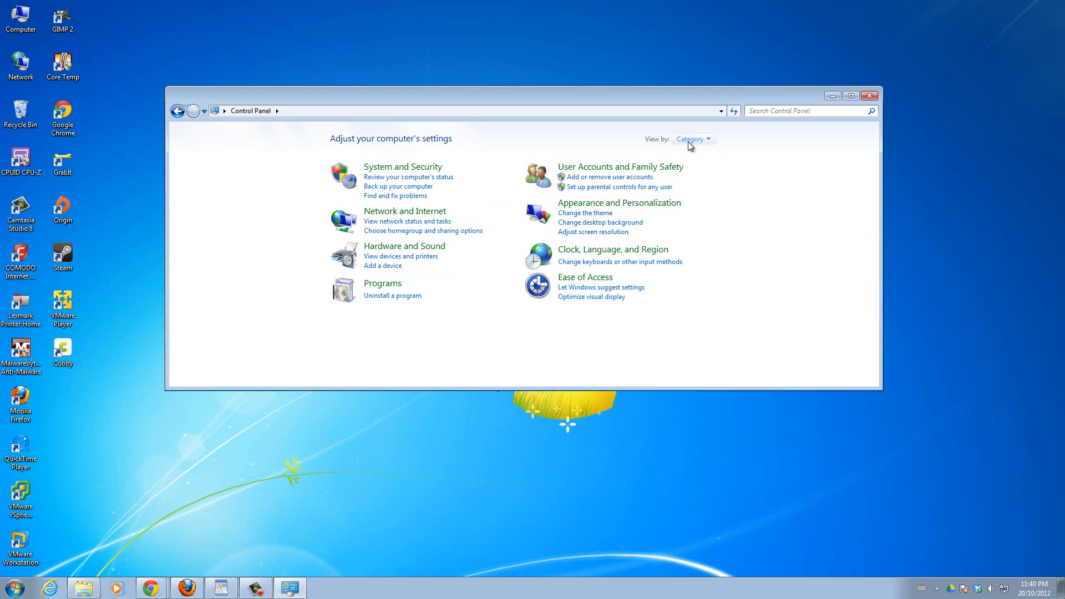
left_click(692, 139)
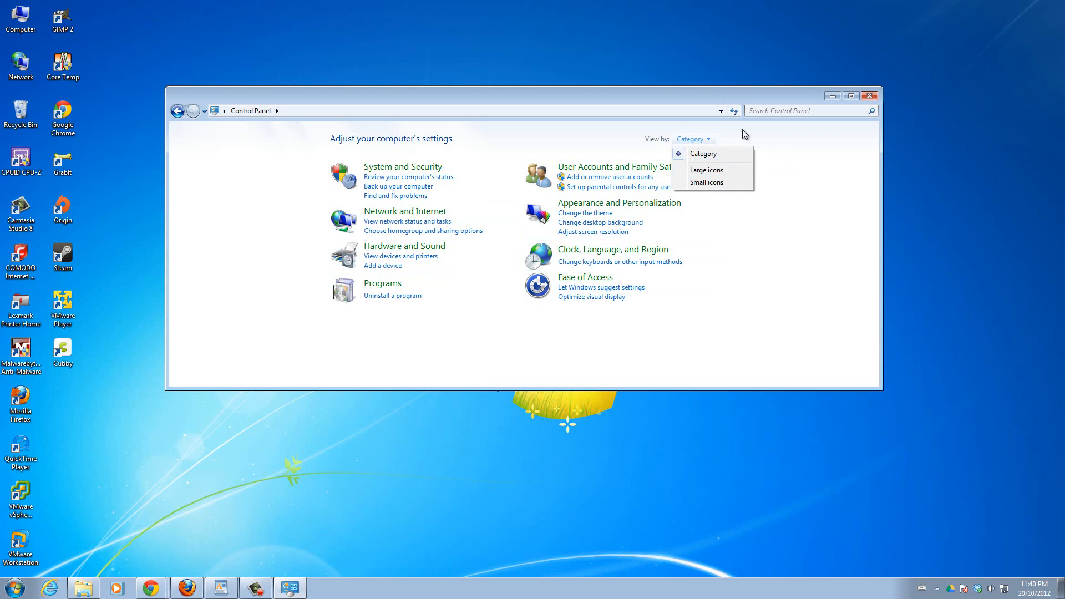
mouse_move(703, 153)
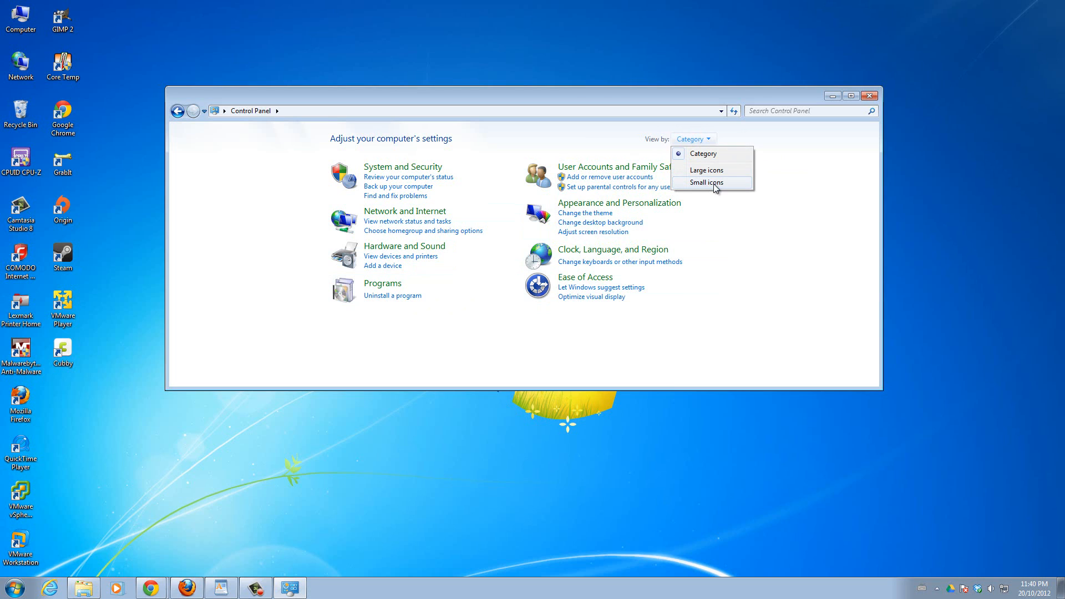
left_click(706, 183)
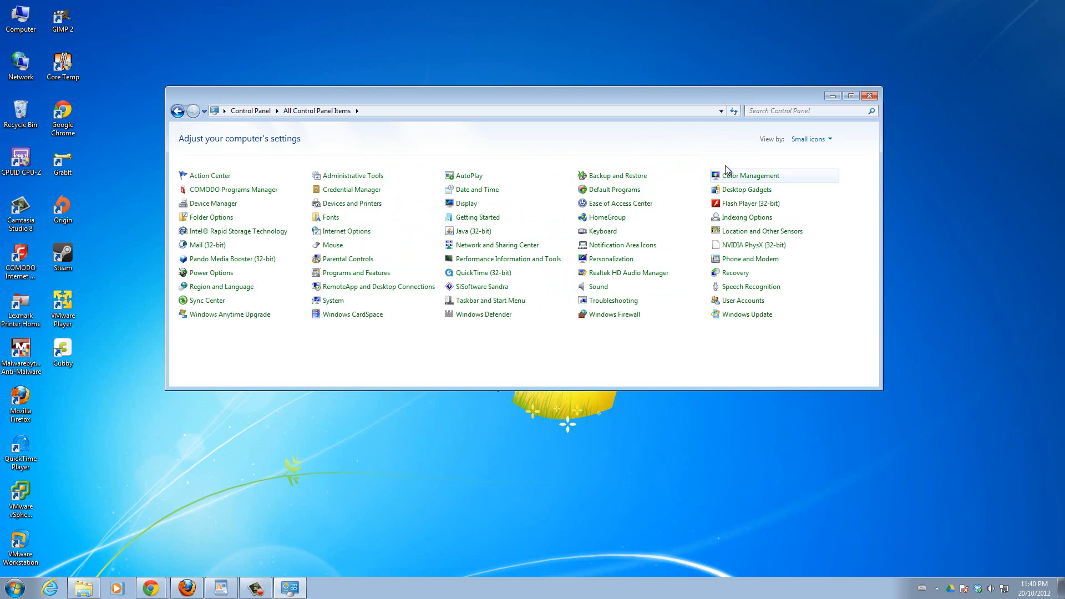
left_click(810, 140)
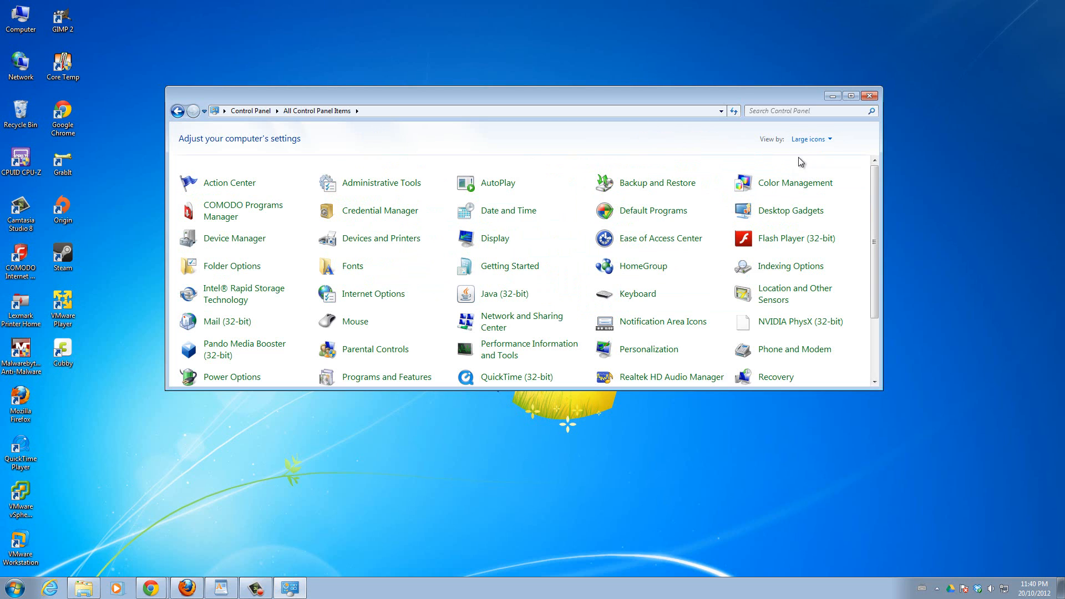
left_click(809, 138)
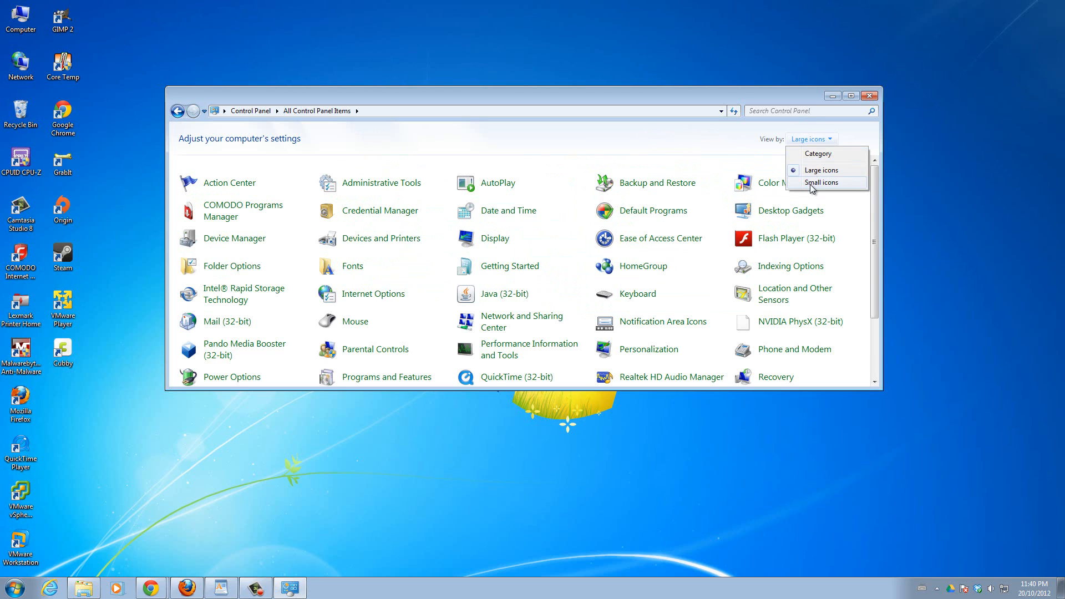
left_click(821, 181)
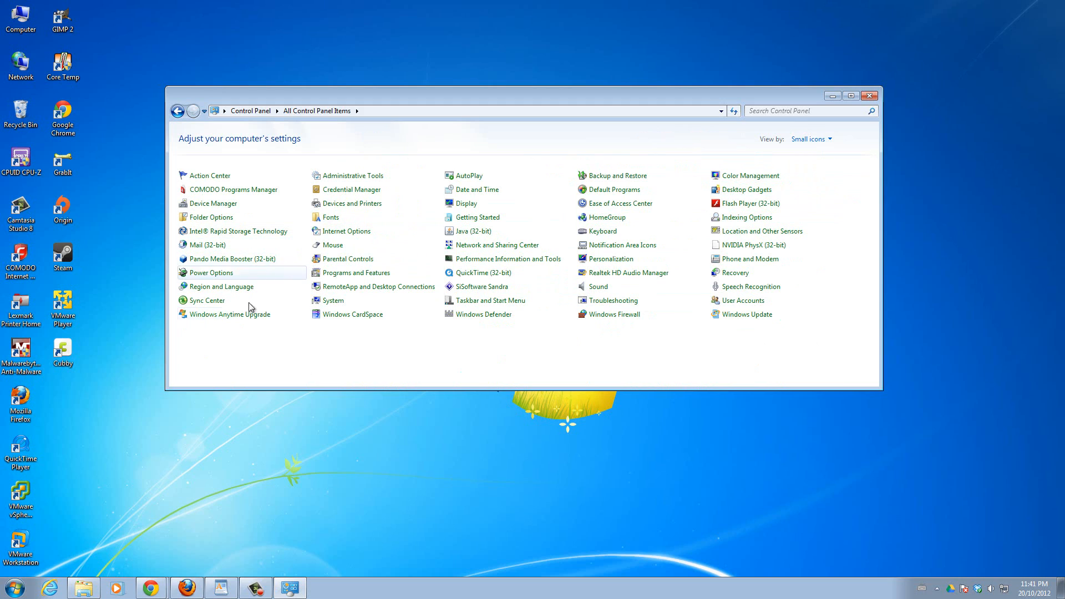
mouse_move(246, 329)
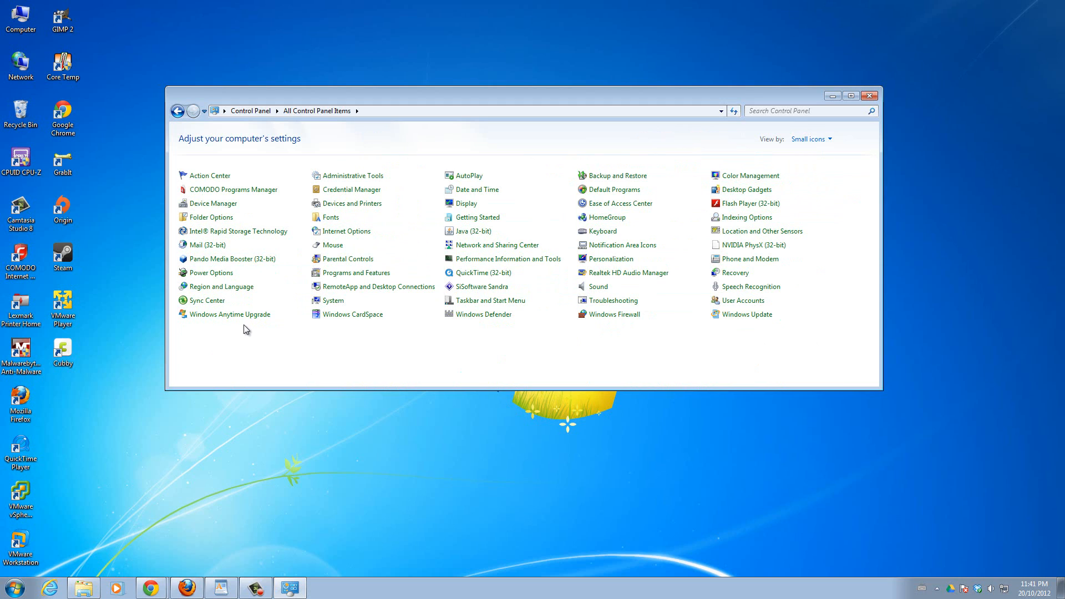
mouse_move(757, 346)
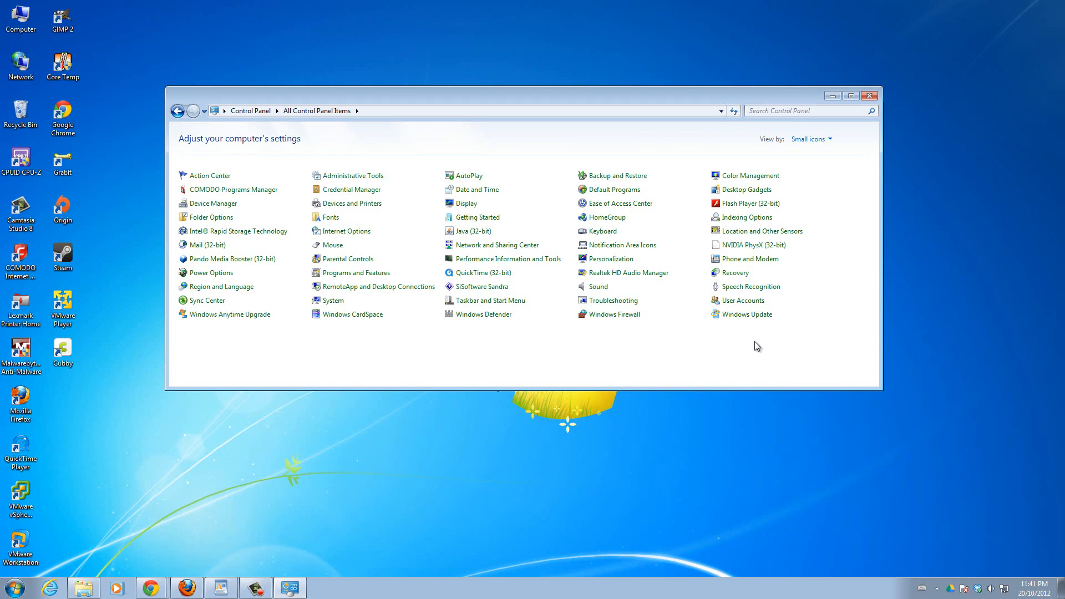
mouse_move(431, 285)
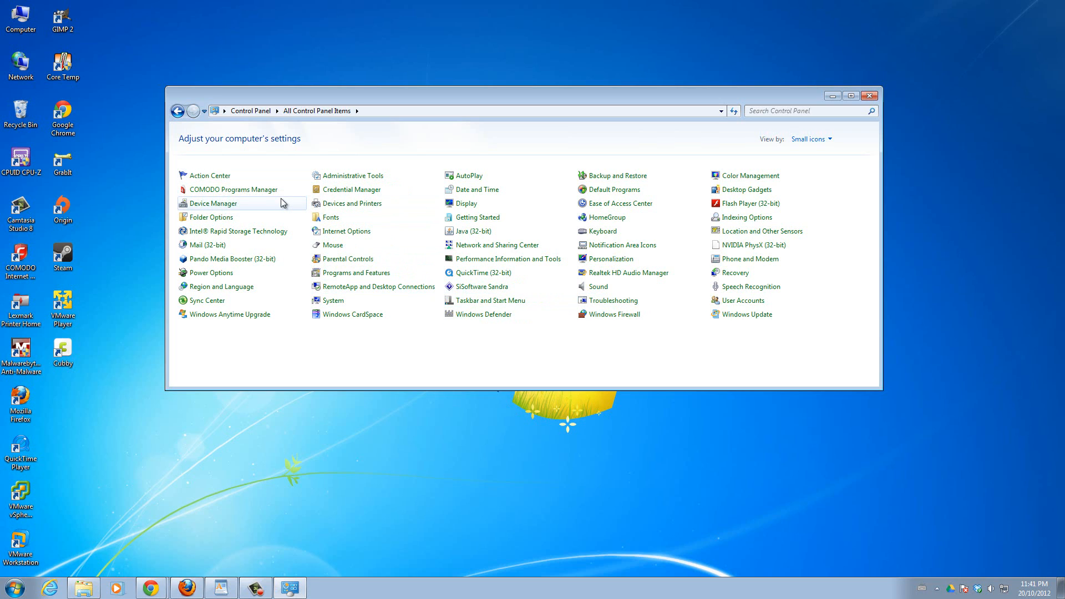
mouse_move(238, 231)
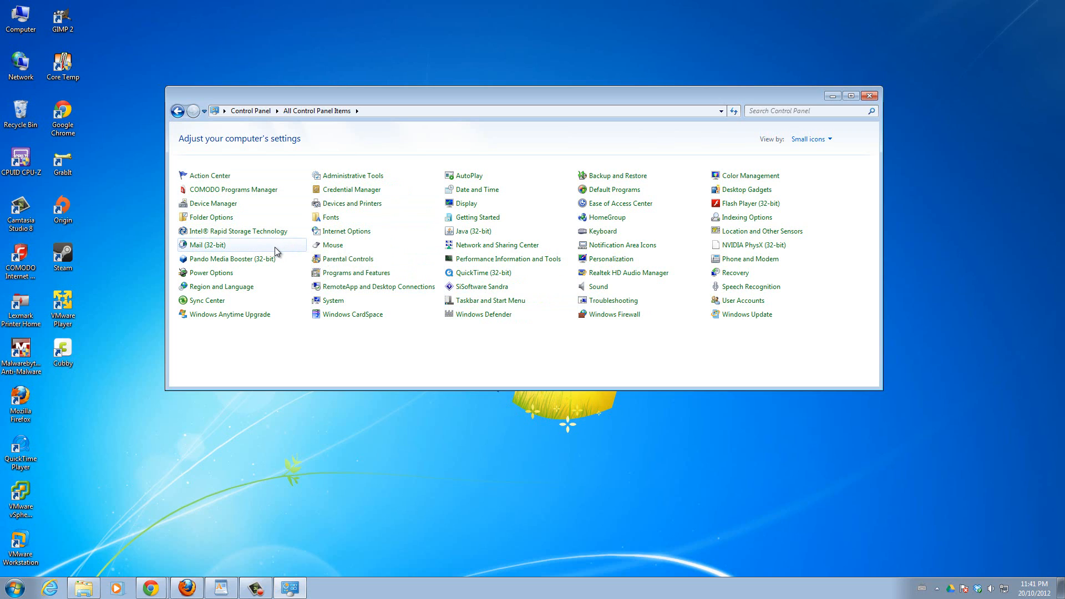
mouse_move(349, 259)
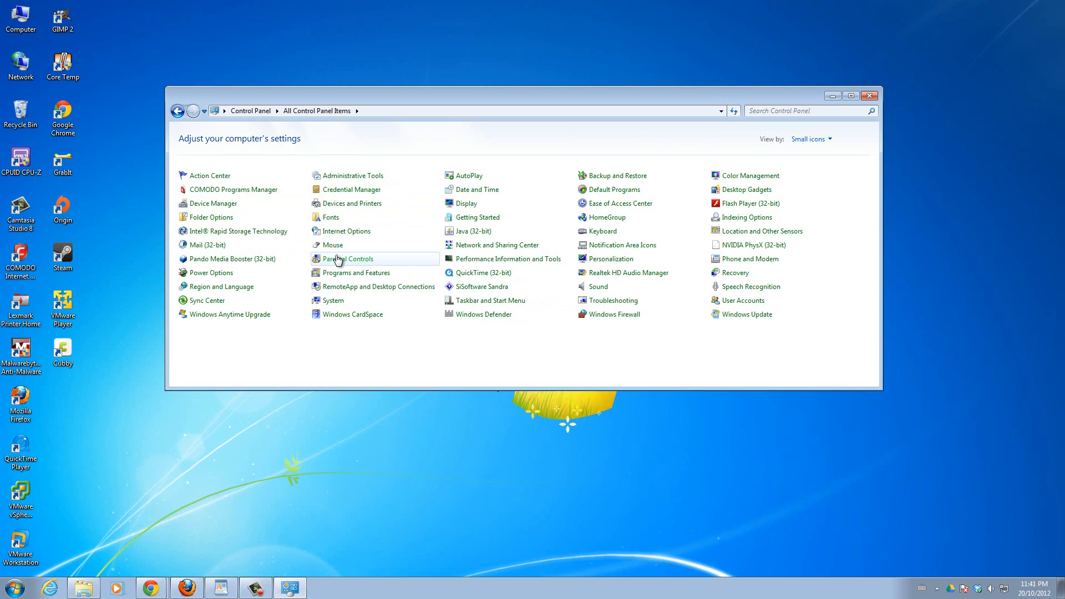
mouse_move(337, 246)
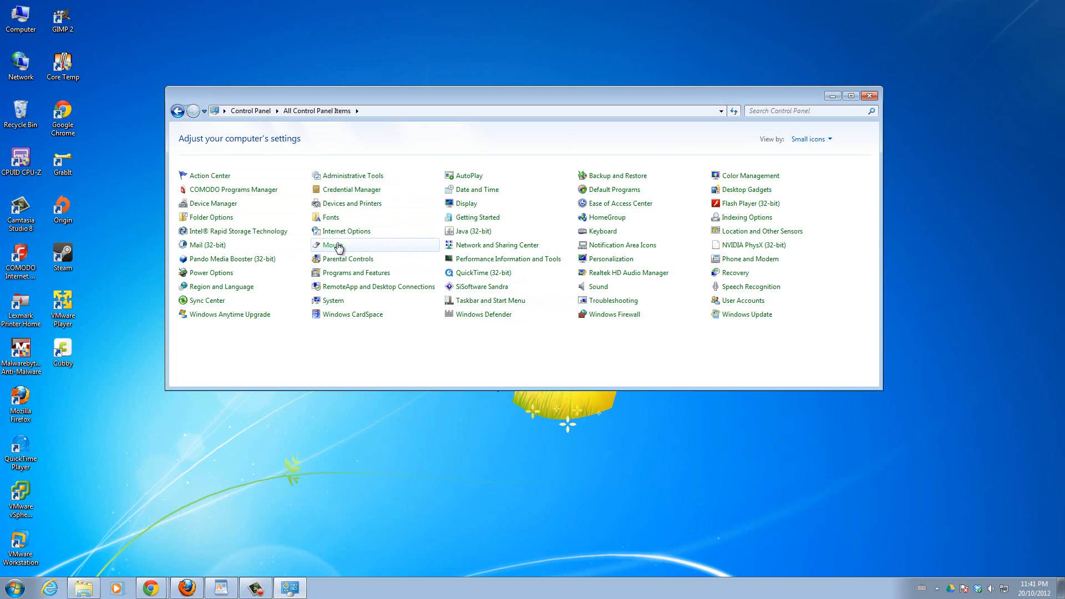
mouse_move(587, 238)
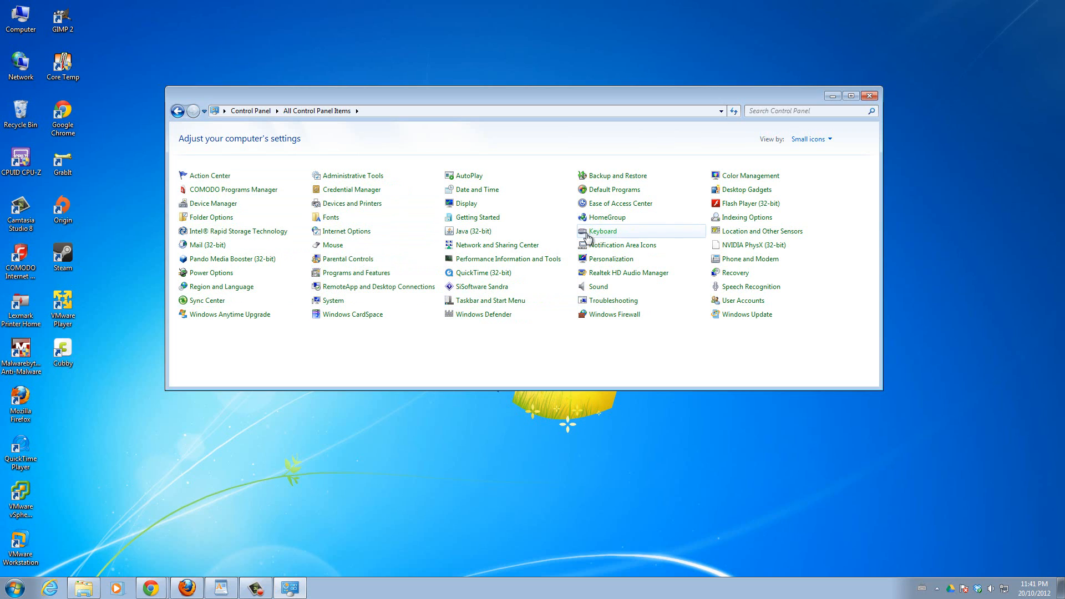
mouse_move(201, 202)
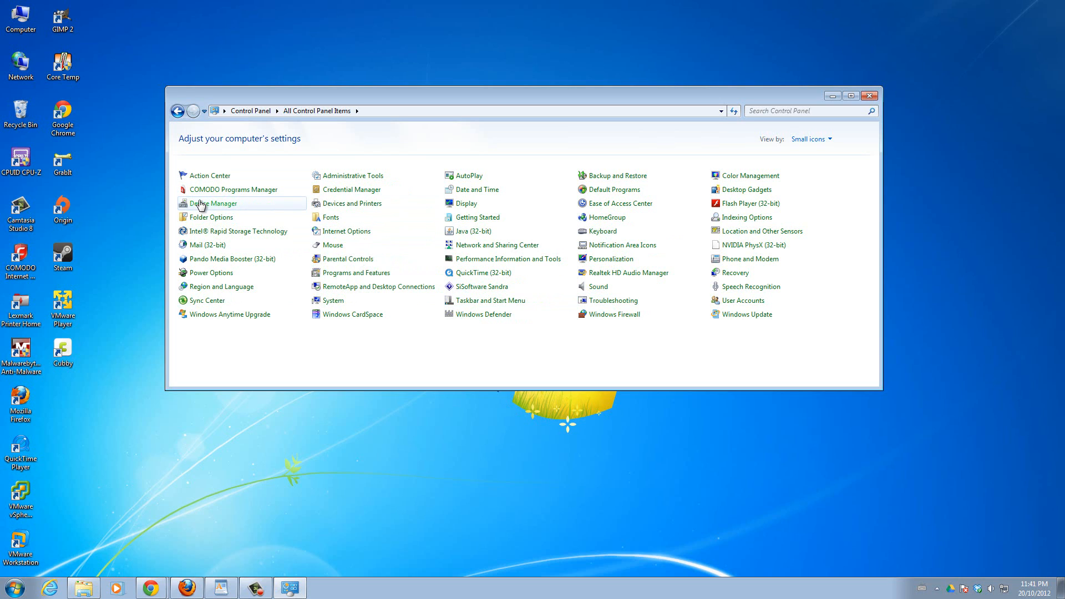
mouse_move(614, 190)
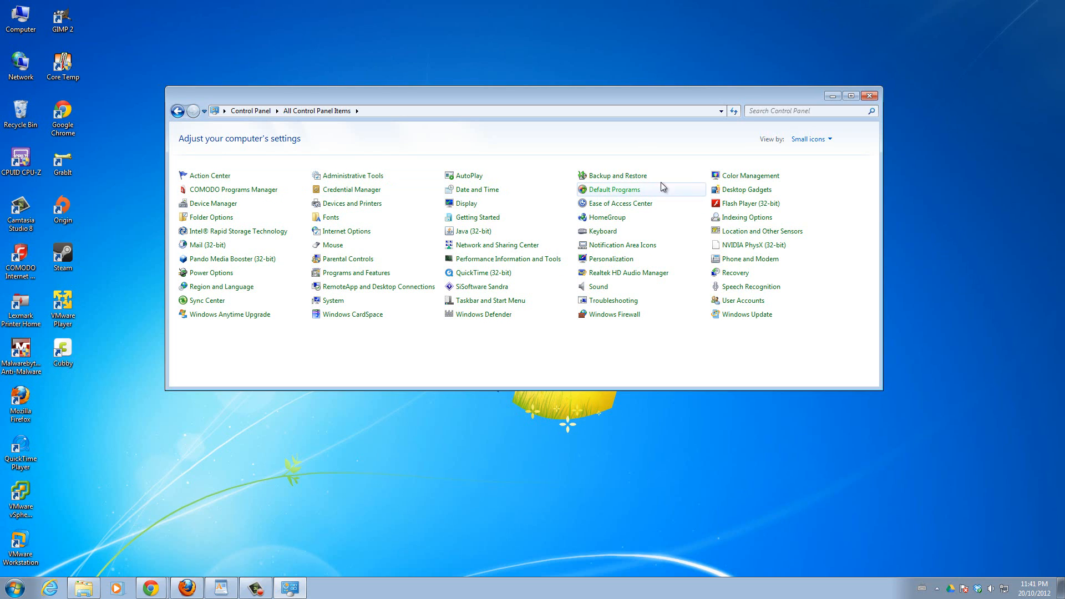
mouse_move(652, 324)
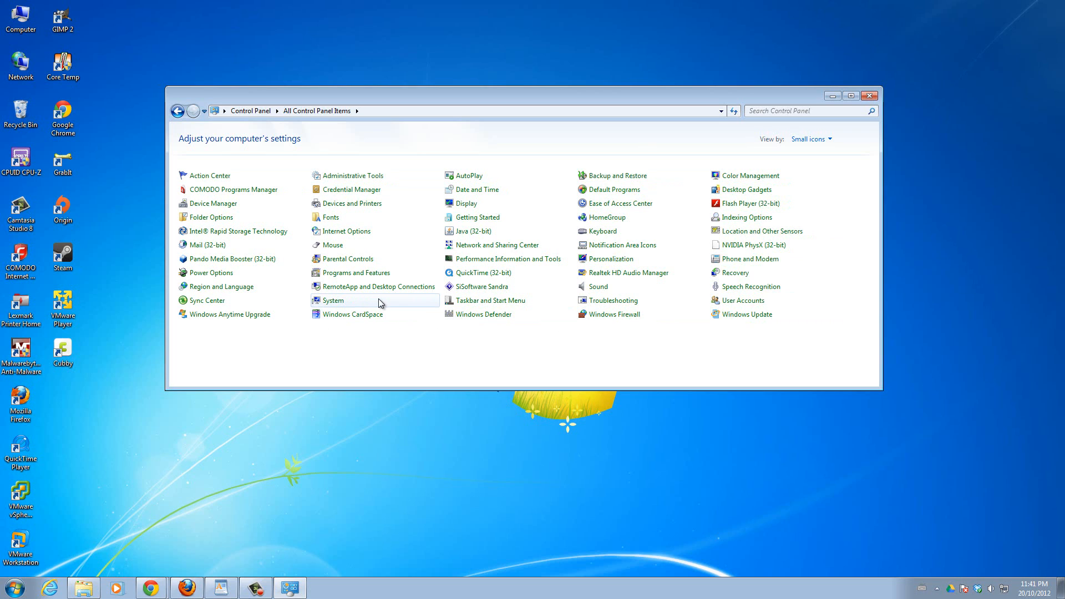
mouse_move(372, 273)
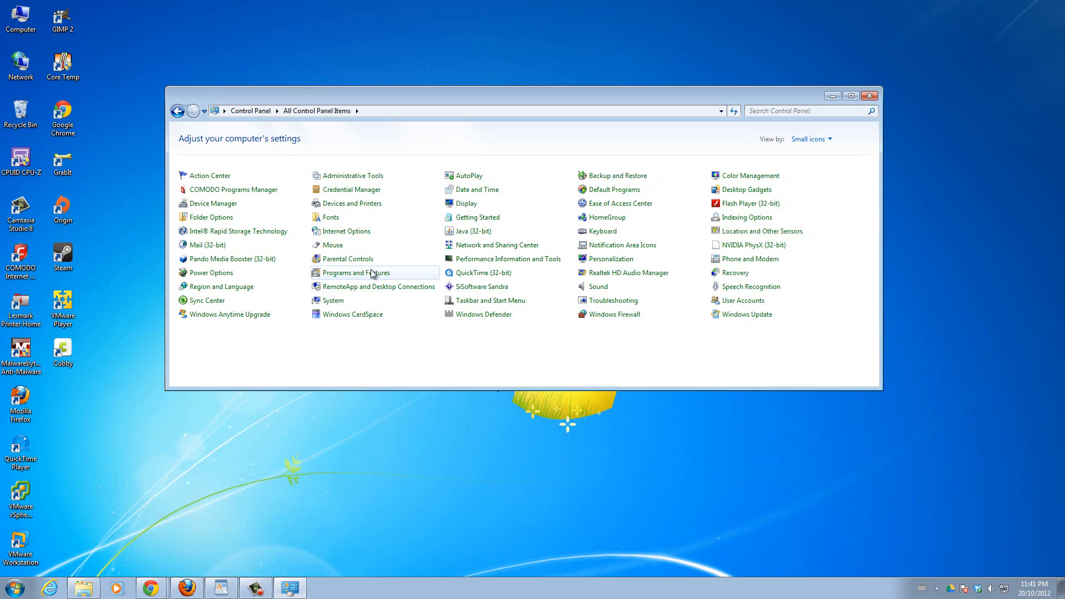
mouse_move(400, 371)
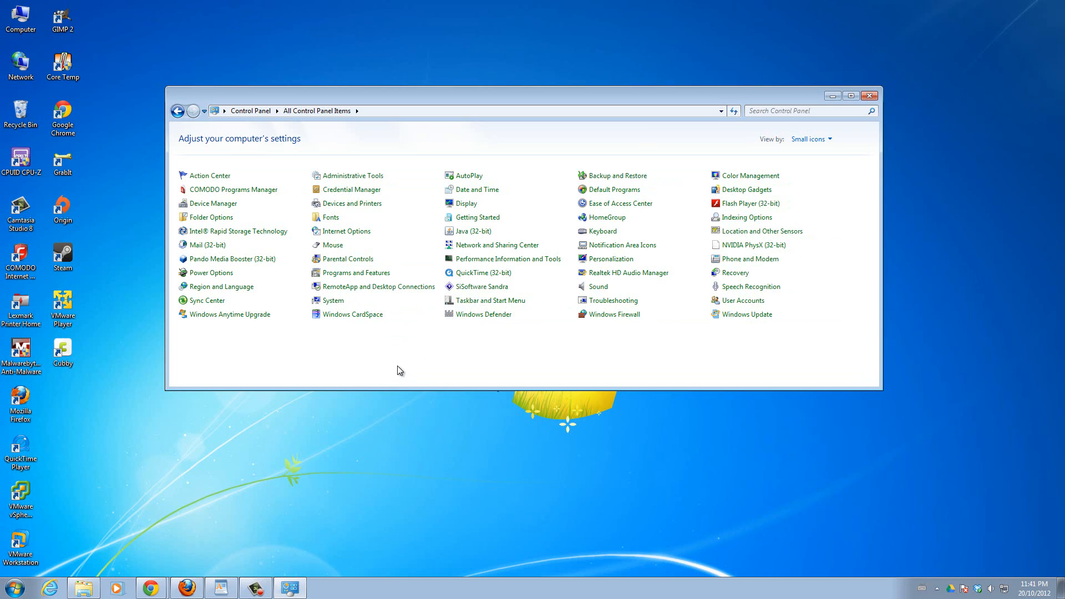
mouse_move(402, 368)
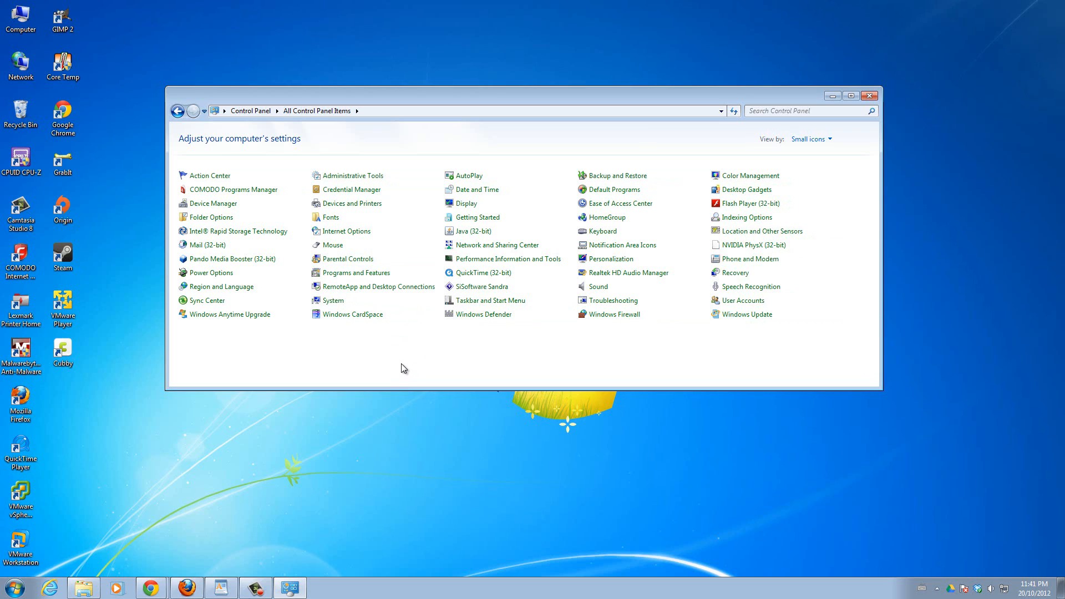
mouse_move(333, 300)
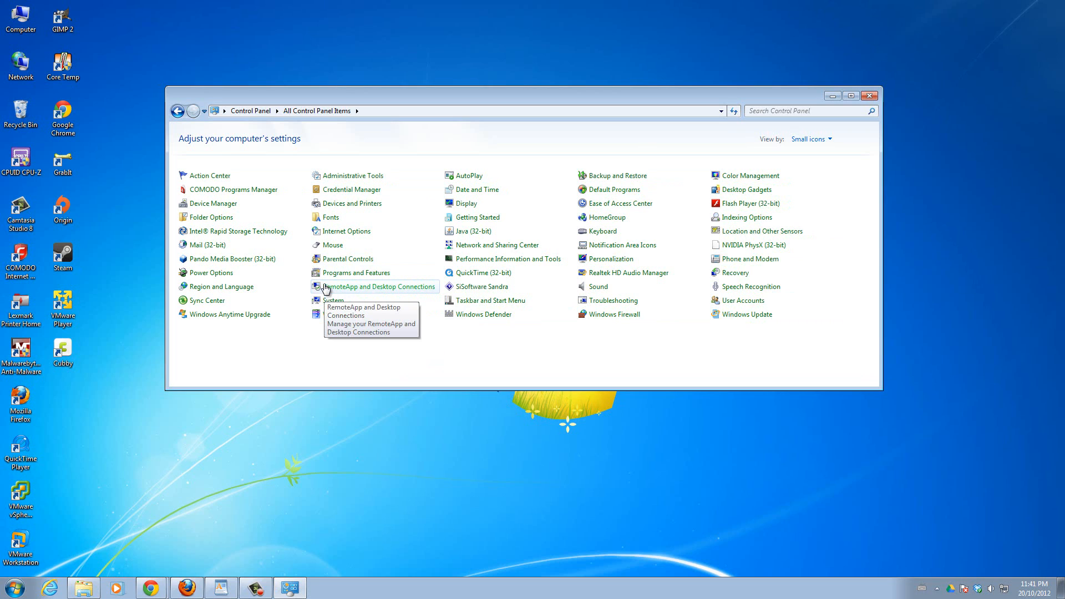
mouse_move(347, 259)
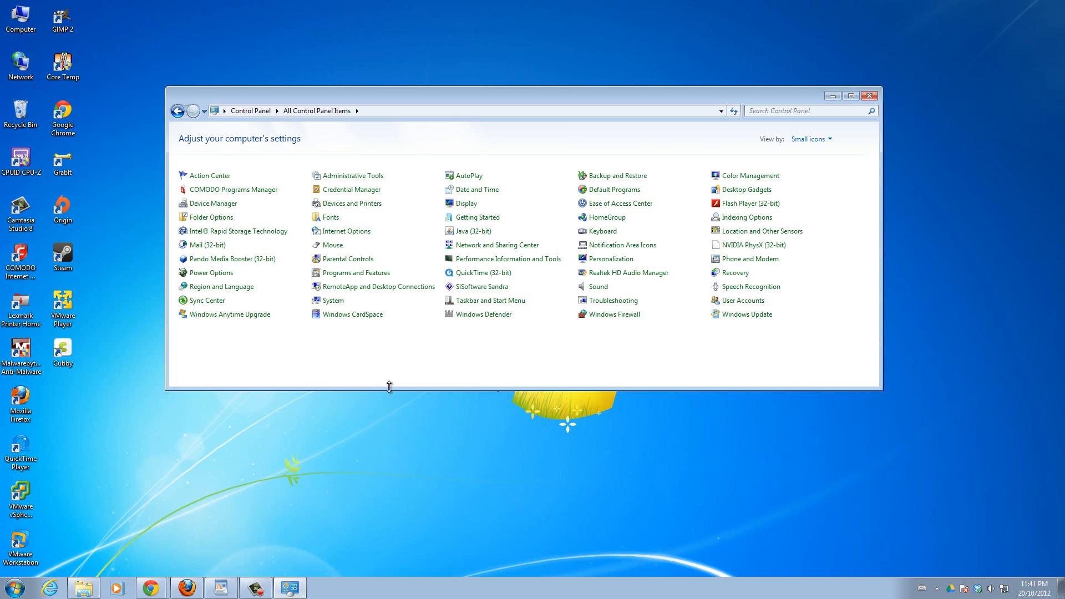
mouse_move(396, 398)
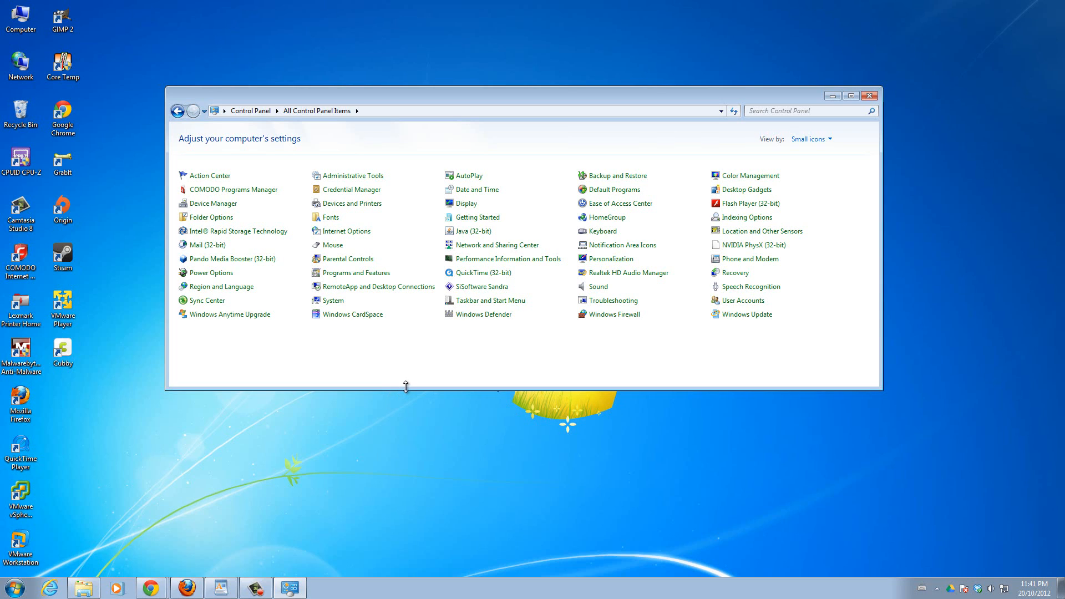
mouse_move(403, 390)
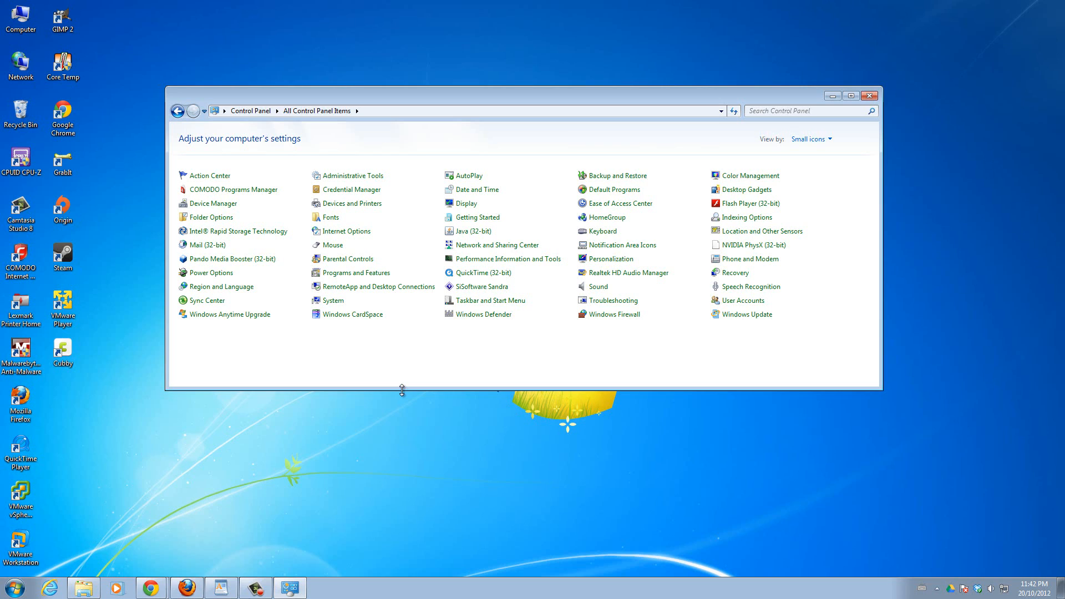
mouse_move(228, 314)
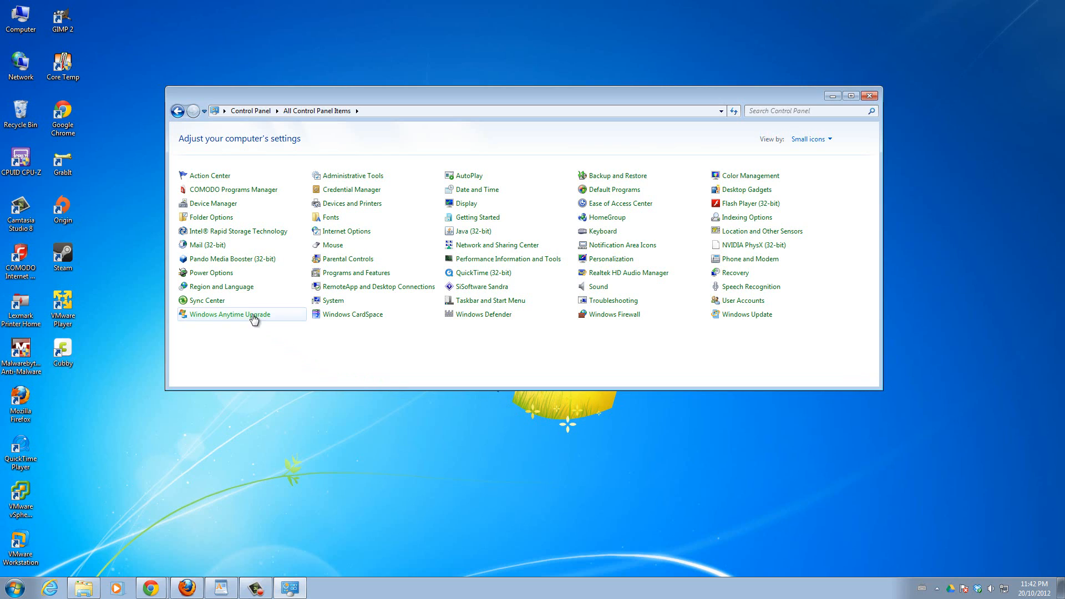
mouse_move(211, 273)
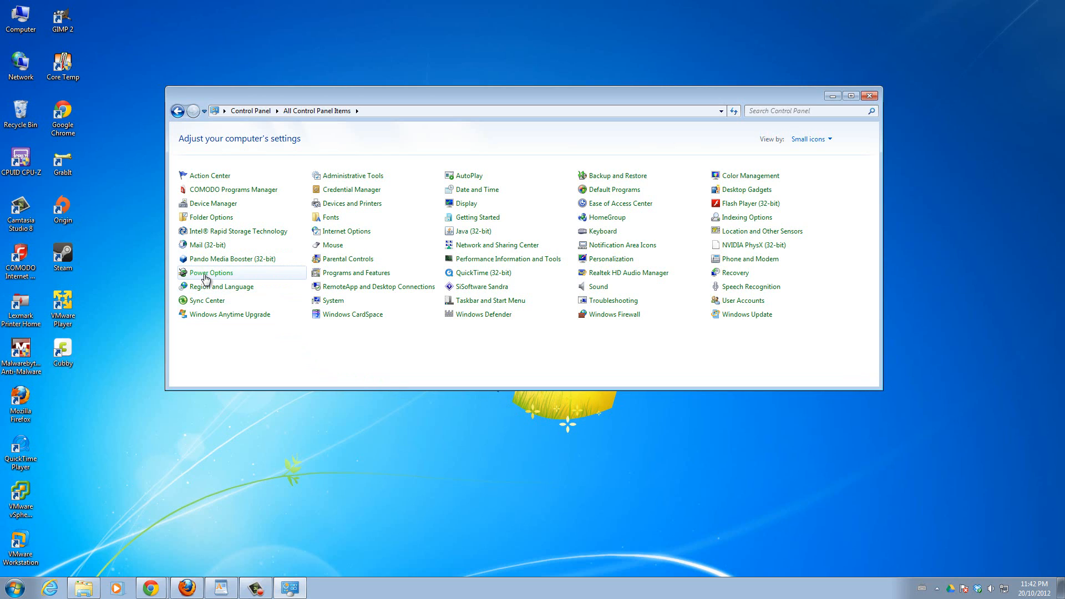
Reach Power Options' Balanced plan timers: display off at 10 minutes, sleep at 2 hours.
left_click(210, 273)
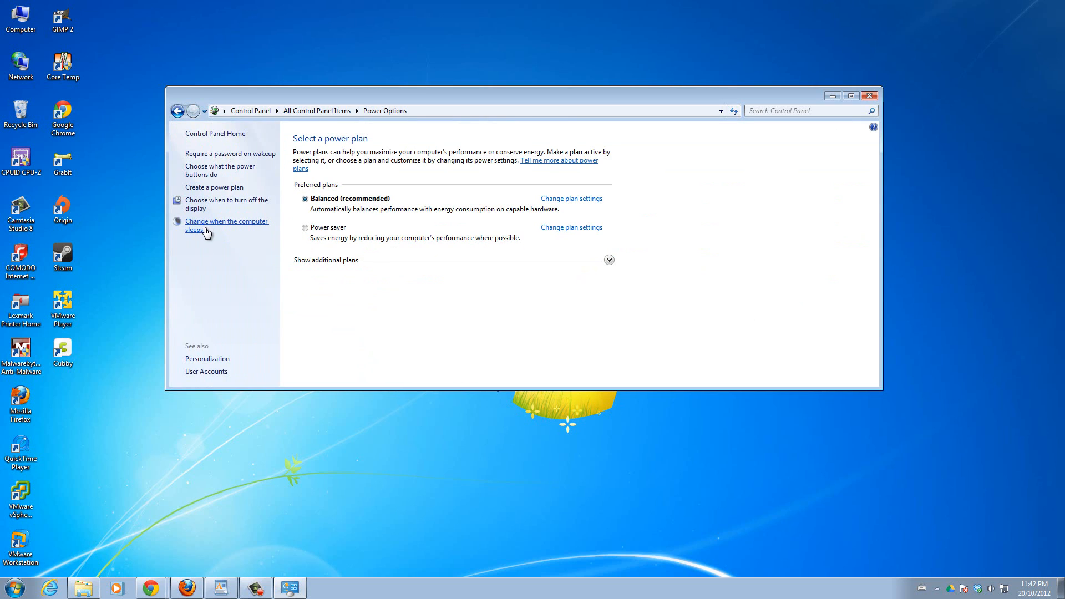
mouse_move(246, 229)
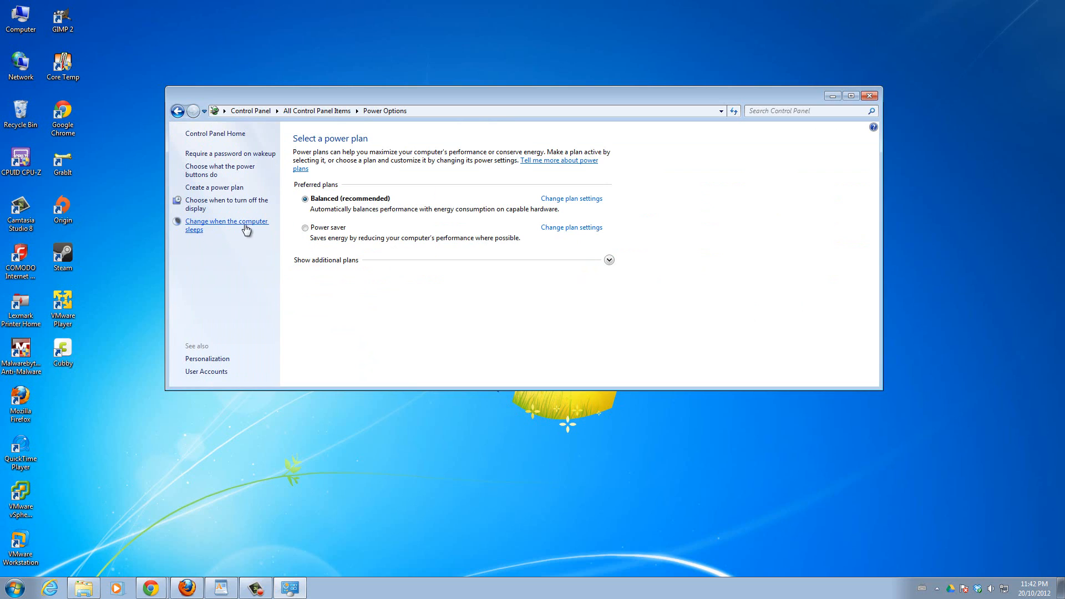
mouse_move(256, 225)
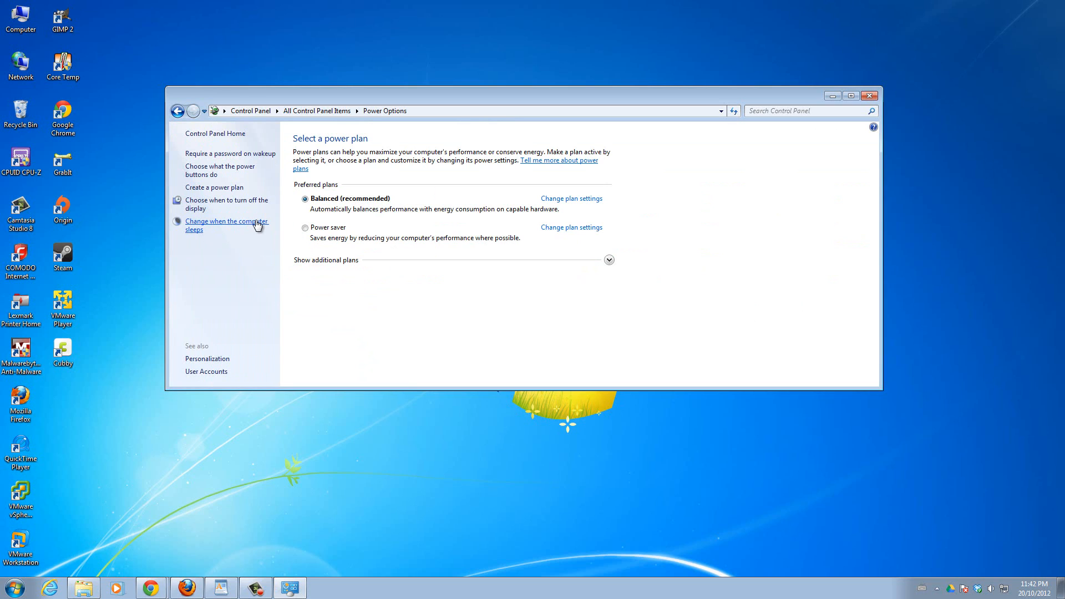
left_click(227, 225)
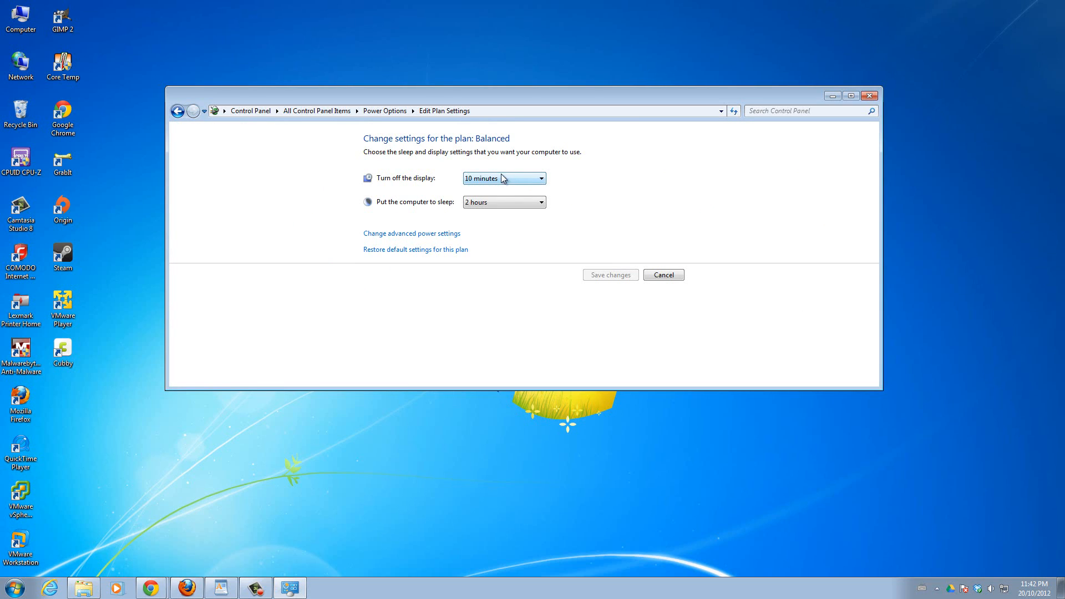
mouse_move(454, 202)
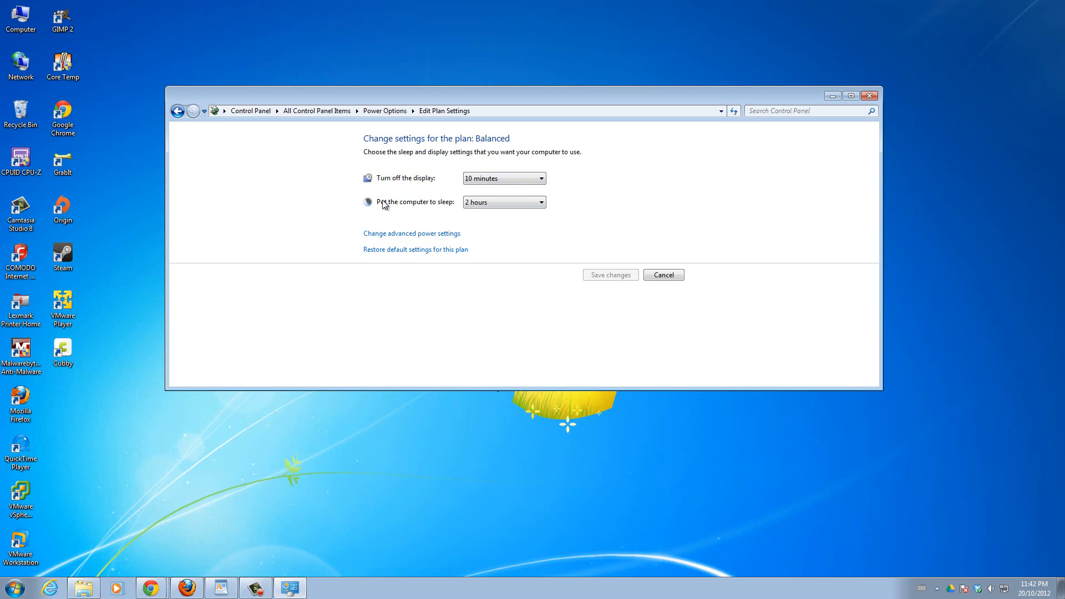
left_click(503, 177)
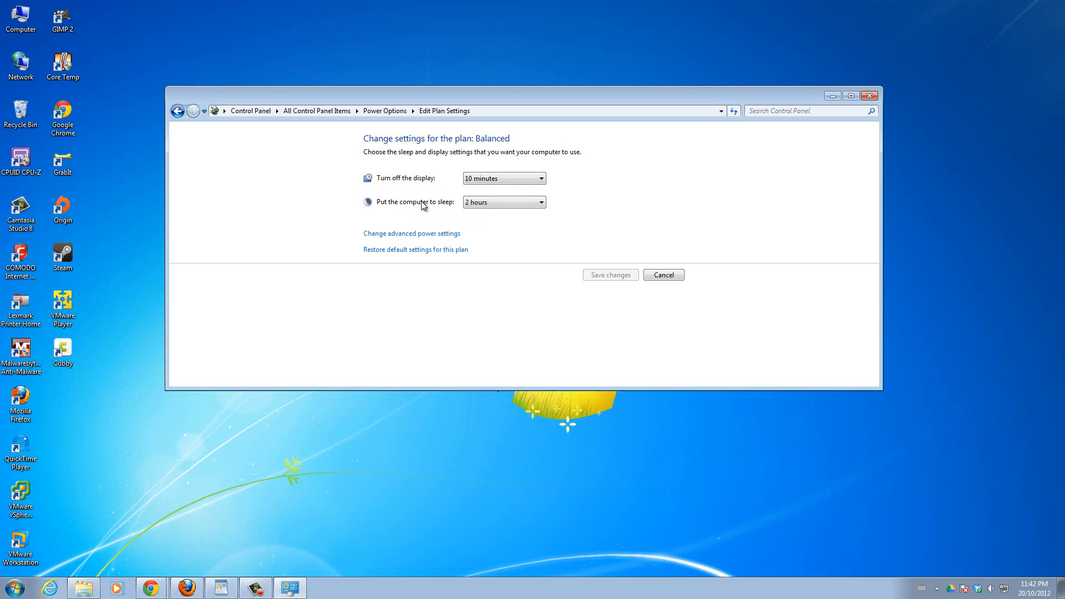
mouse_move(419, 191)
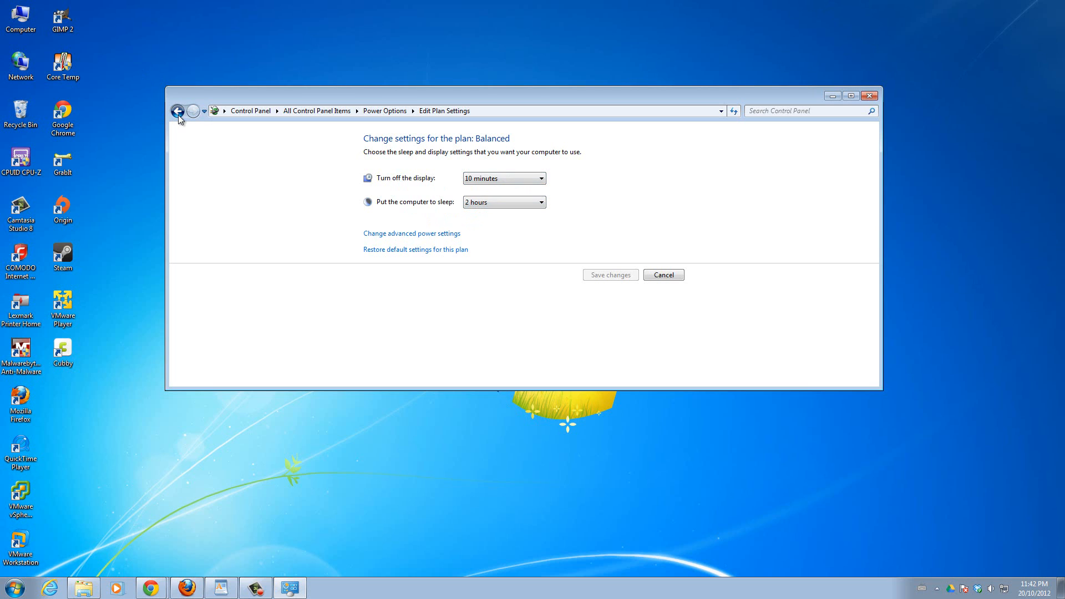
left_click(176, 111)
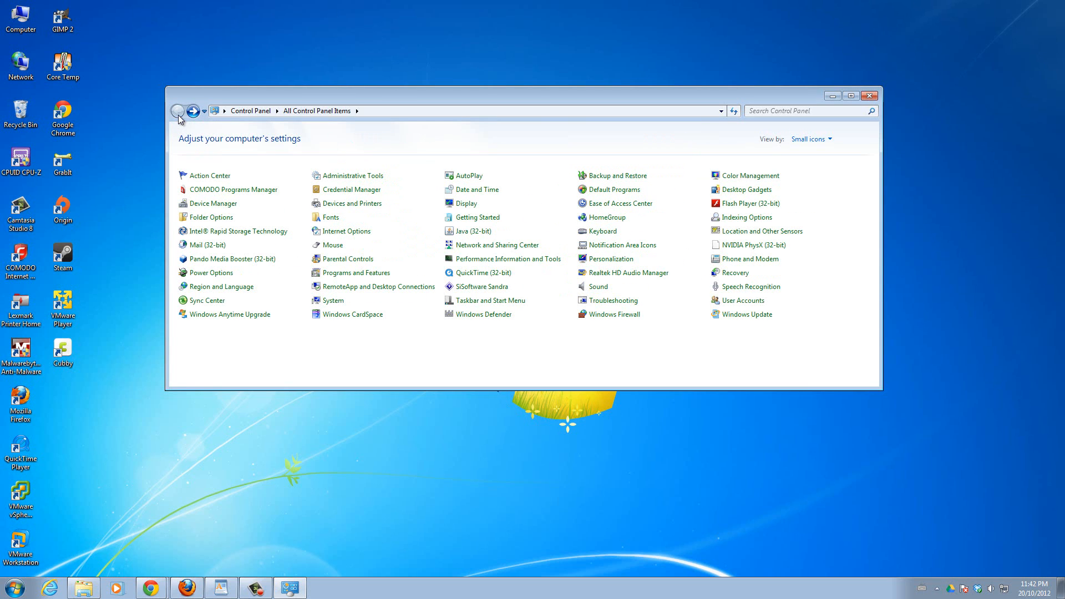
mouse_move(869, 95)
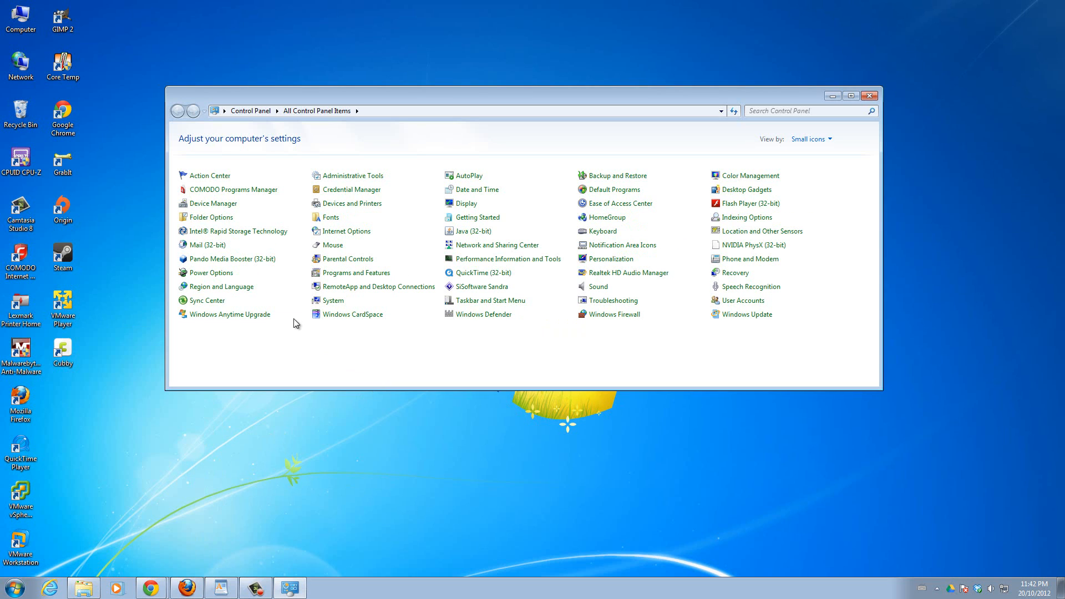
left_click(213, 273)
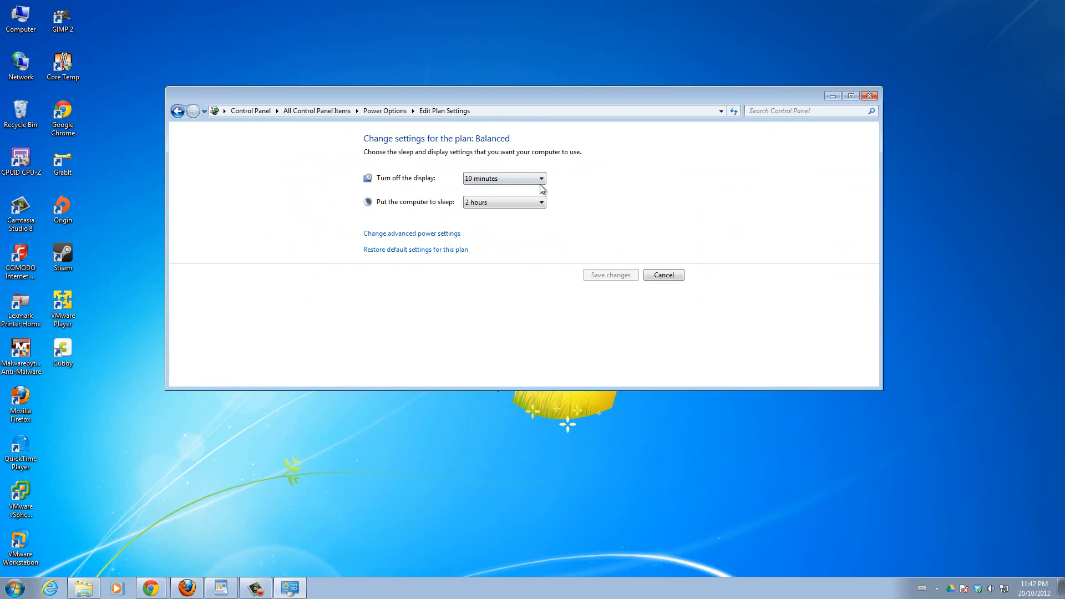
mouse_move(731, 287)
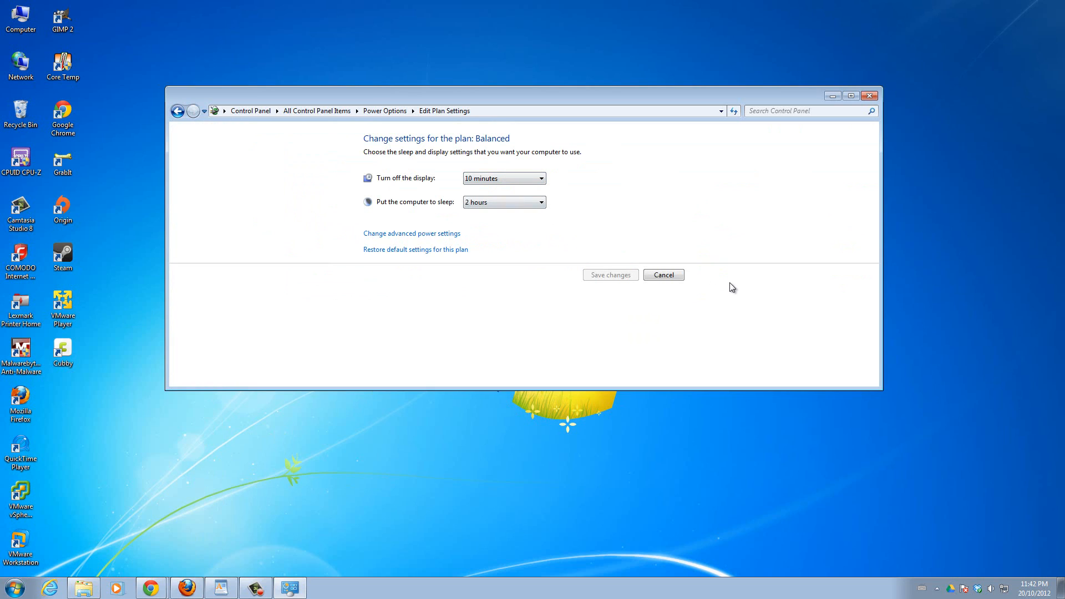
mouse_move(724, 285)
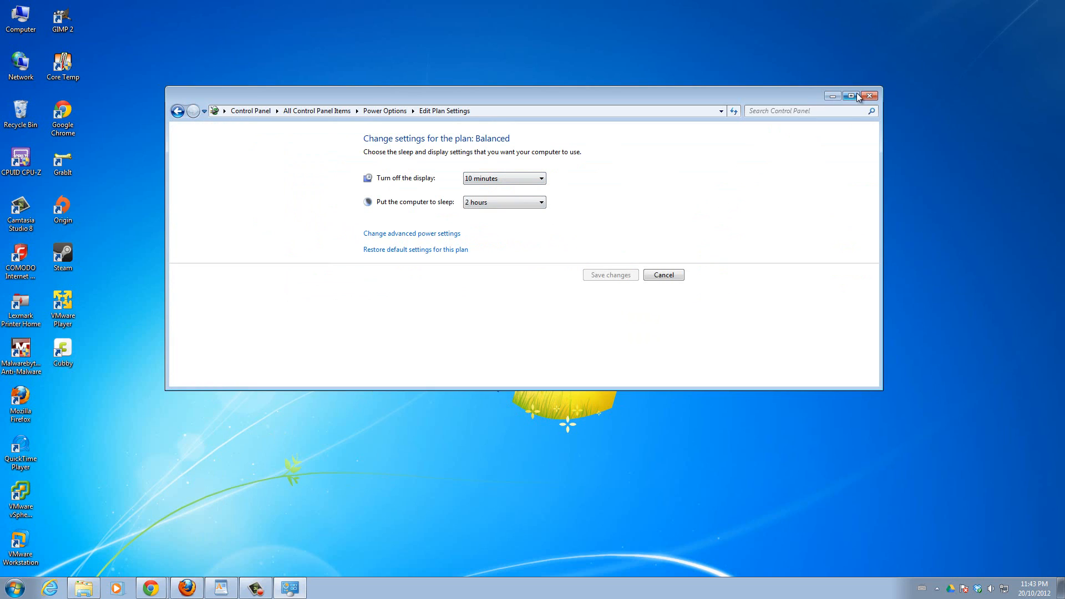
Close the Control Panel window, returning to the empty desktop.
left_click(869, 96)
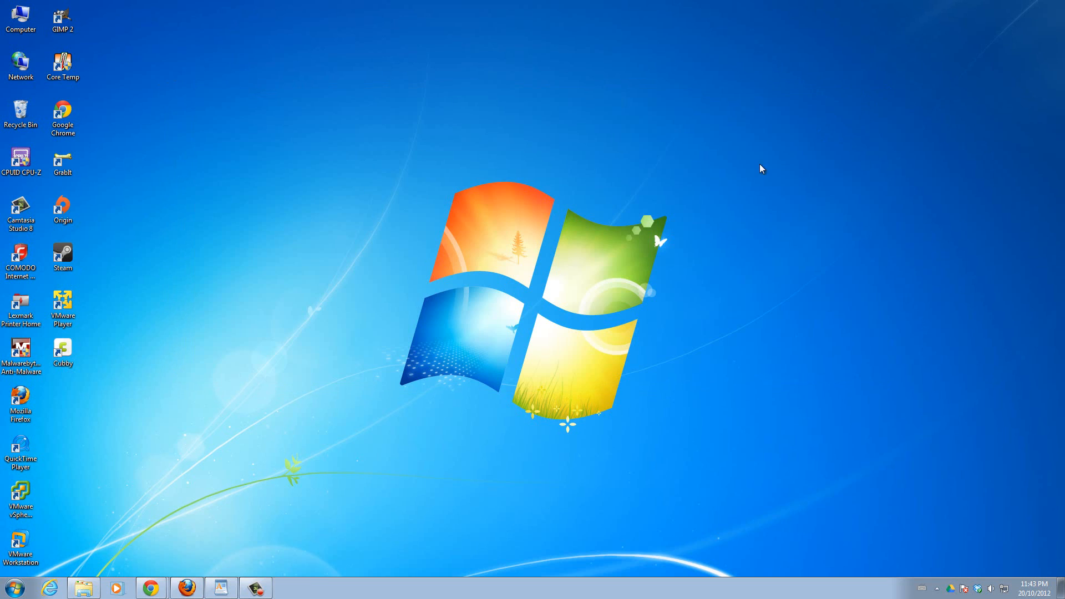
mouse_move(696, 212)
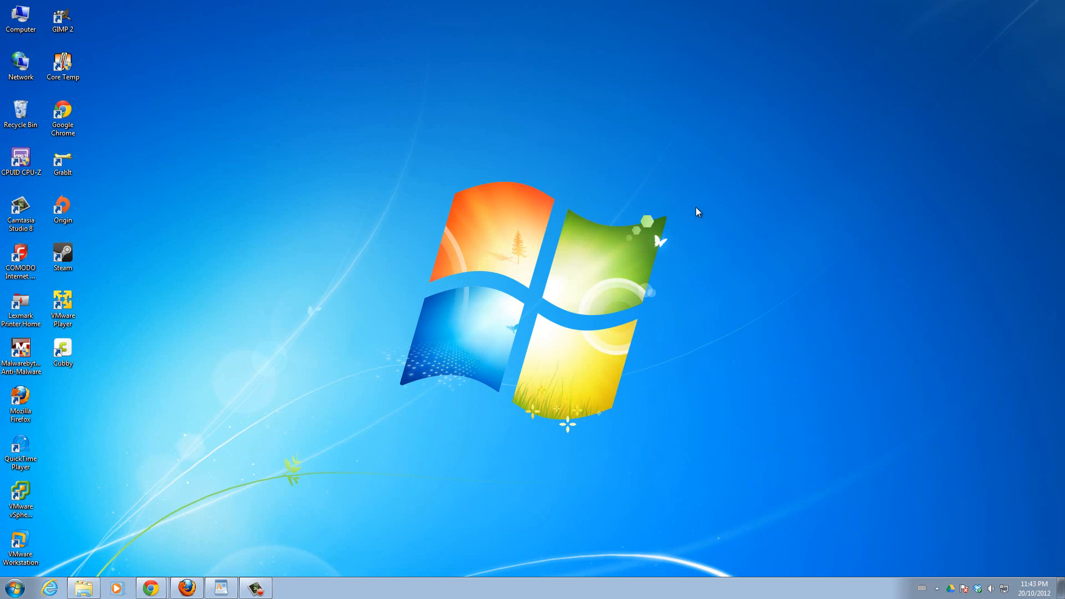
mouse_move(598, 211)
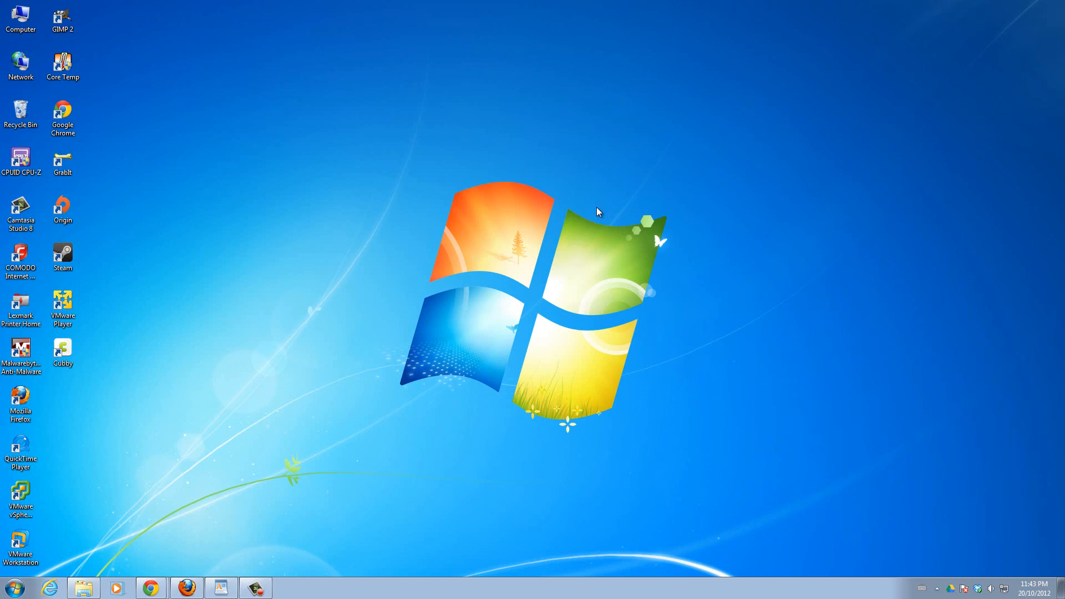
mouse_move(553, 206)
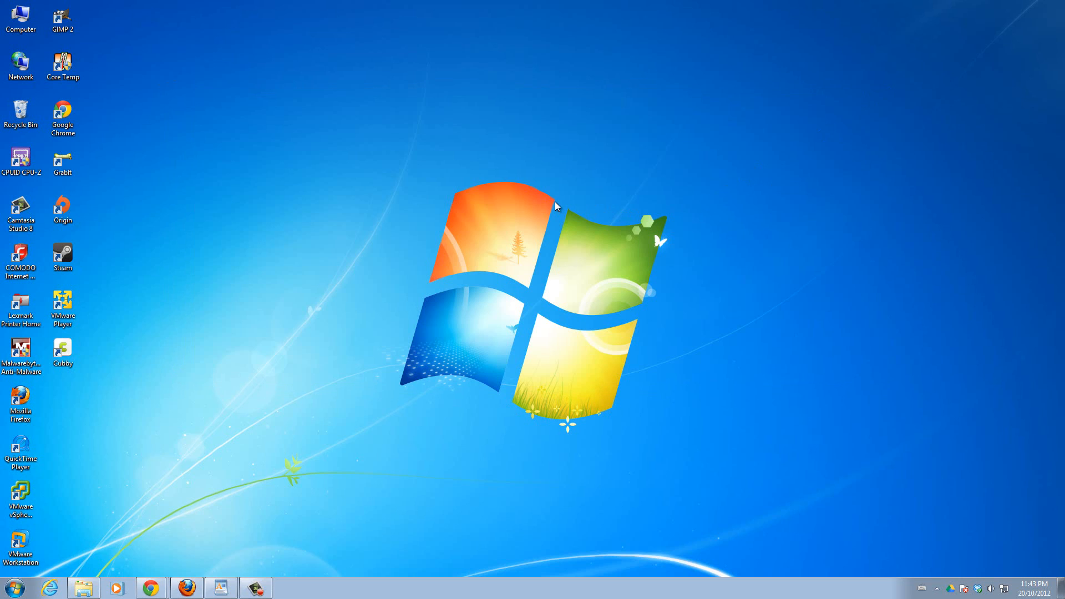
mouse_move(537, 317)
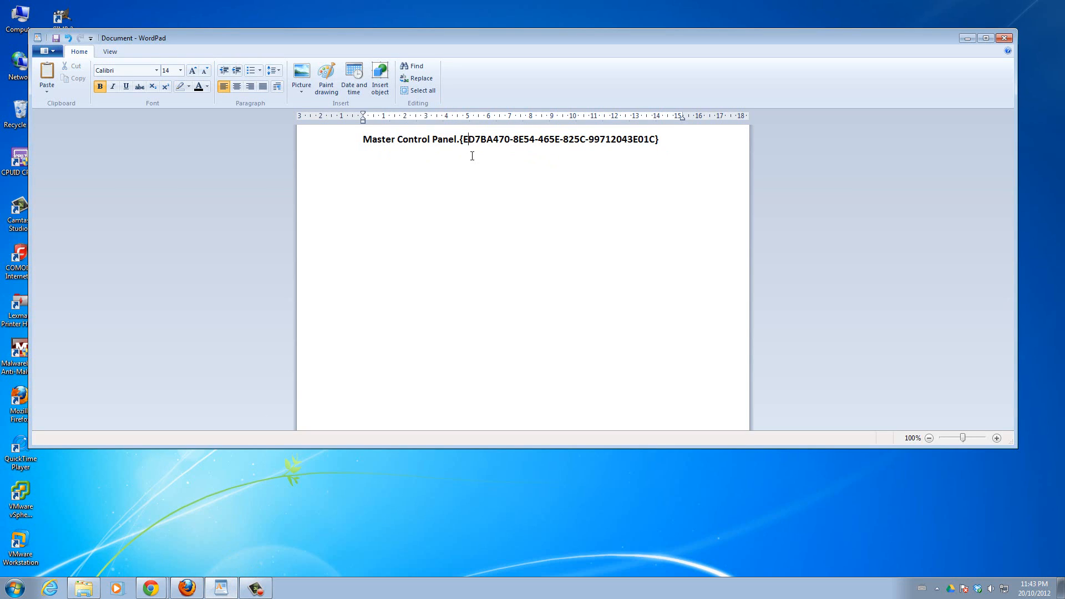
Select the whole line 'Master Control Panel.{ED7BA470-8E54-465E-825C-99712043E01C}' and copy it.
left_click_drag(397, 139, 658, 140)
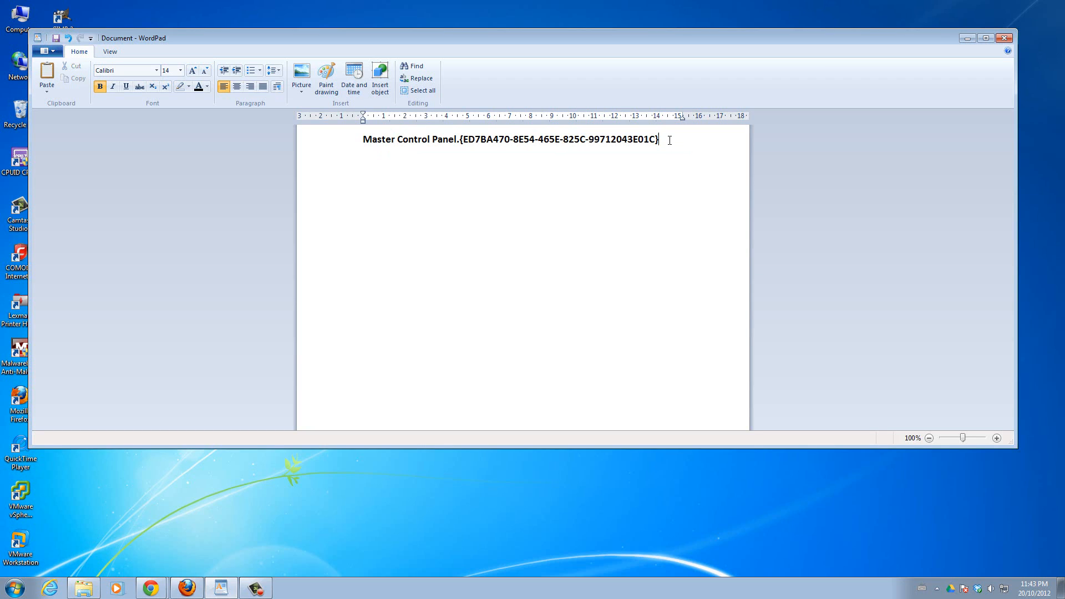
mouse_move(529, 465)
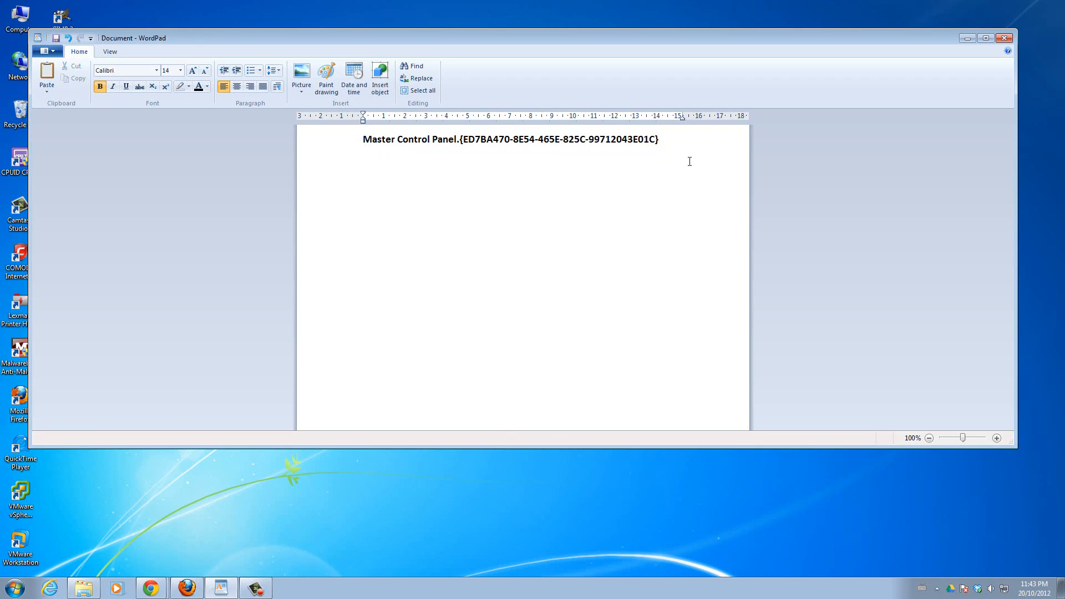
mouse_move(689, 168)
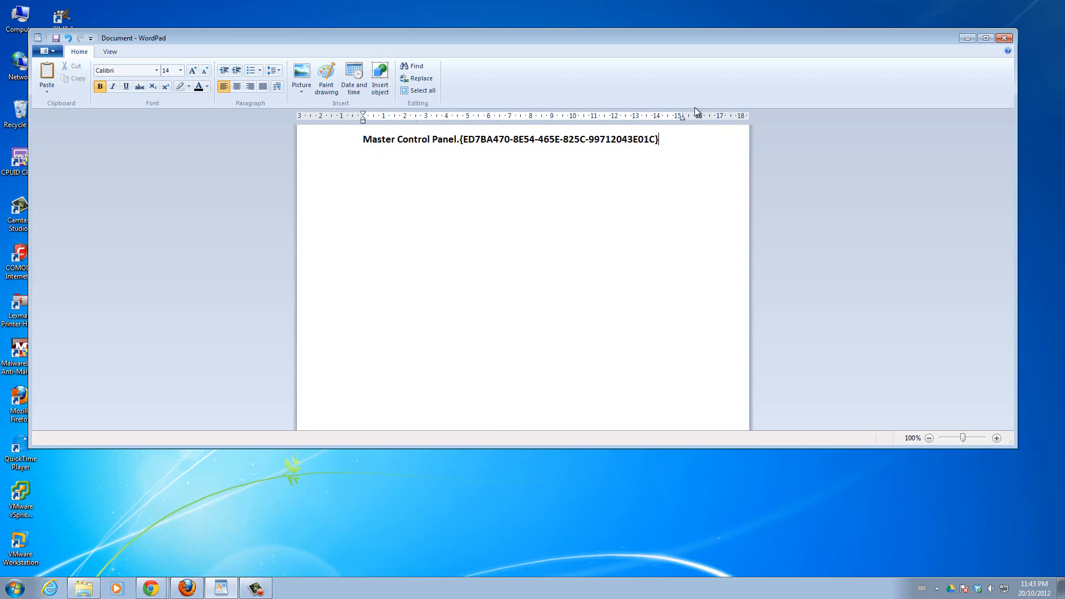
mouse_move(670, 147)
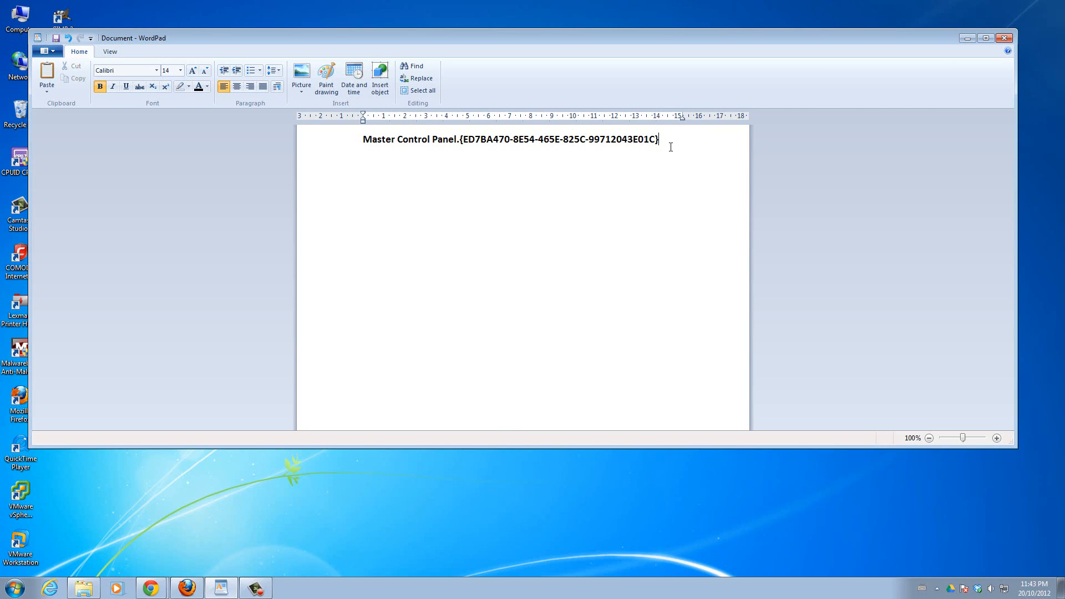
left_click_drag(399, 140, 659, 139)
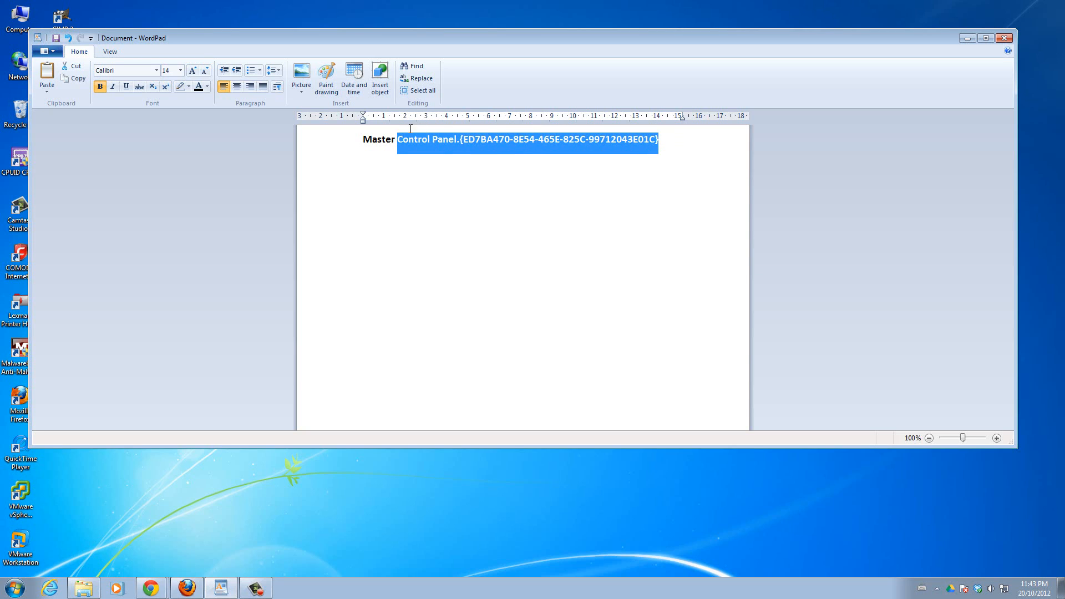
left_click(378, 139)
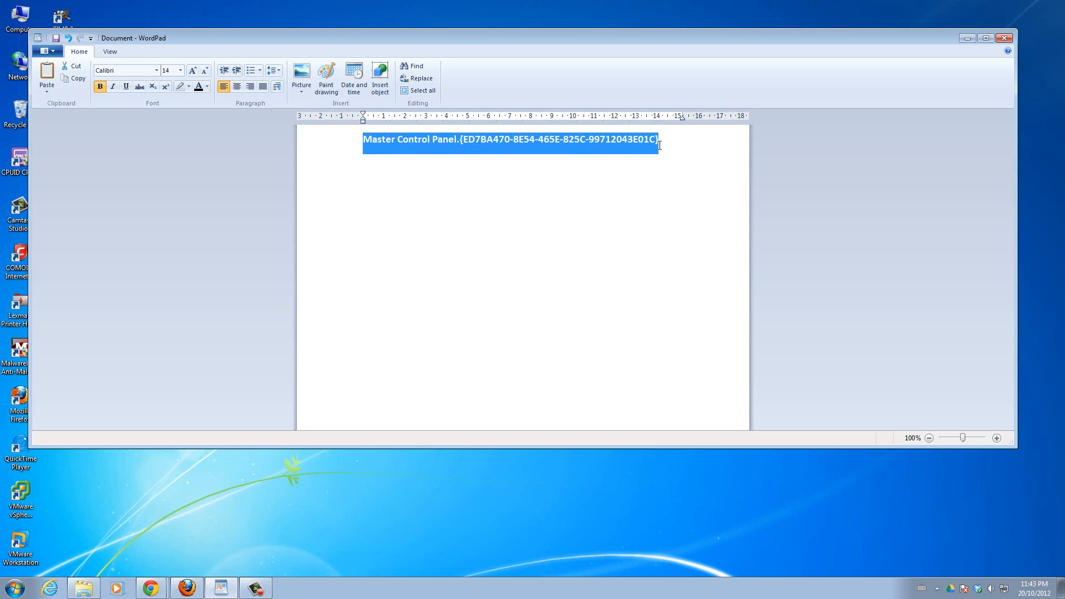
left_click(658, 140)
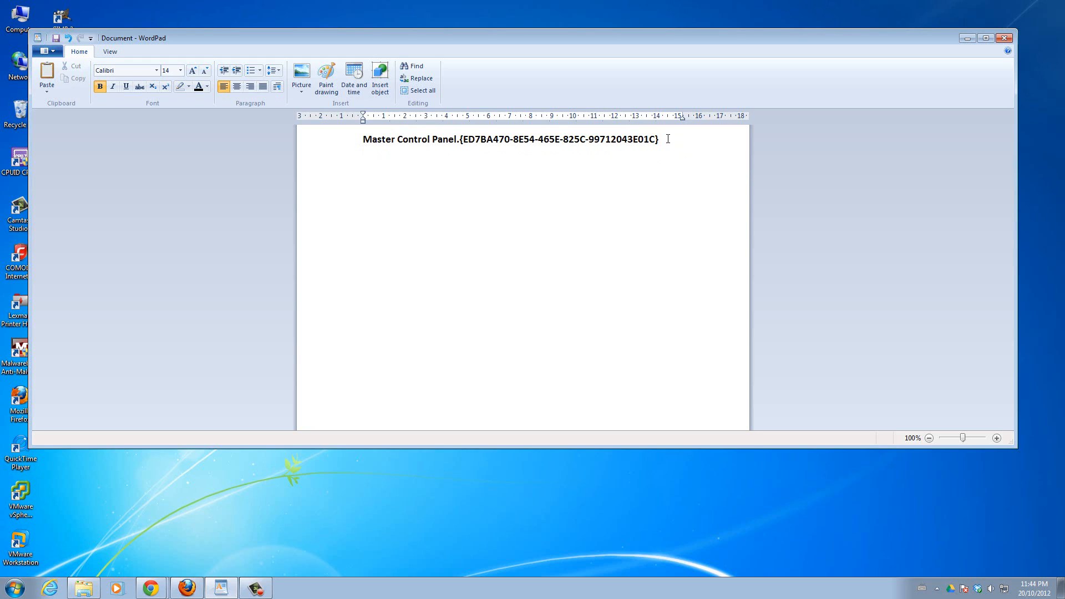
triple_click(509, 139)
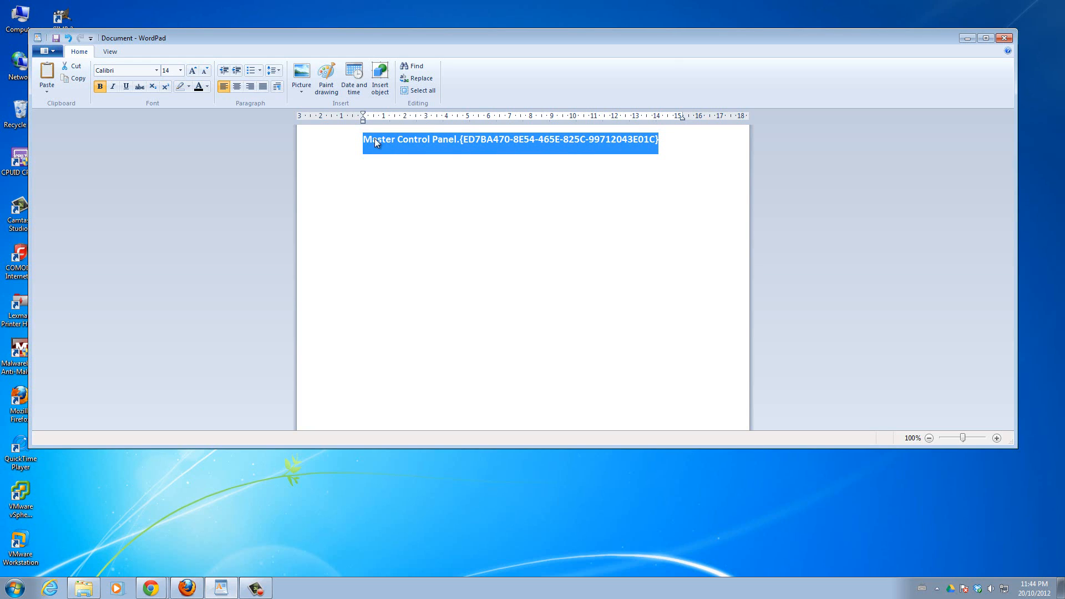
mouse_move(609, 148)
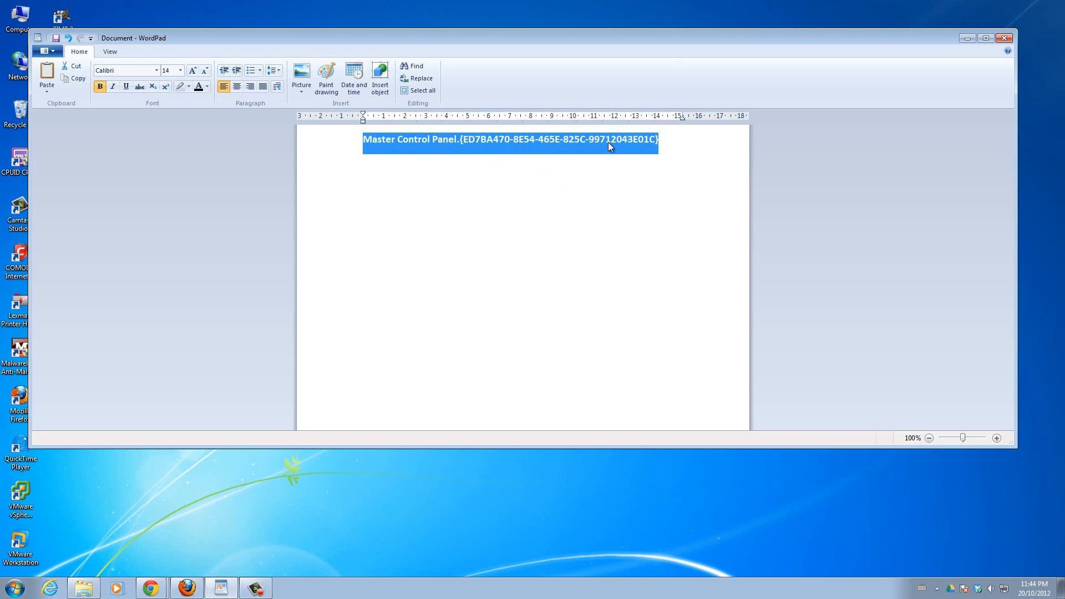
mouse_move(367, 147)
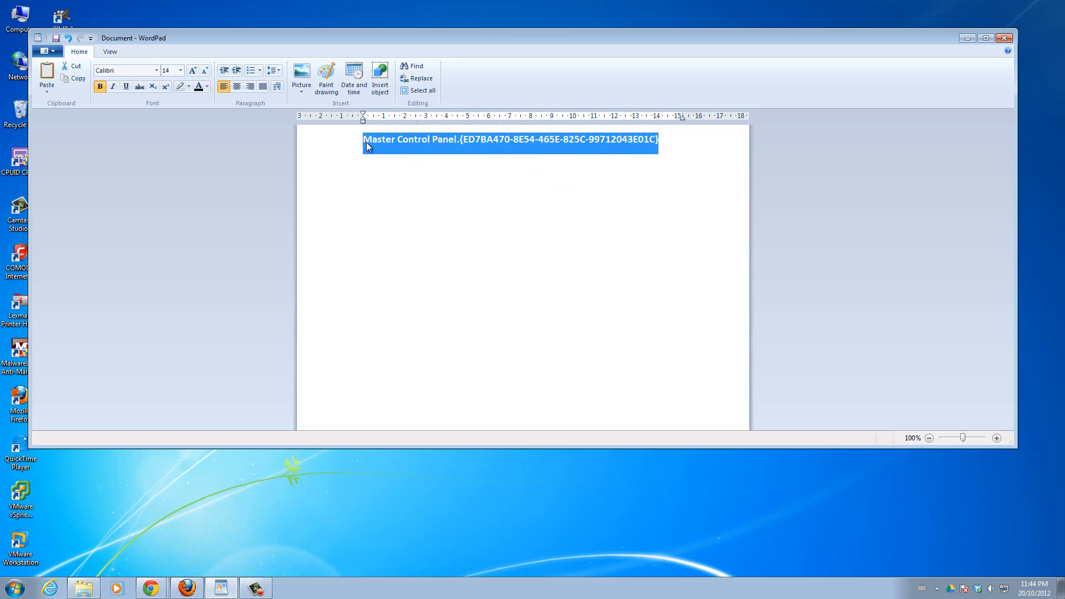
mouse_move(693, 189)
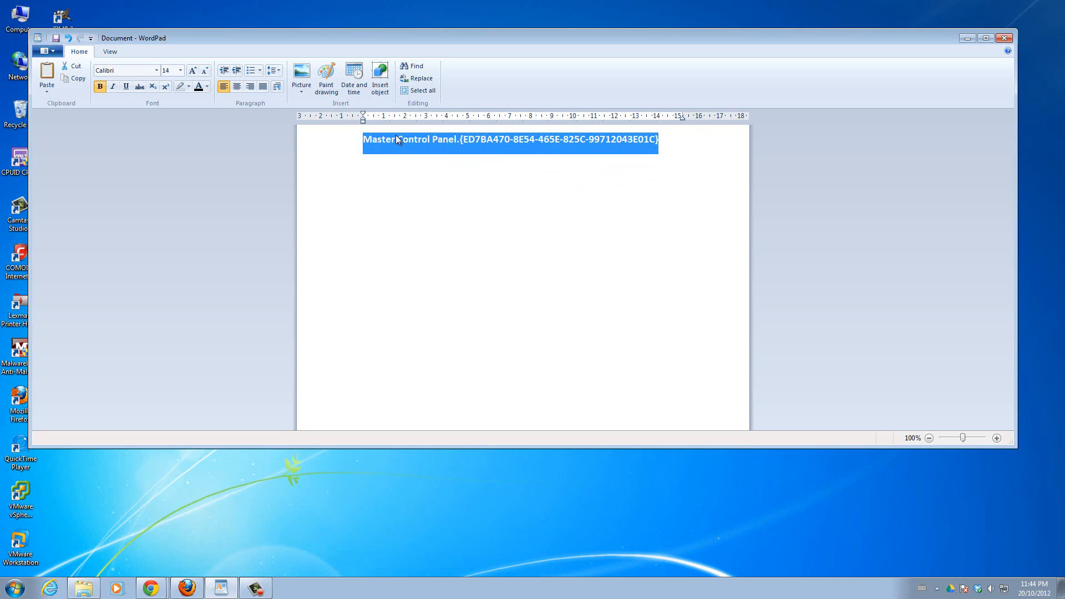
mouse_move(416, 143)
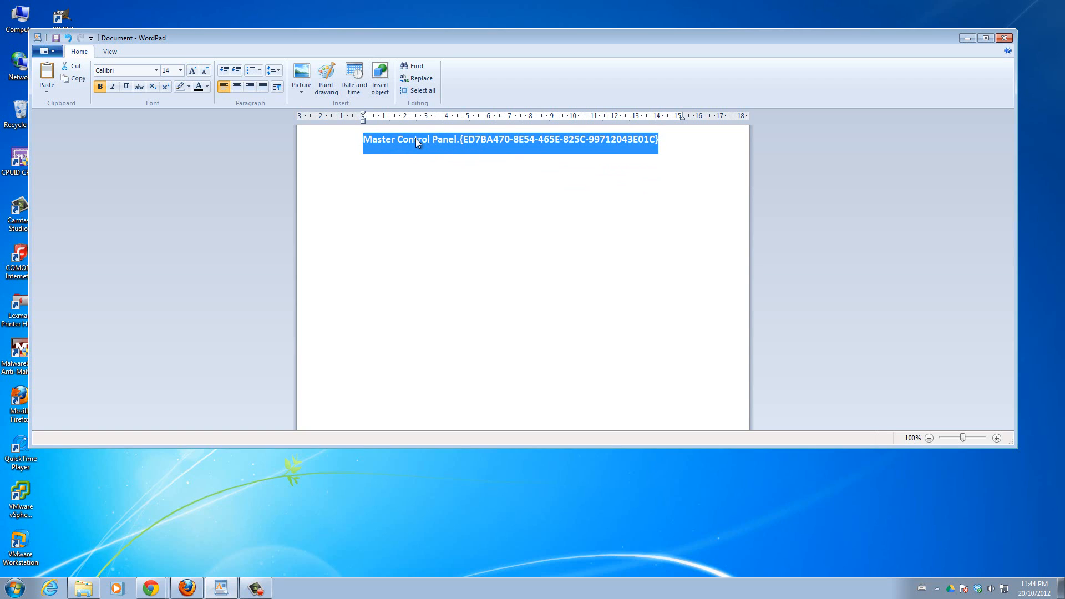
mouse_move(422, 147)
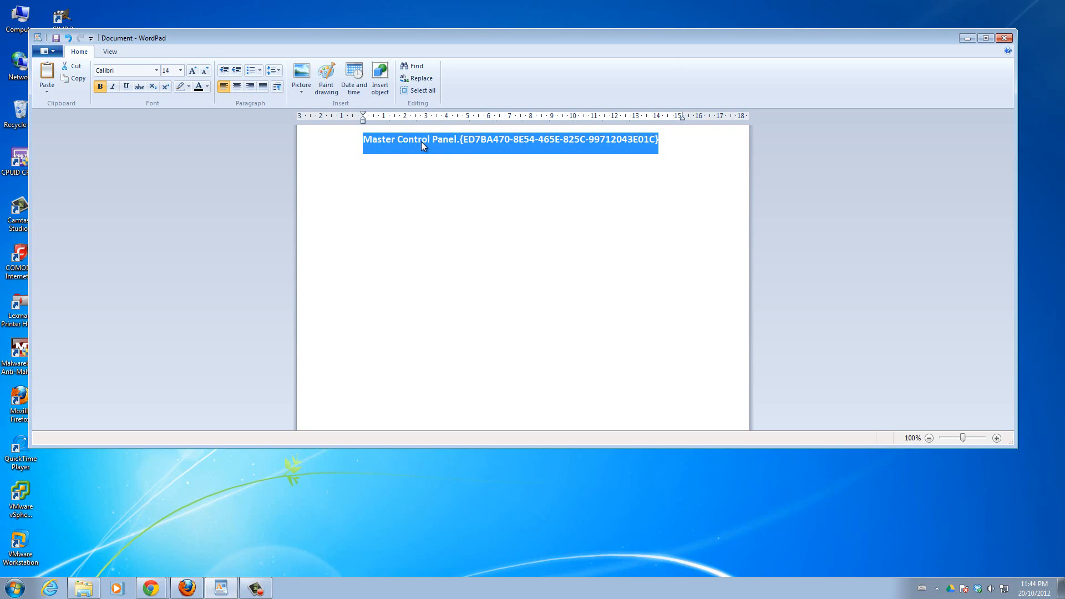
mouse_move(652, 140)
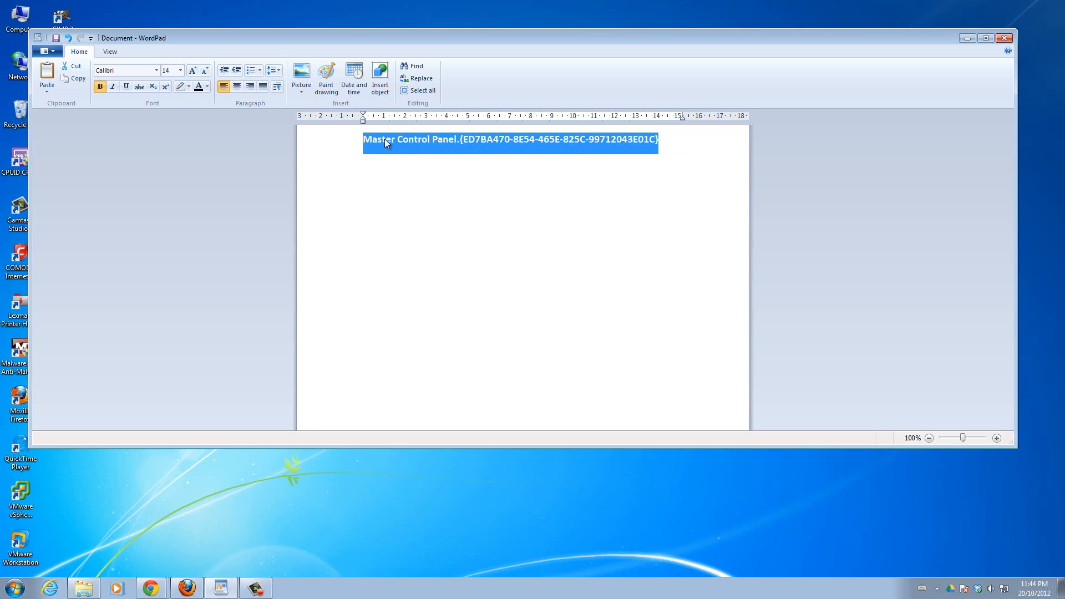
right_click(386, 144)
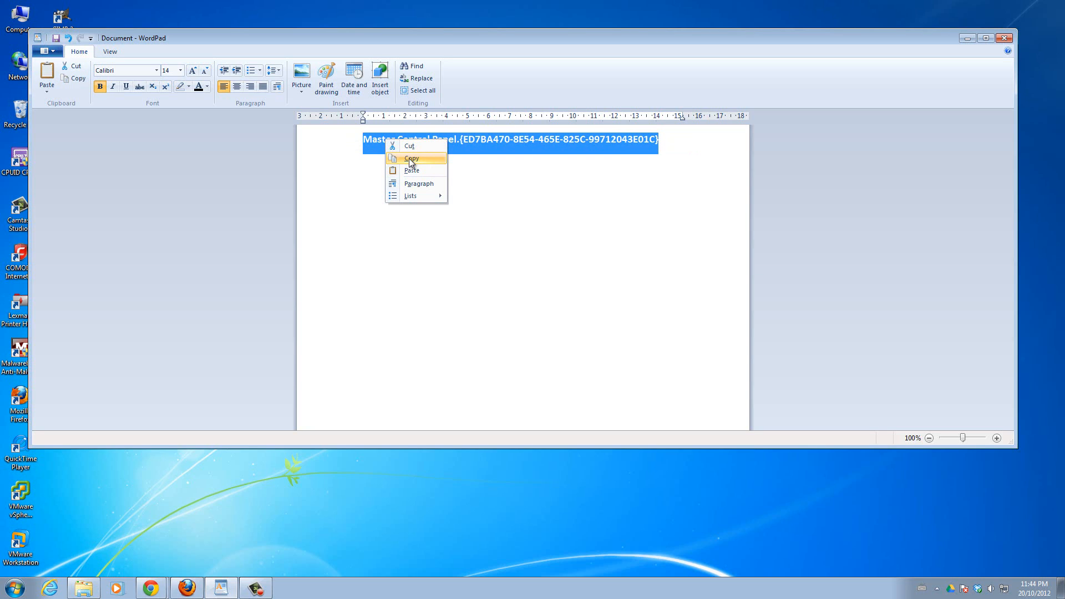
left_click(410, 159)
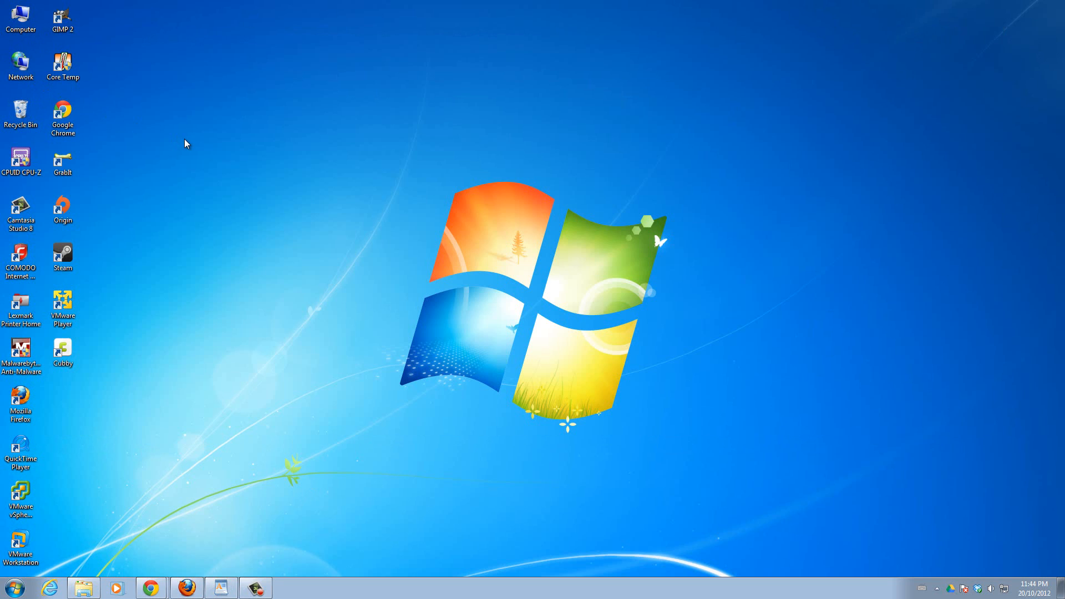
mouse_move(186, 41)
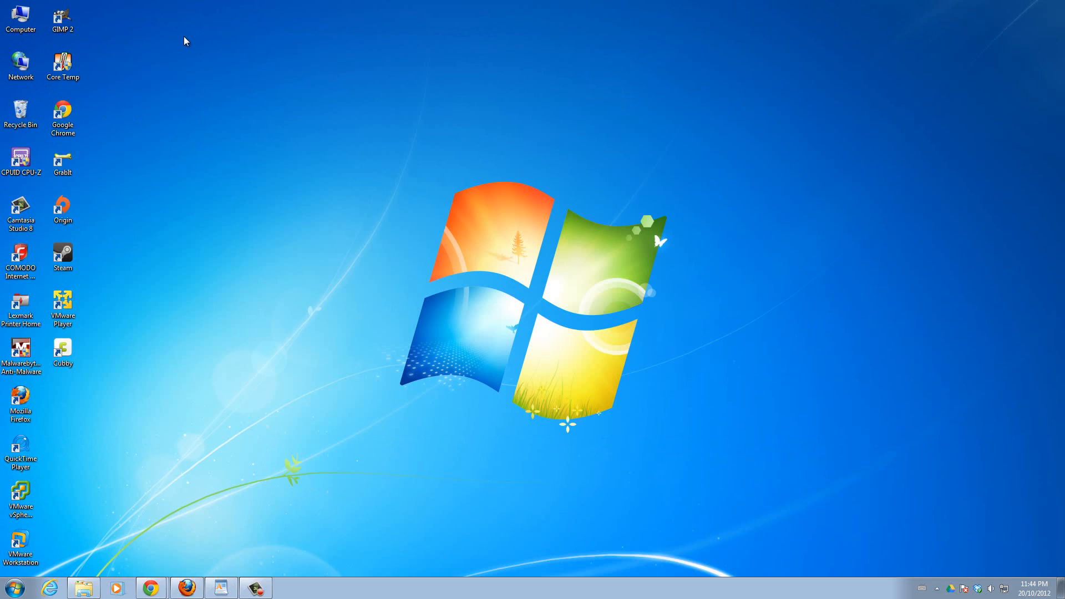
mouse_move(196, 71)
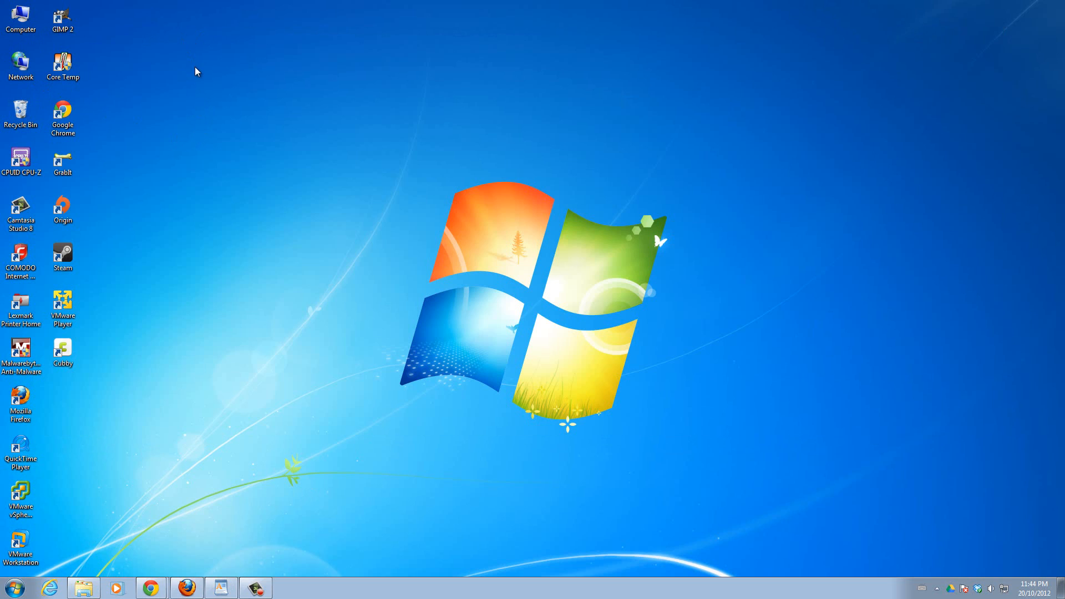
mouse_move(201, 83)
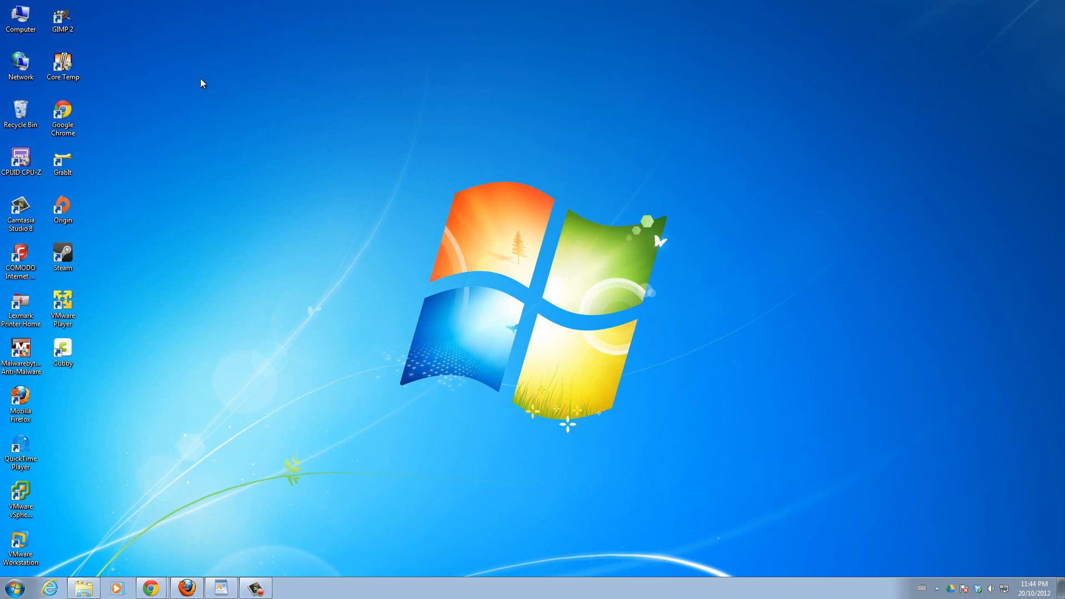
Create a new empty folder on the desktop via the context menu.
right_click(201, 83)
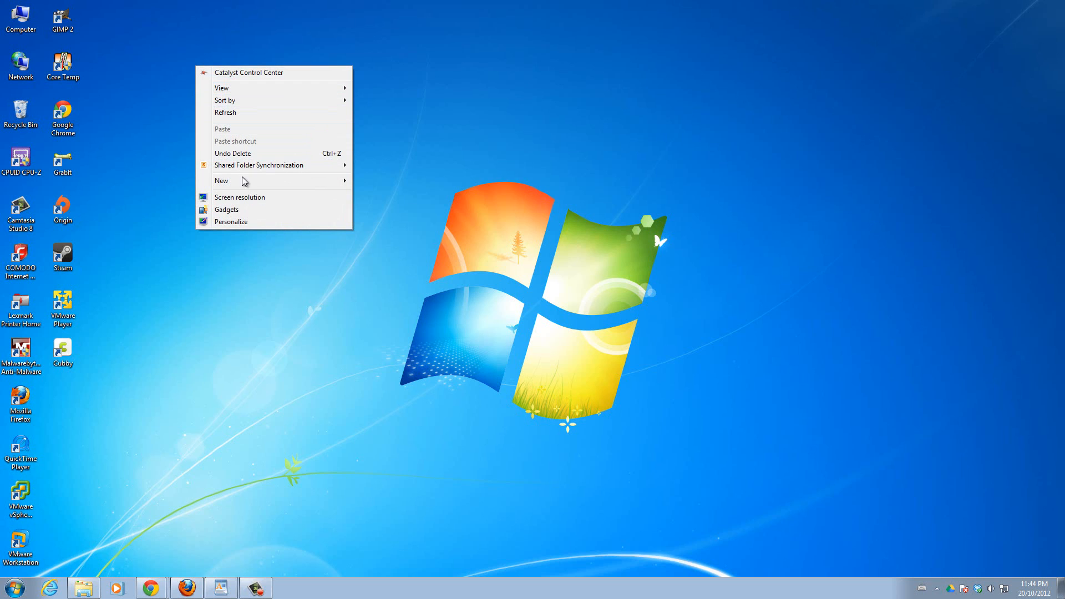
mouse_move(222, 181)
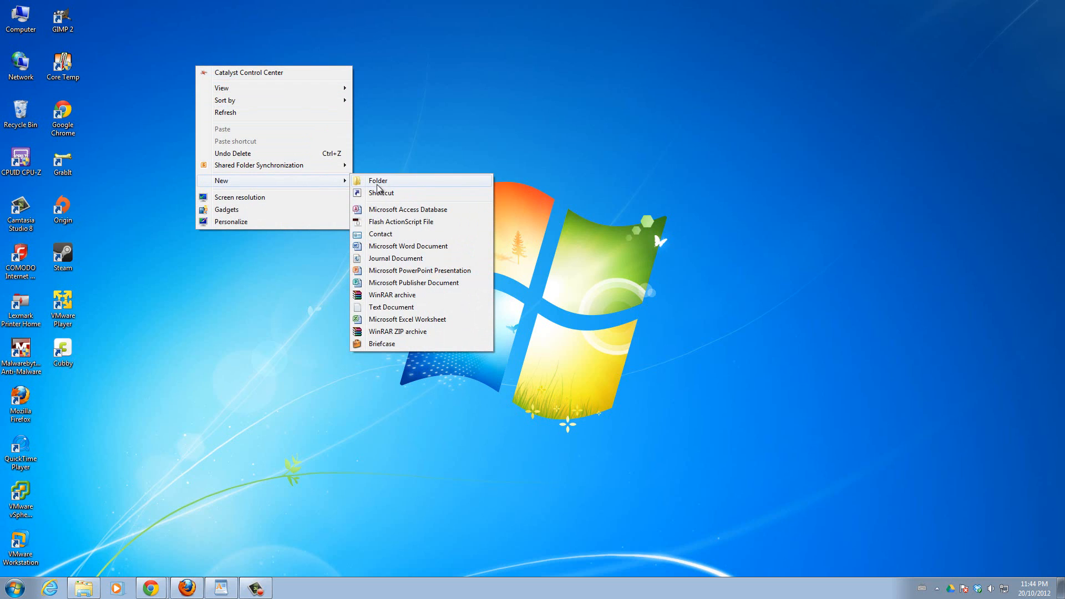
mouse_move(385, 189)
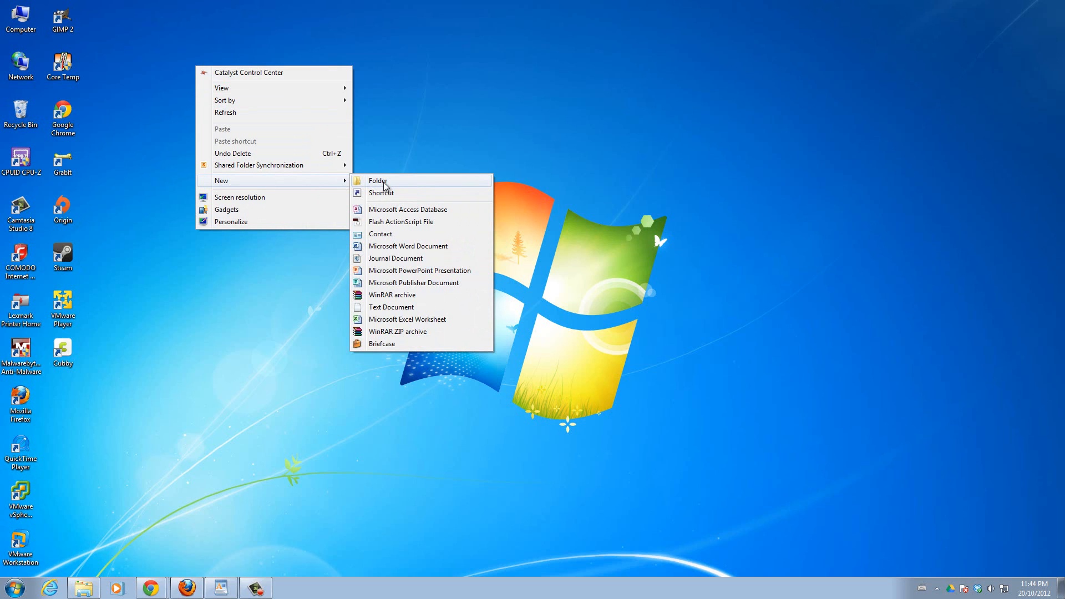
left_click(377, 180)
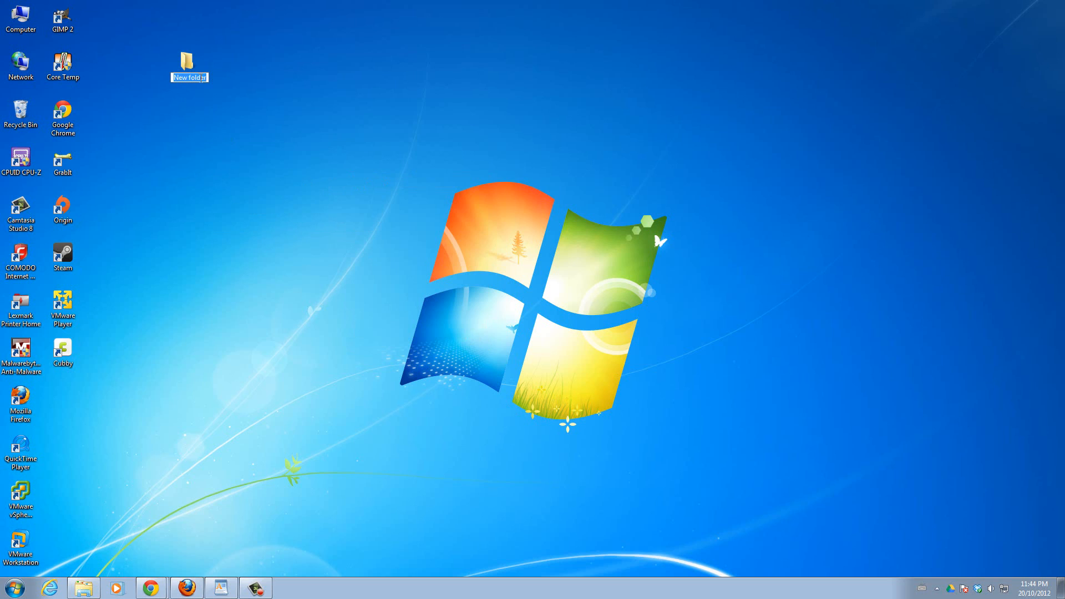
Paste the Master Control Panel GUID text into the new folder's name field.
right_click(197, 76)
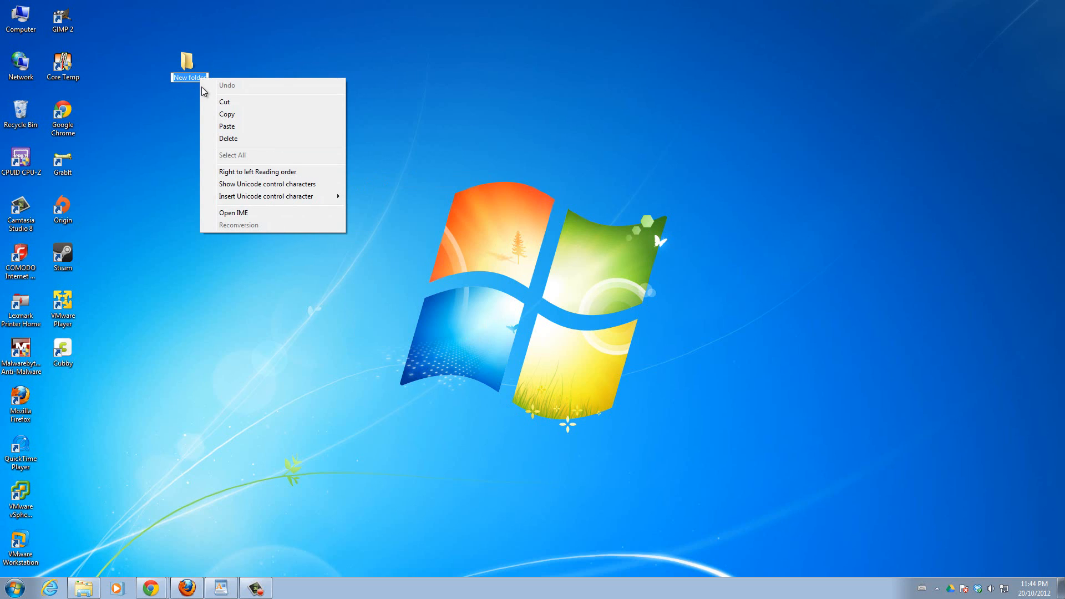
mouse_move(231, 126)
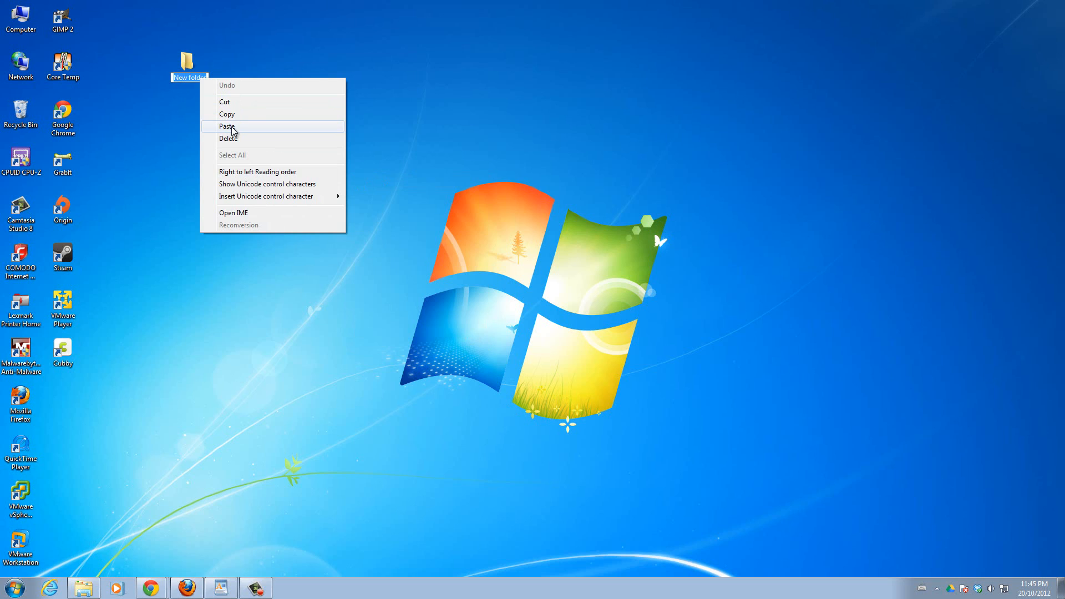
left_click(228, 126)
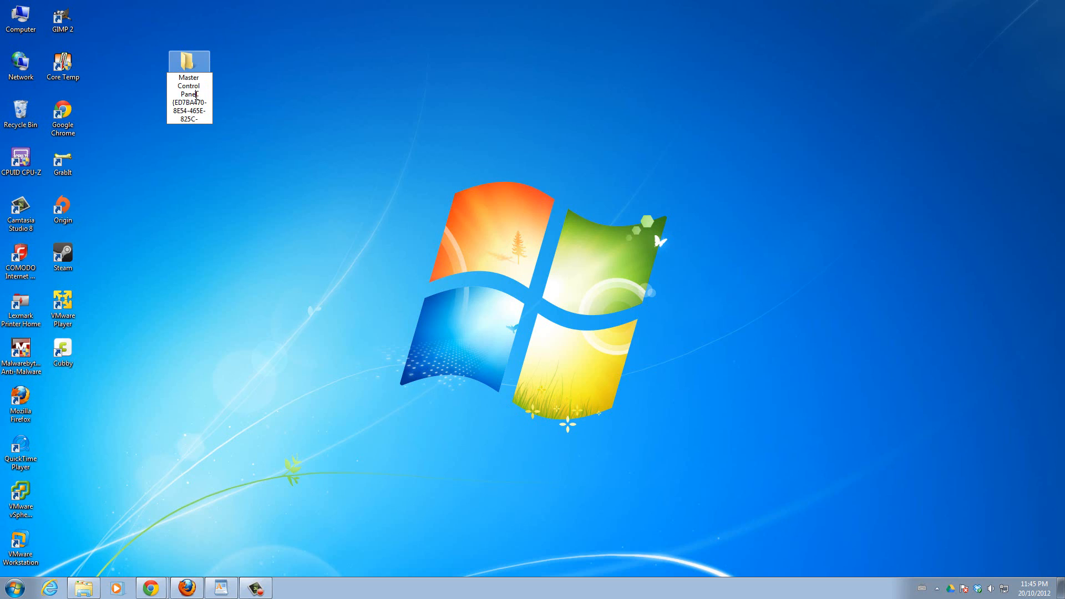
left_click(188, 95)
type("99712043E01C}")
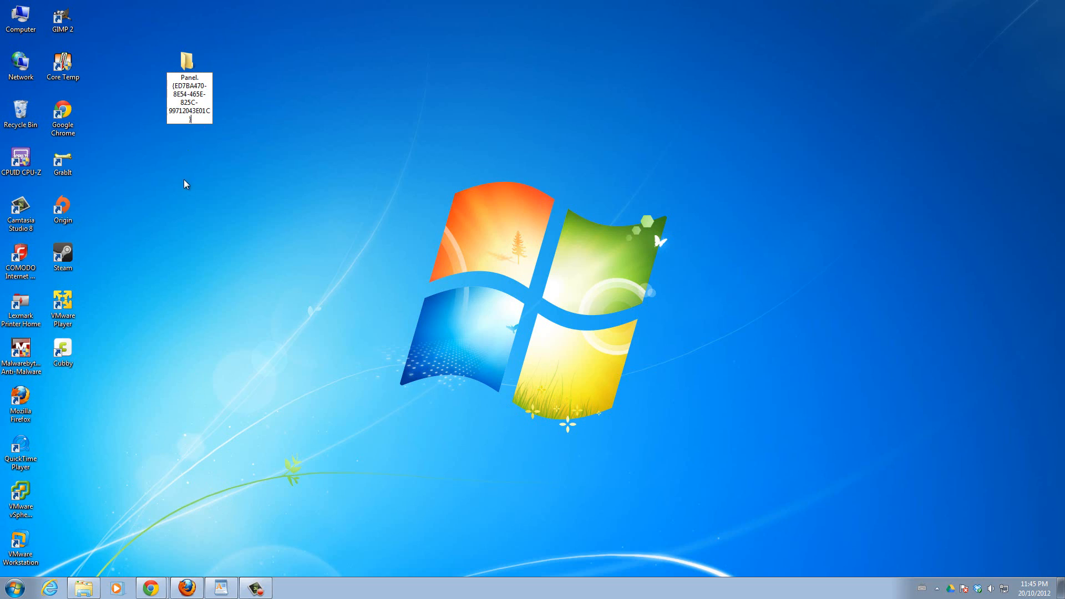
mouse_move(257, 75)
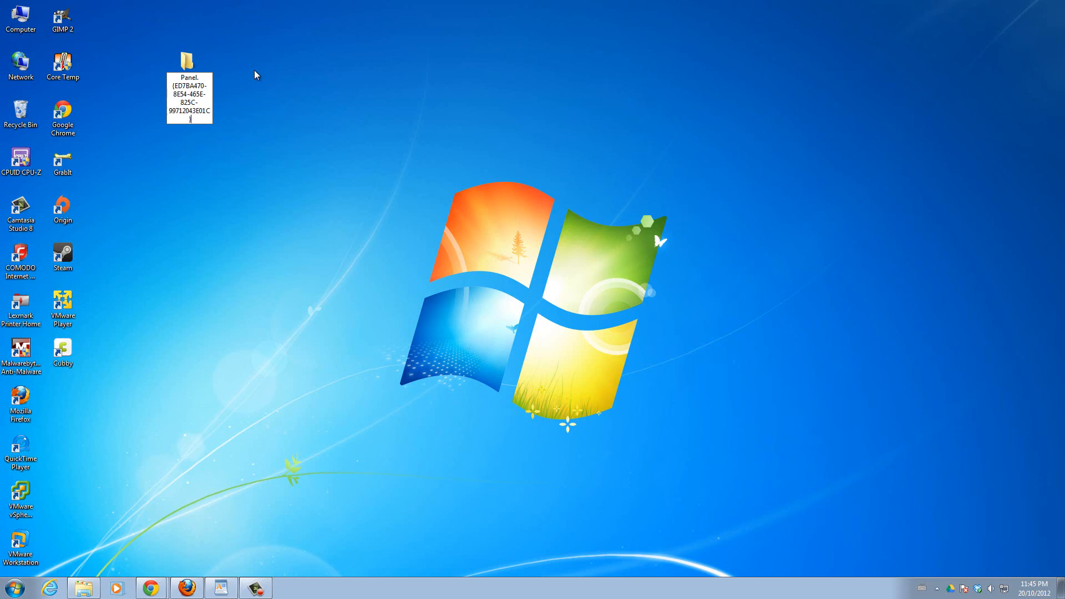
Commit the name so the folder becomes a Master Control Panel icon, then move it lower.
key("enter")
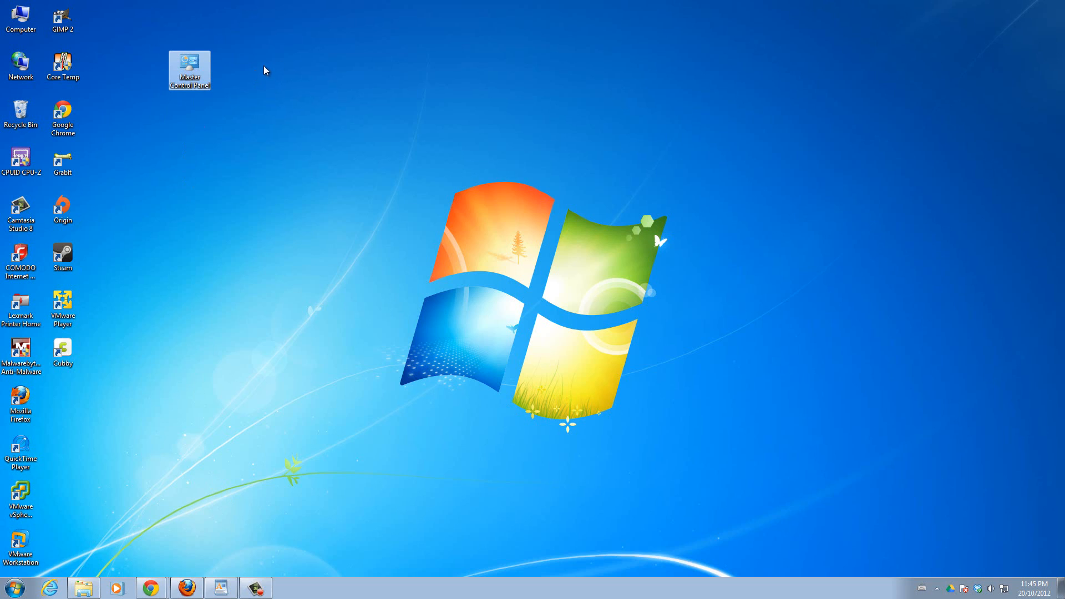
left_click_drag(190, 70, 190, 213)
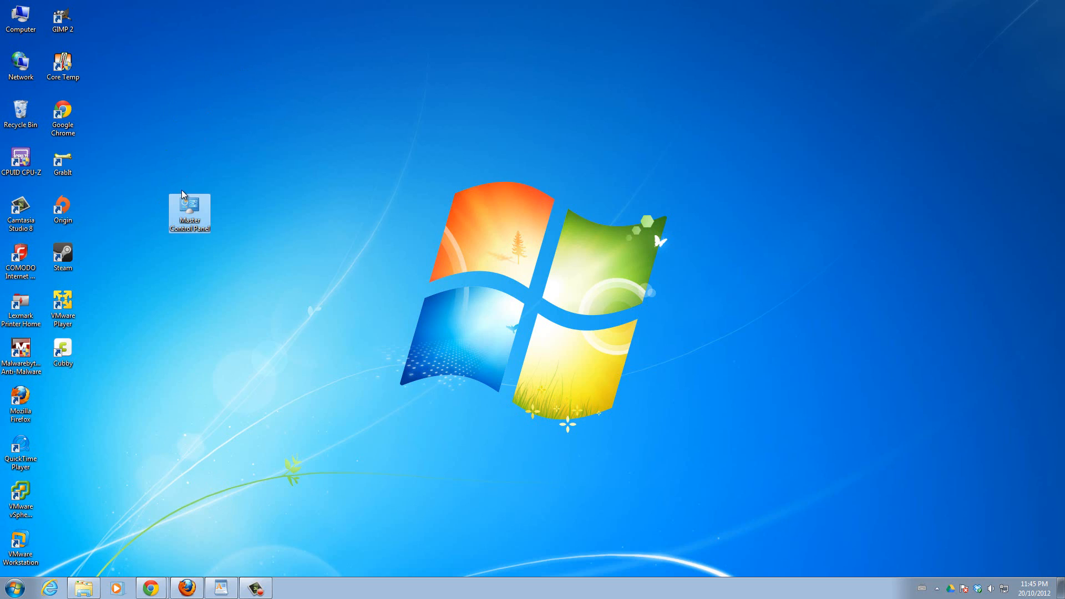
mouse_move(189, 211)
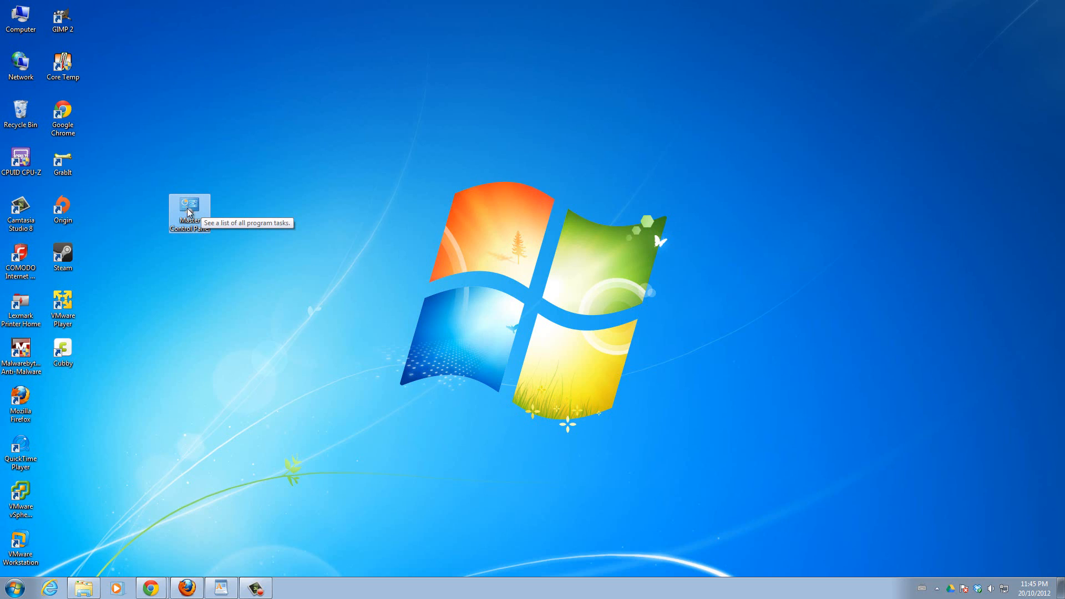
mouse_move(220, 234)
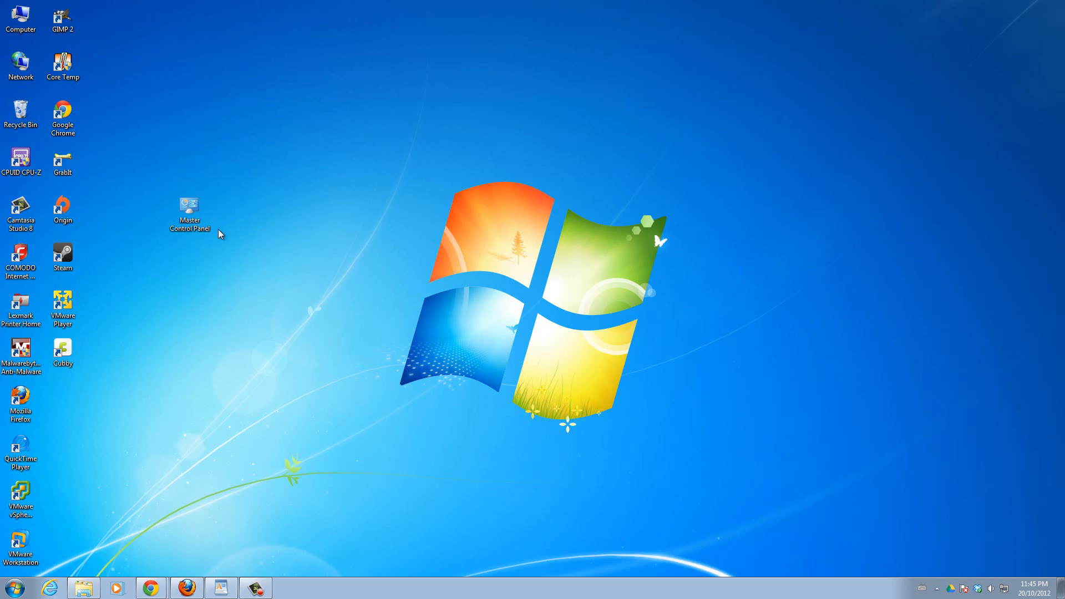
left_click(189, 207)
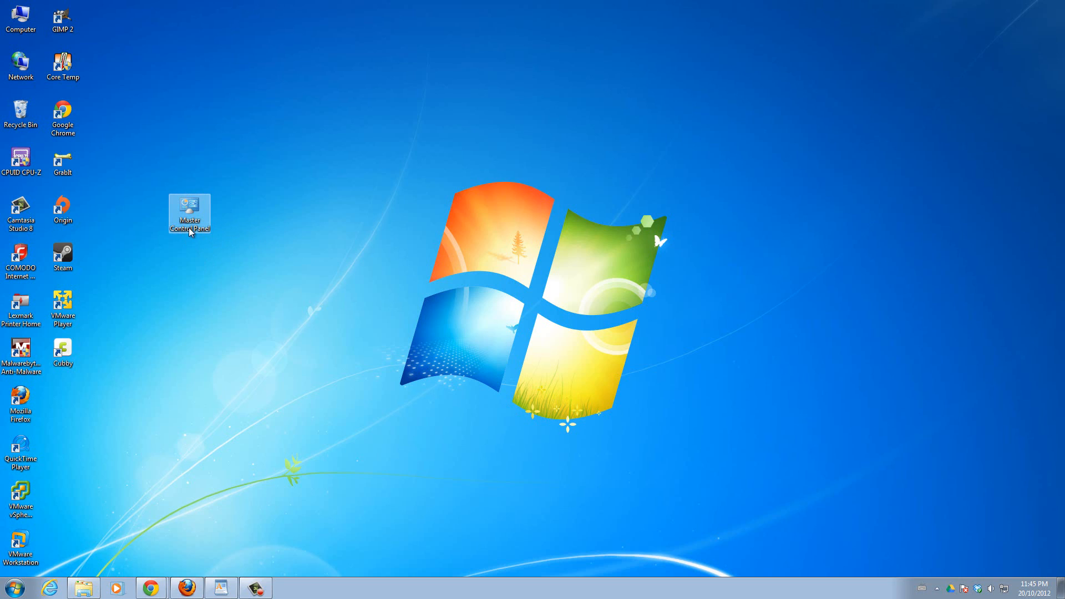
mouse_move(192, 214)
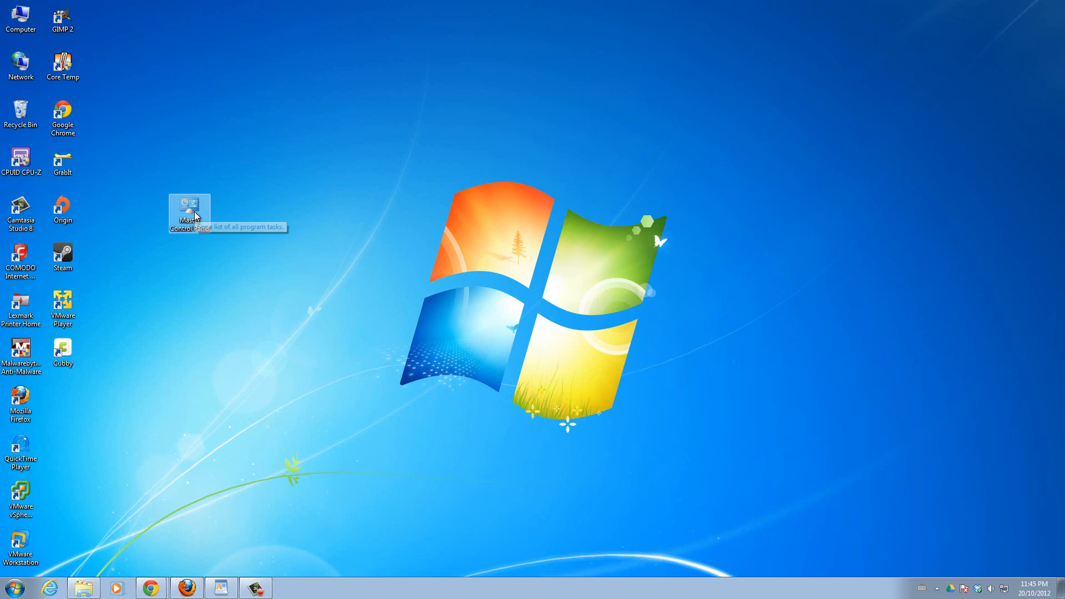
double_click(189, 208)
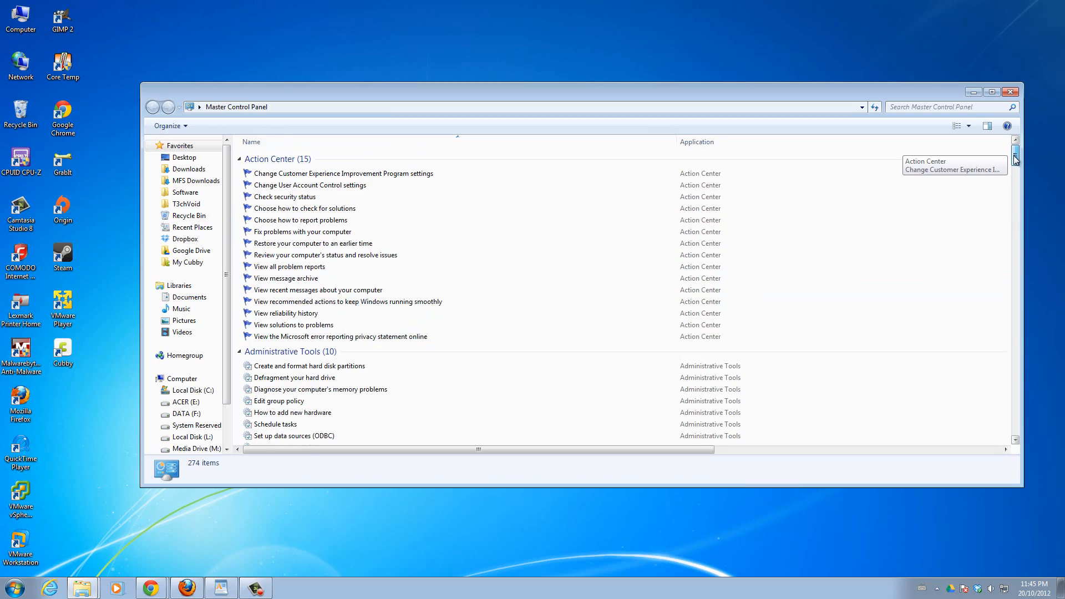
scroll("down", 3)
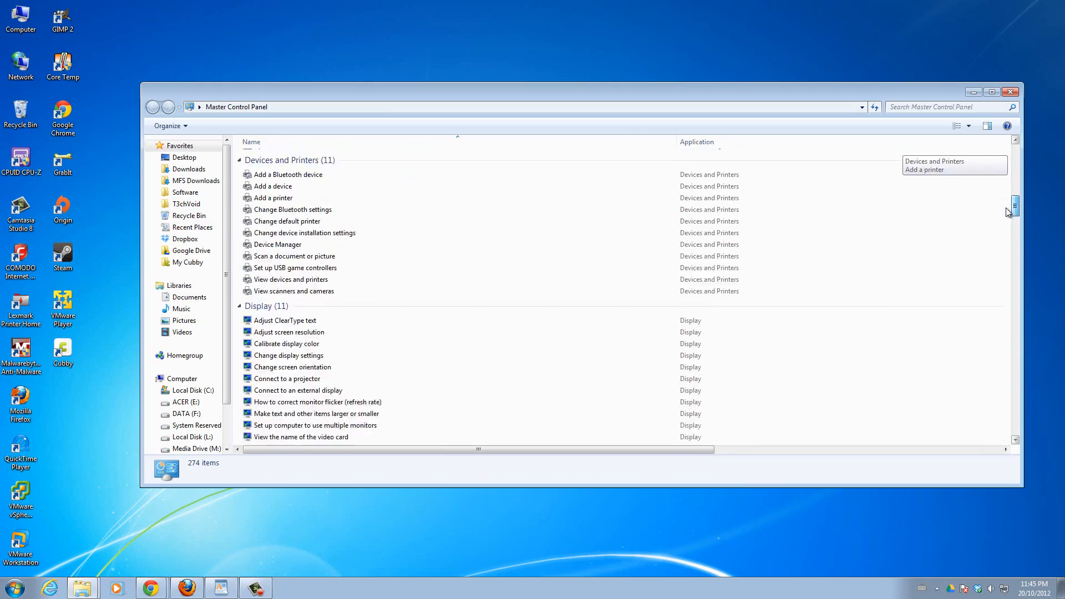
scroll("down", 3)
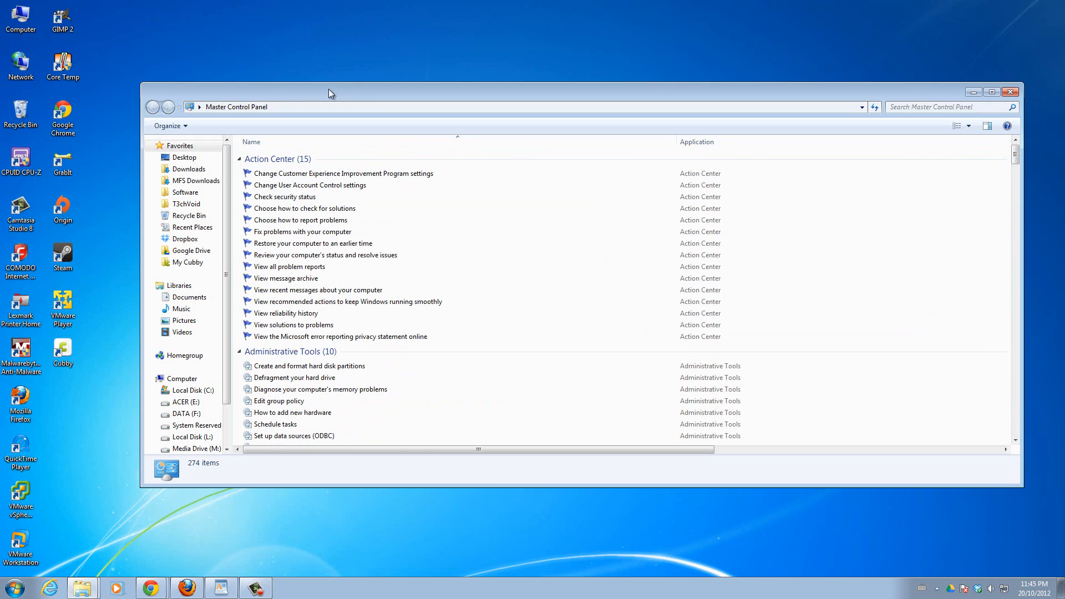
mouse_move(890, 127)
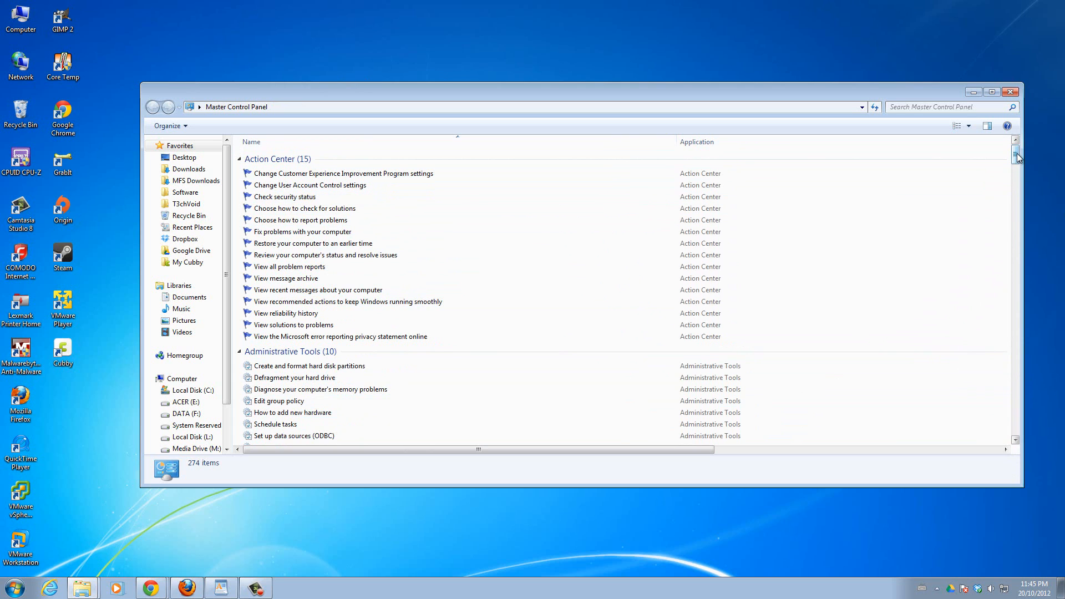
mouse_move(1016, 153)
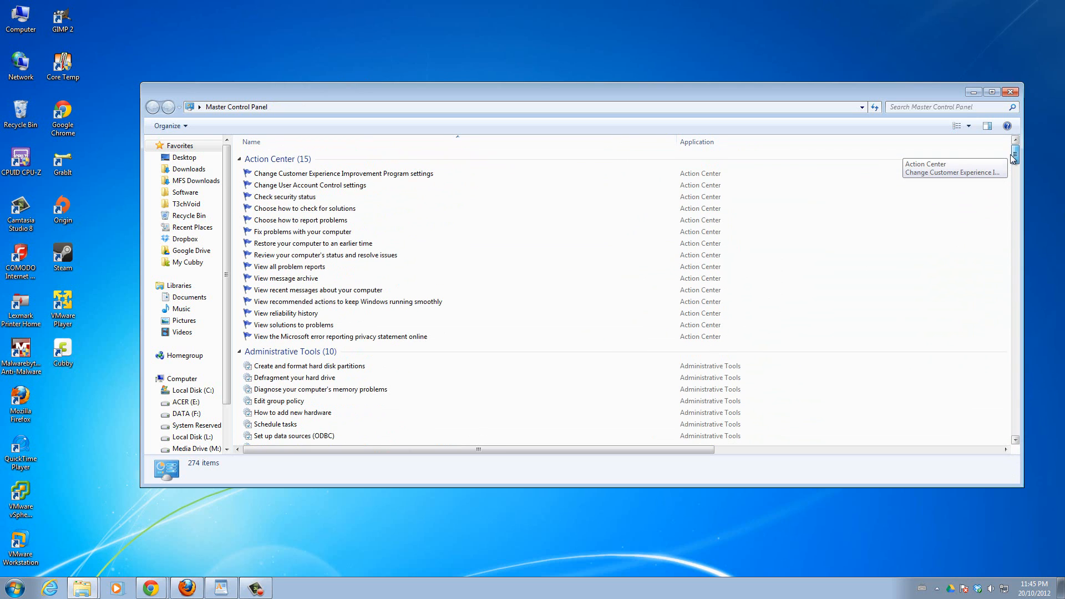
mouse_move(421, 320)
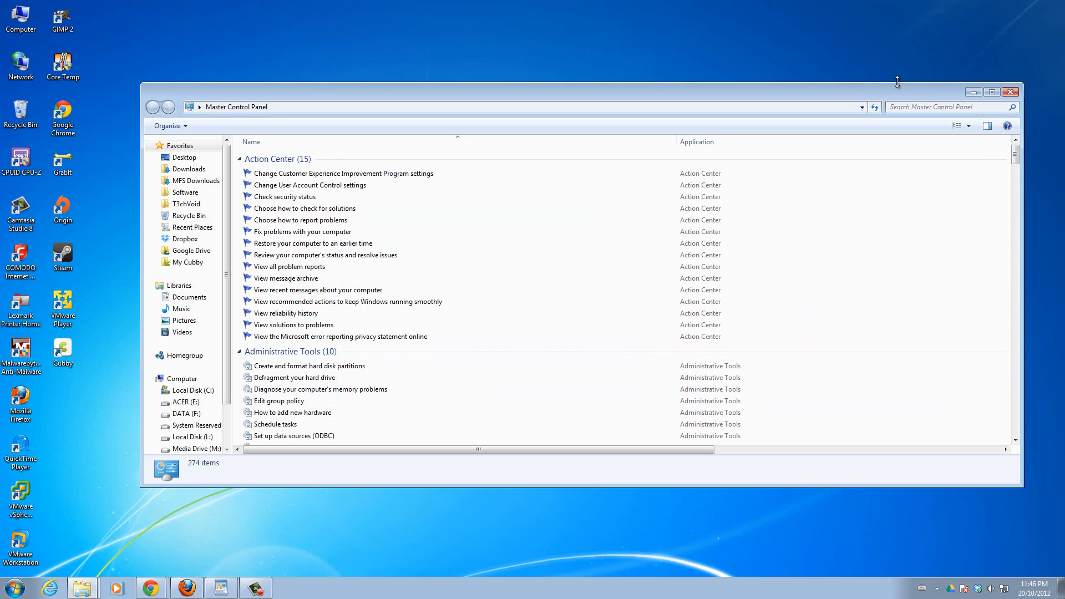
Visit the Balanced plan settings via Start > Control Panel > Power Options, then close all windows.
left_click(1010, 92)
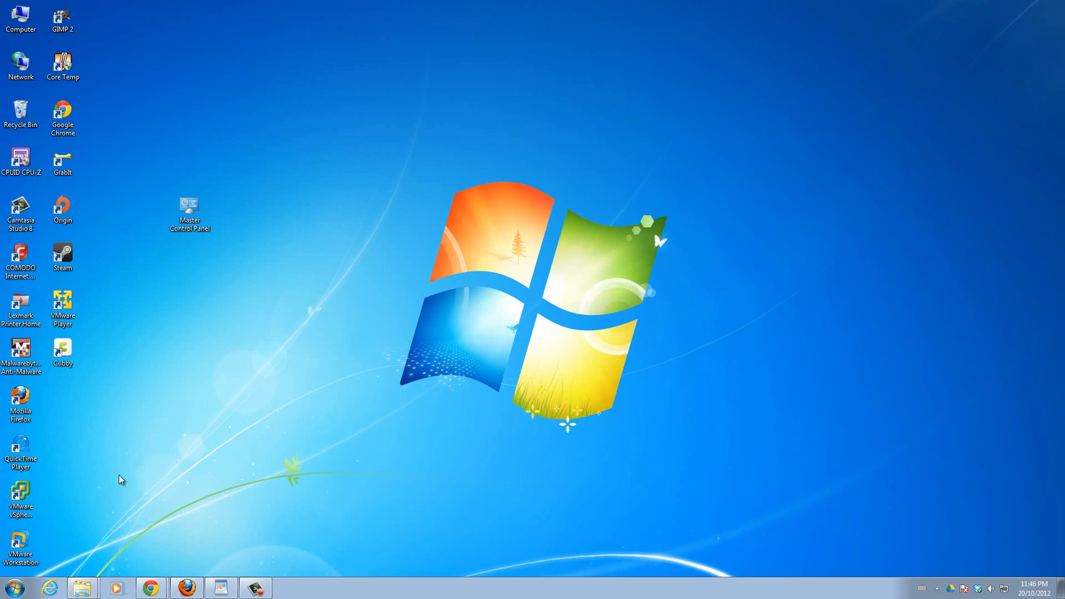
left_click(9, 588)
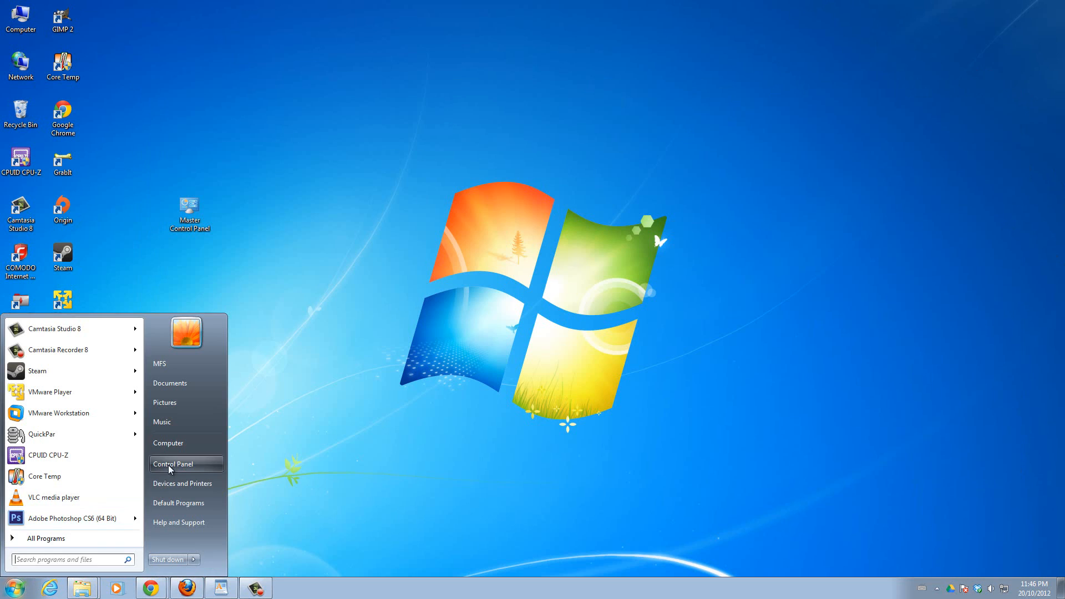
left_click(174, 463)
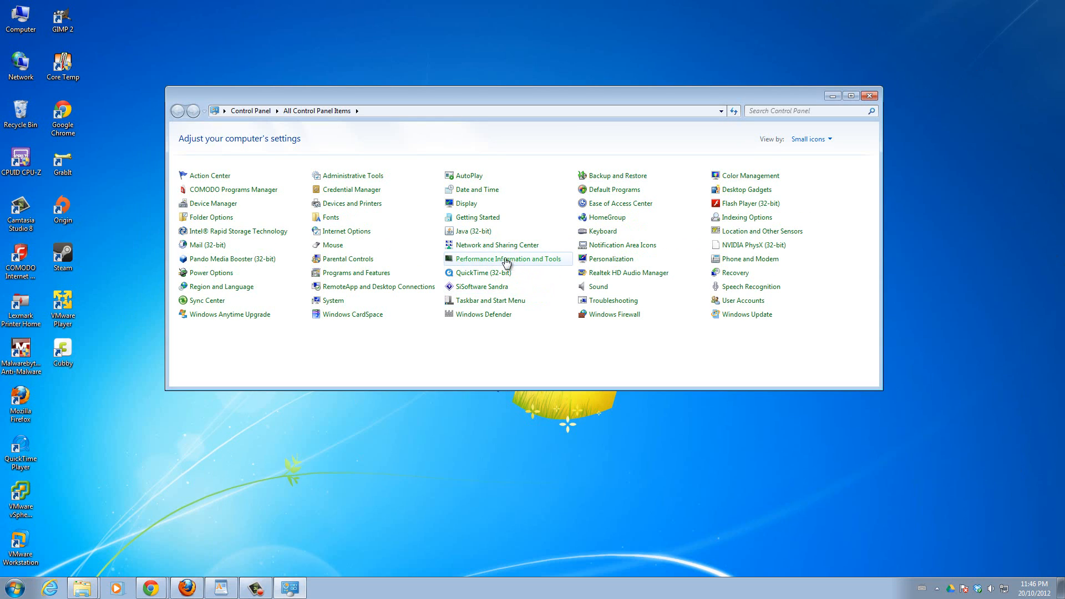
left_click(211, 273)
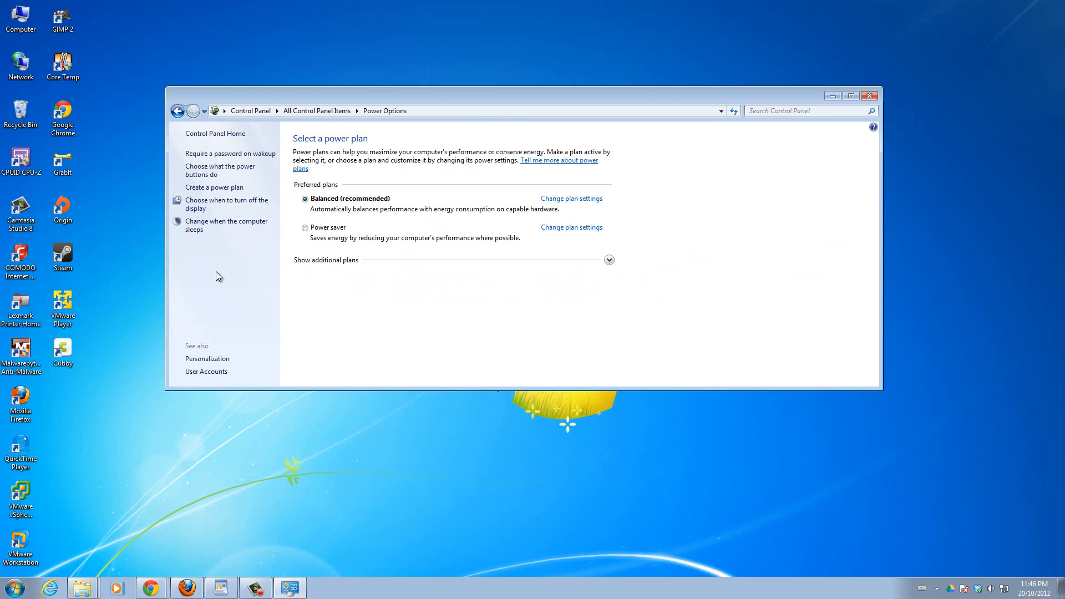
left_click(570, 199)
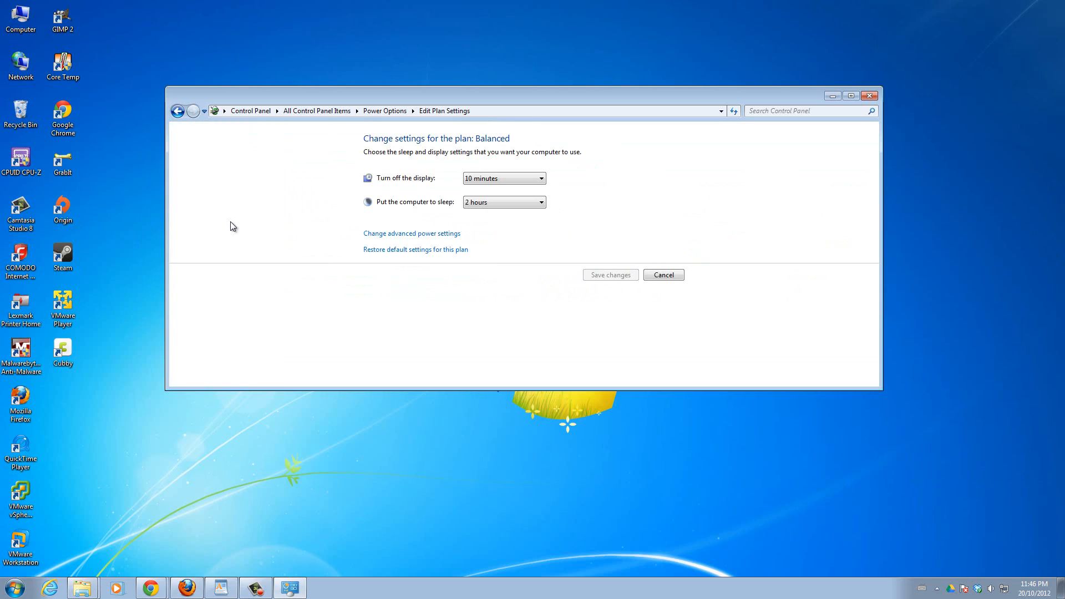
mouse_move(805, 65)
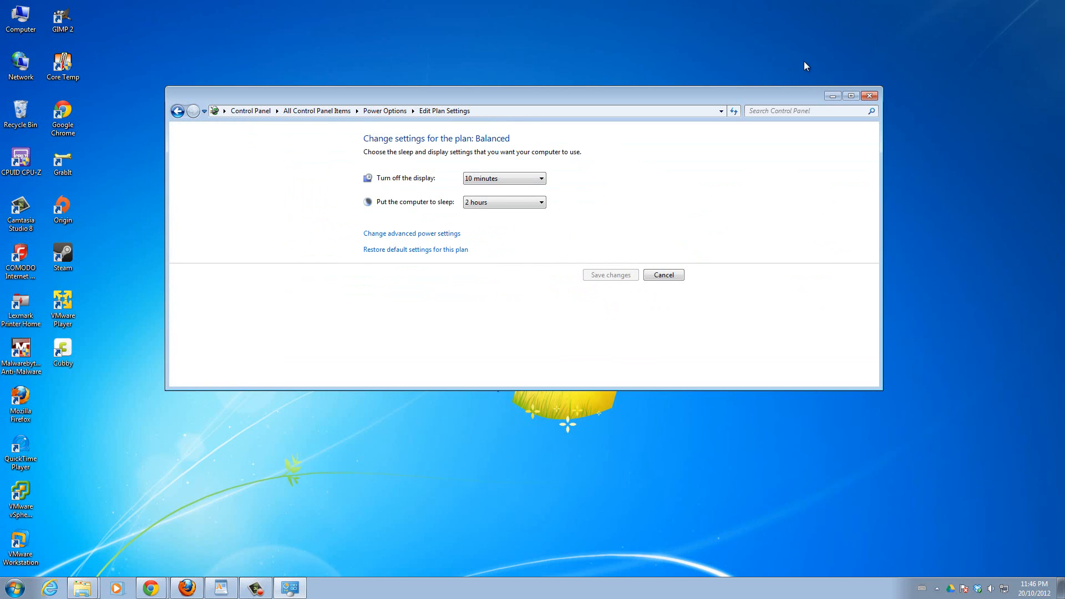
left_click(662, 274)
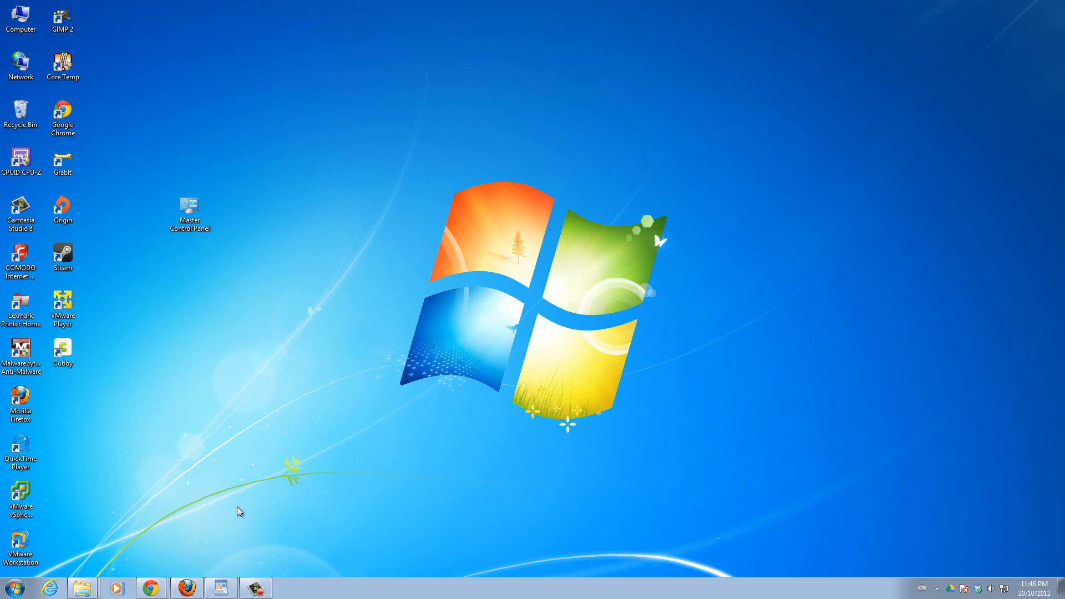
Reopen Master Control Panel from its desktop icon and scroll to the Power Options group.
double_click(189, 206)
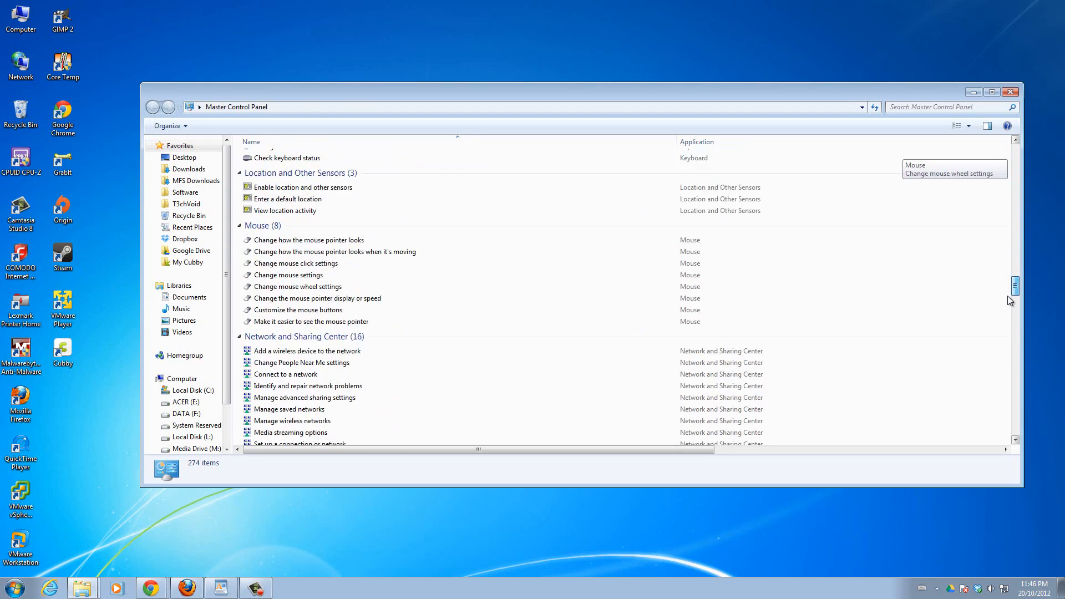
scroll("down", 3)
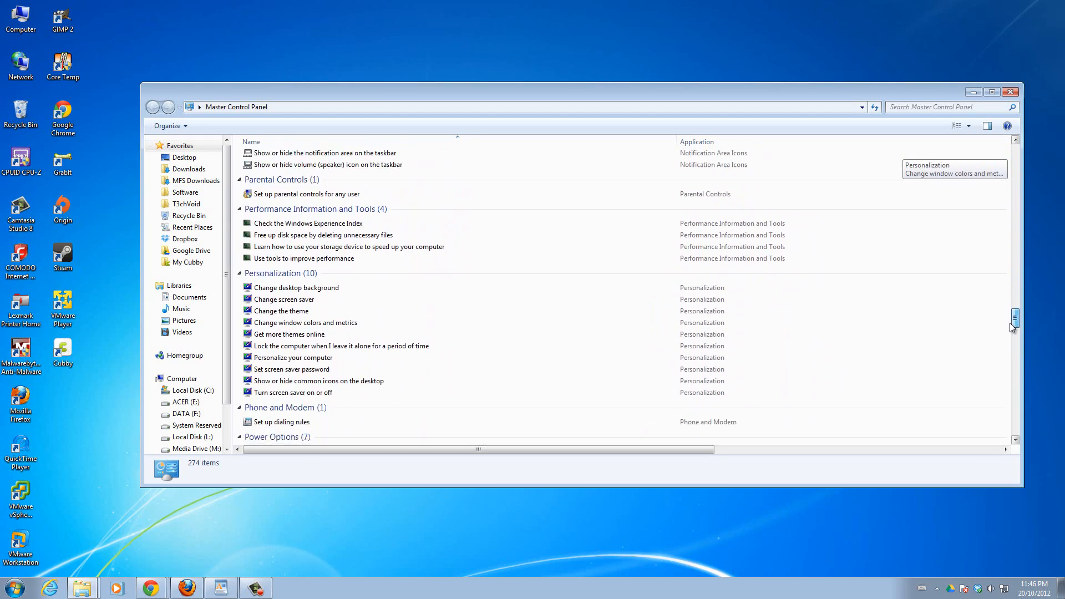
scroll("down", 3)
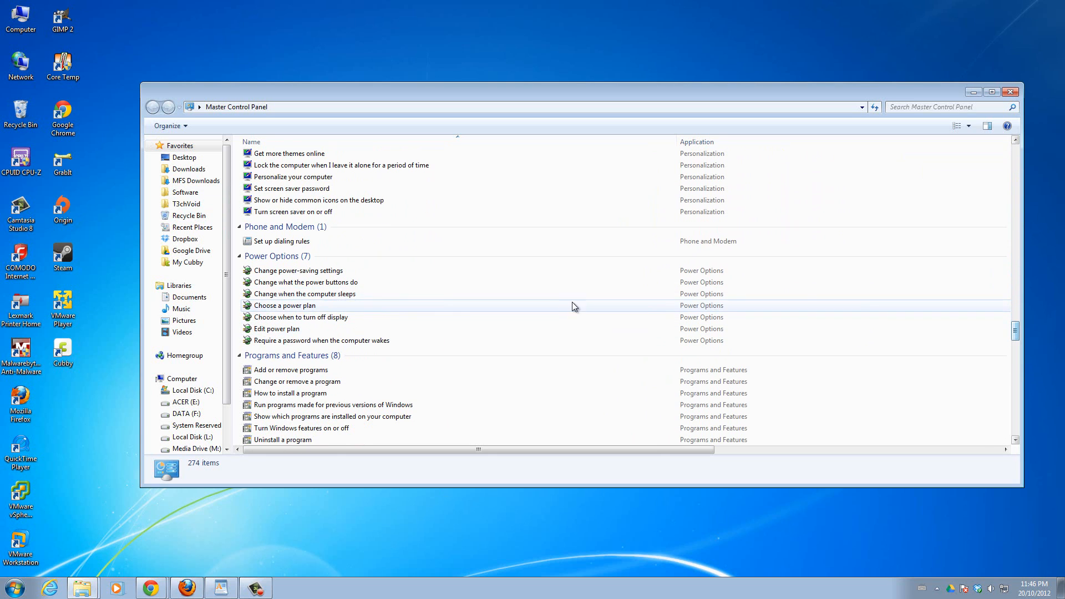
mouse_move(304, 292)
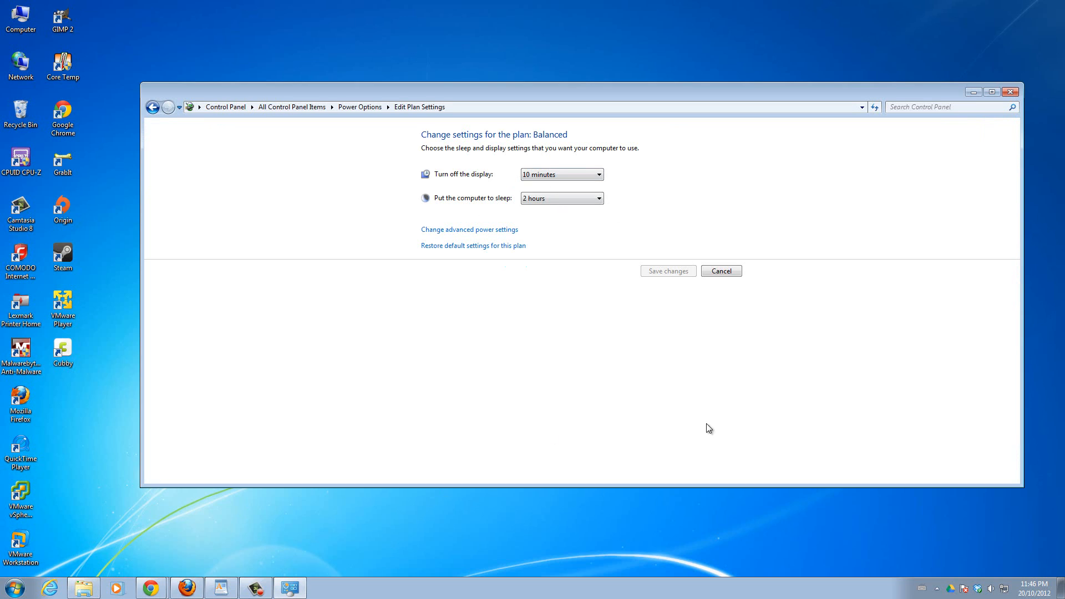
mouse_move(543, 251)
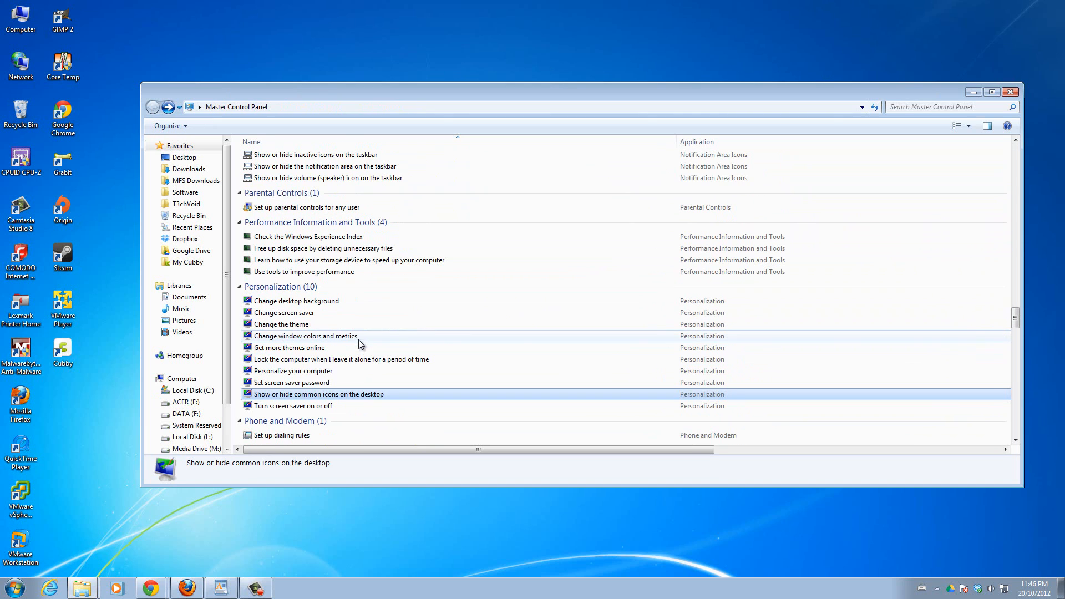
left_click(950, 106)
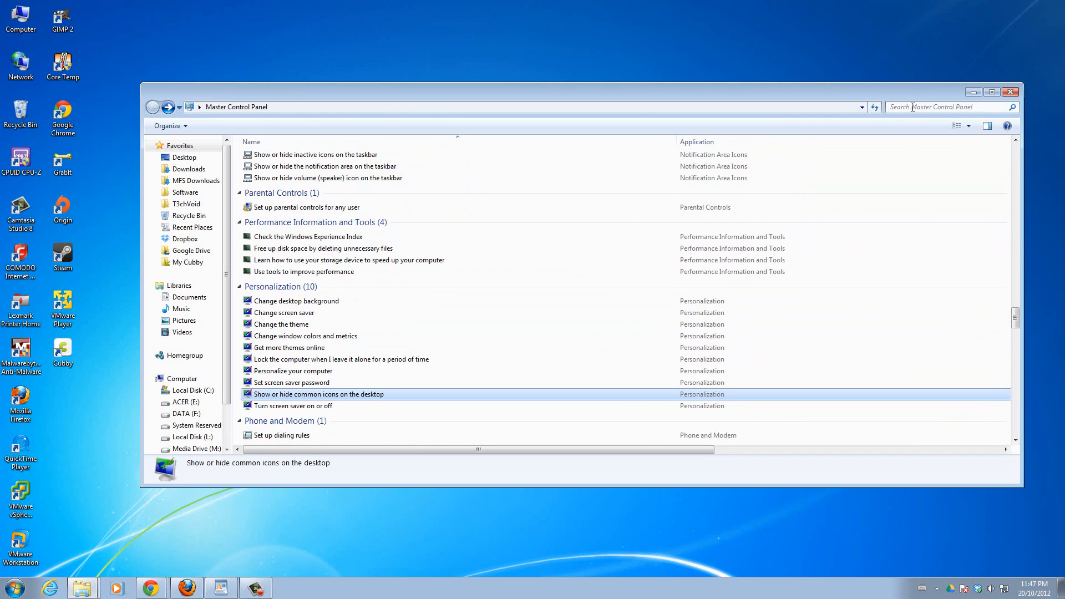
left_click(947, 107)
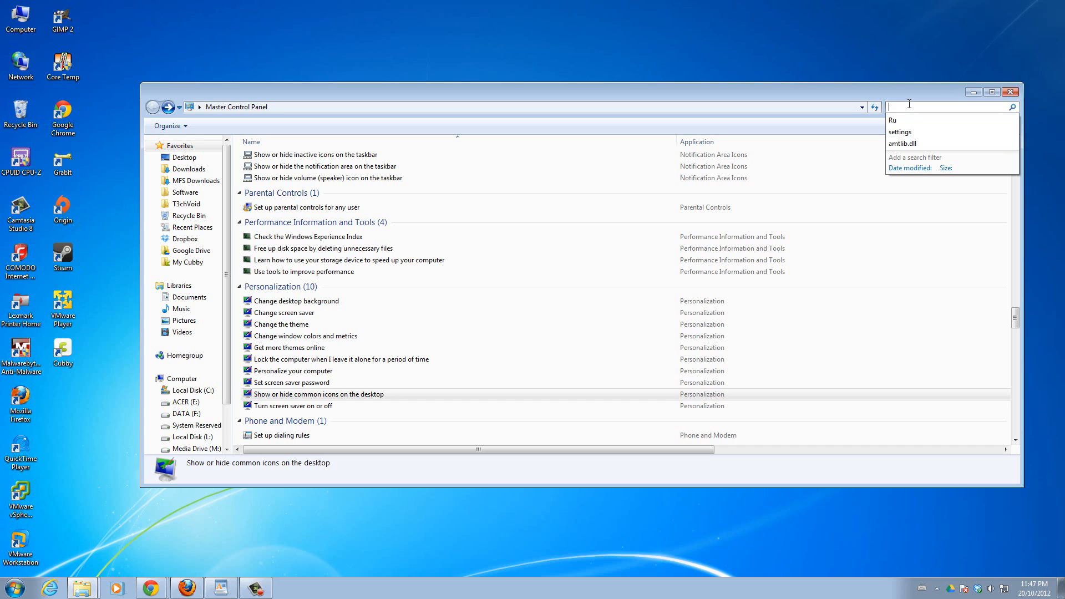
type("sleep")
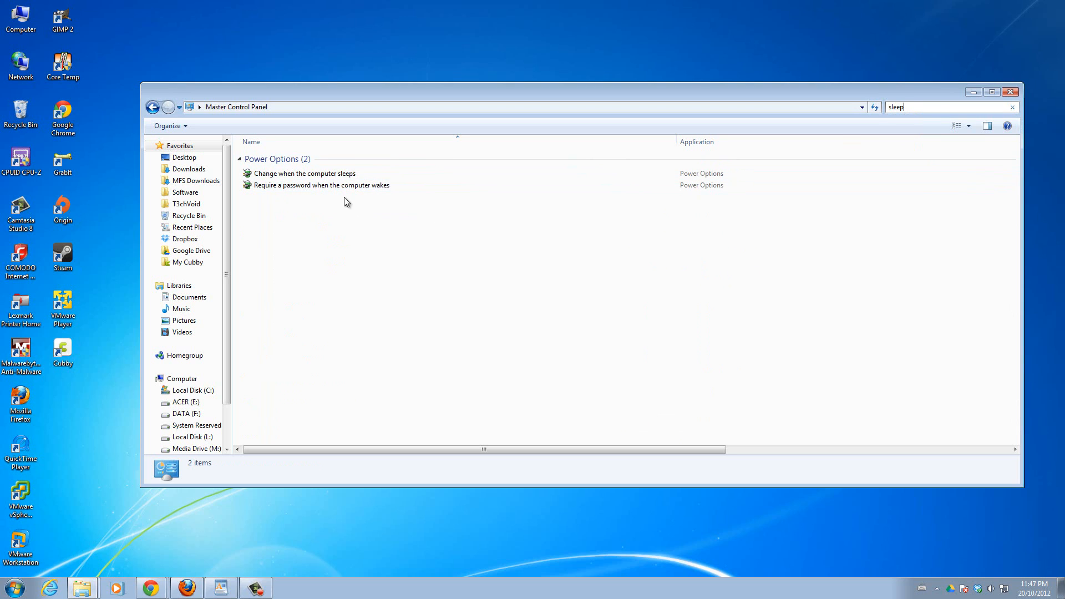
mouse_move(887, 121)
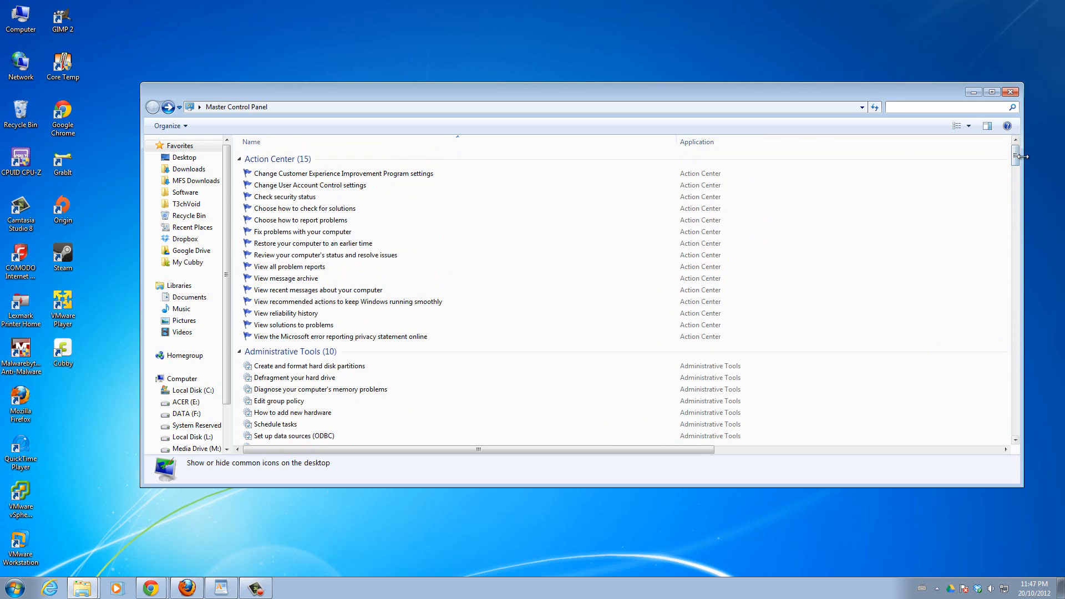
Clear the 'sleep' search so the Master list shows all settings again.
left_click(236, 106)
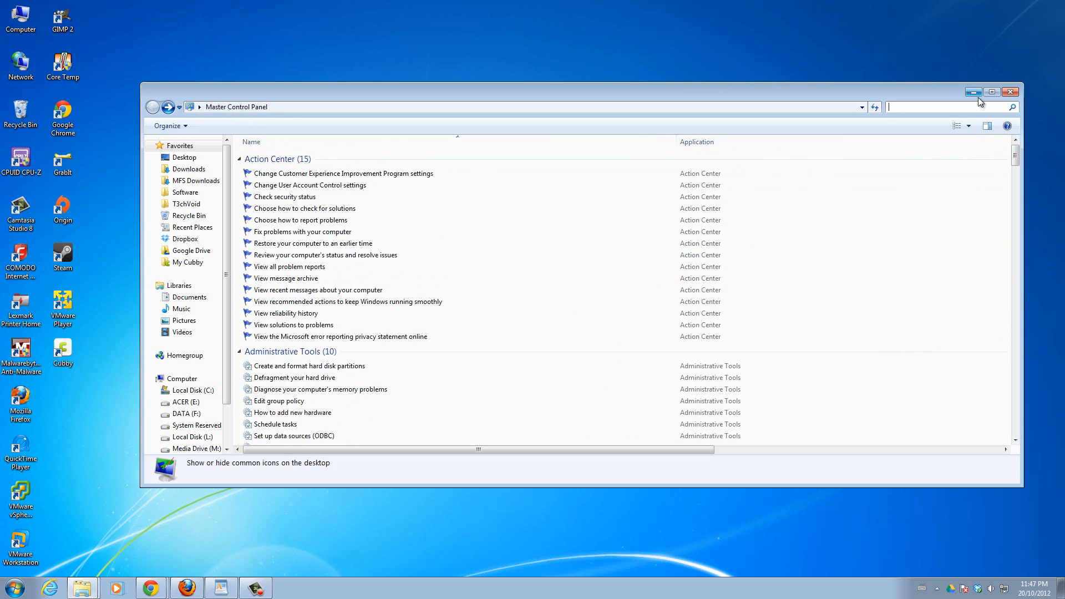
mouse_move(972, 92)
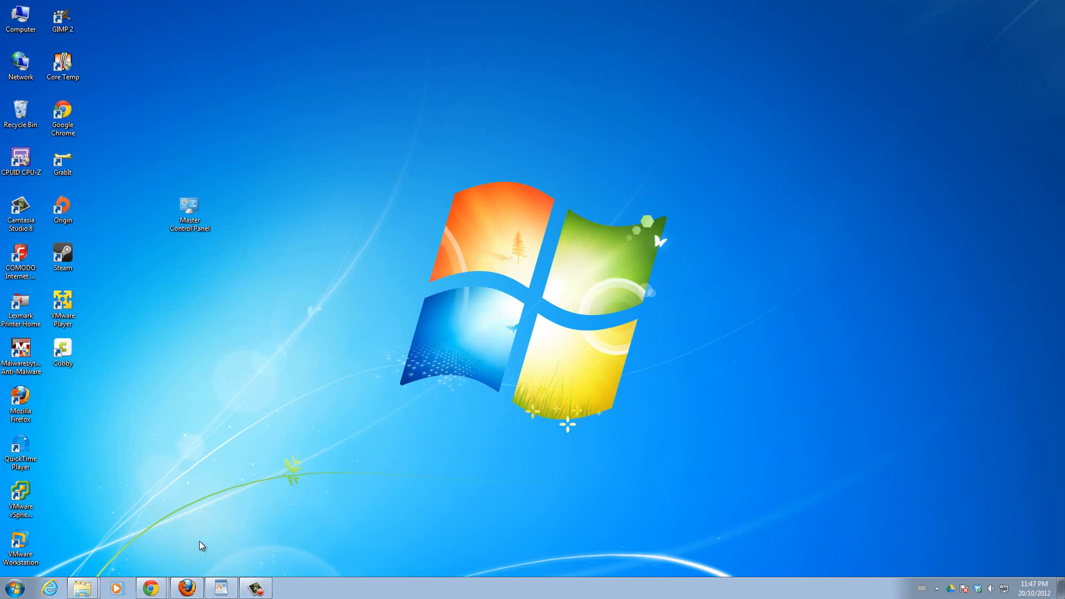
mouse_move(182, 397)
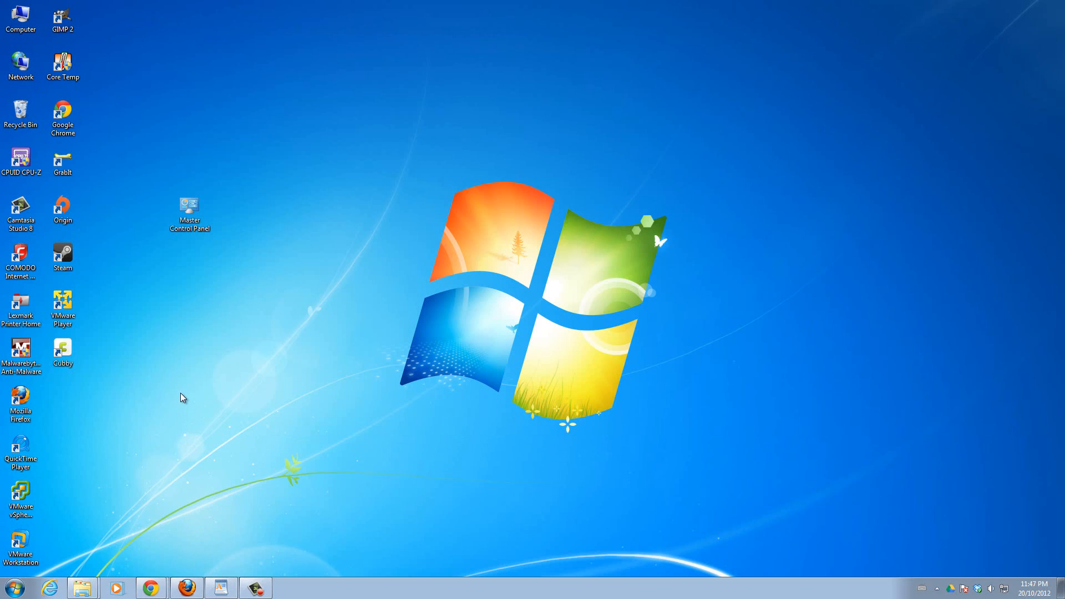
mouse_move(193, 260)
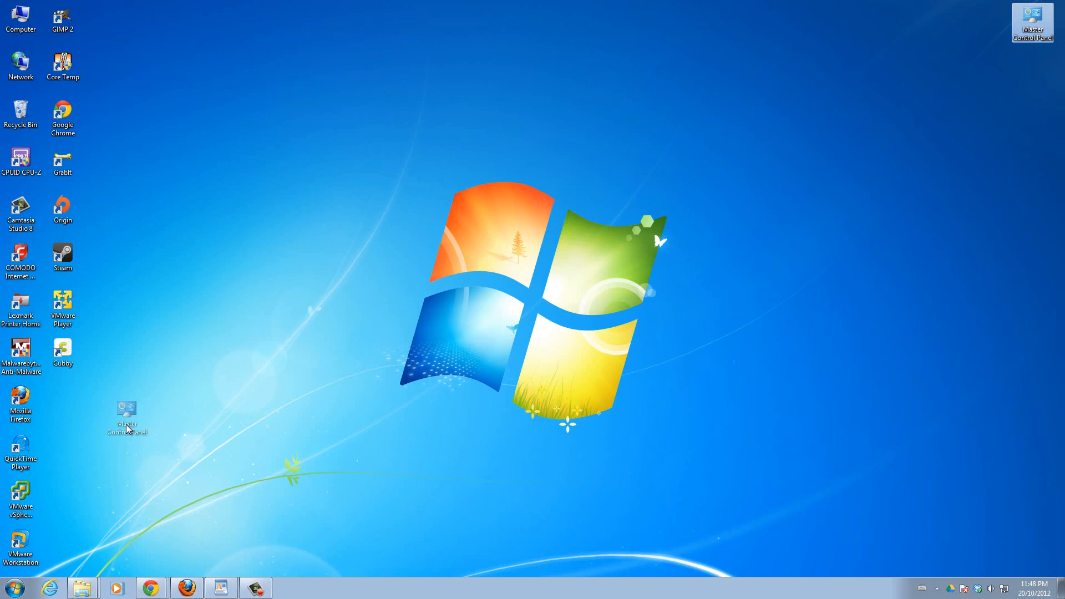
Reposition the Master Control Panel icon beside the left icon column and verify it still opens the settings list.
left_click_drag(126, 413, 105, 404)
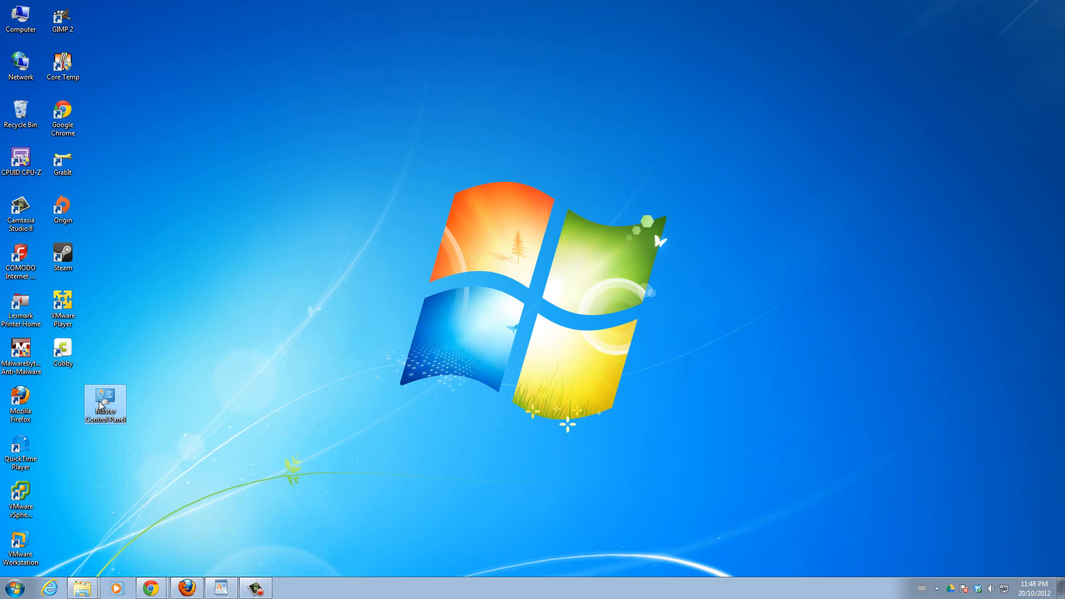
double_click(105, 401)
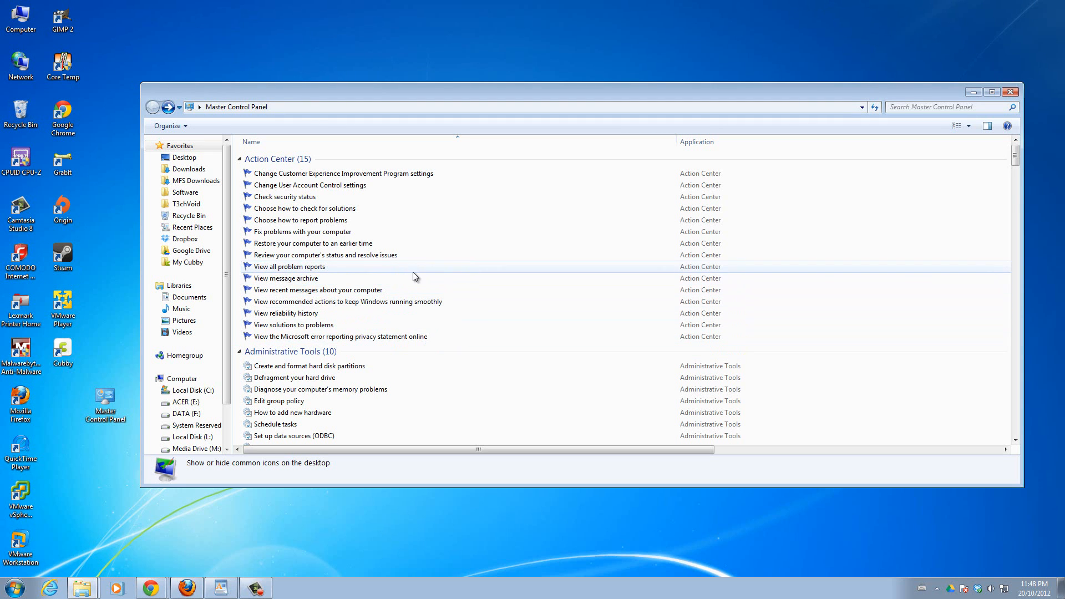
scroll("down", 3)
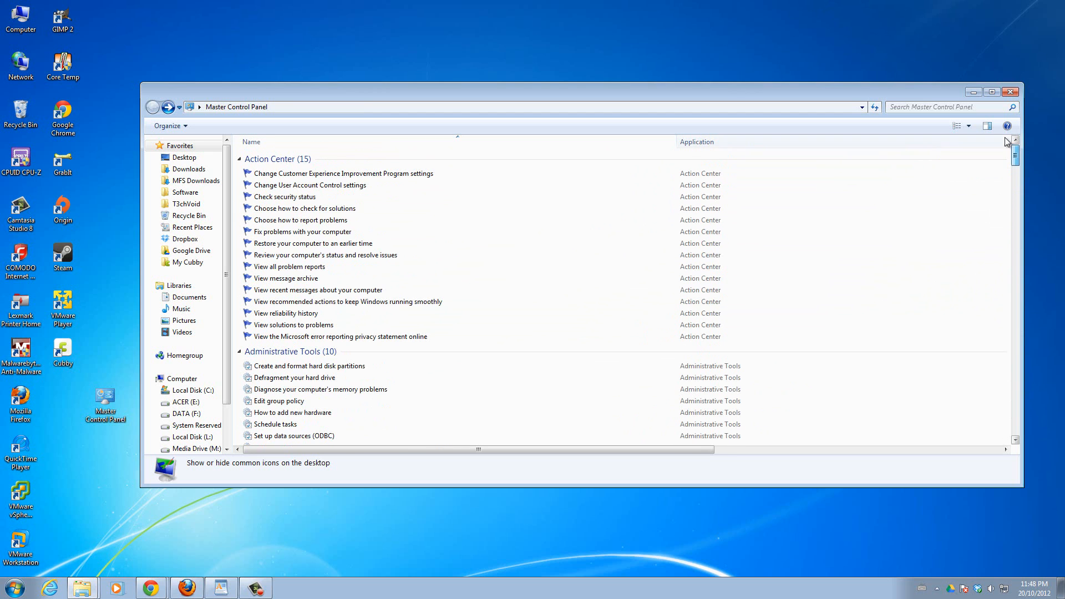
left_click(1012, 91)
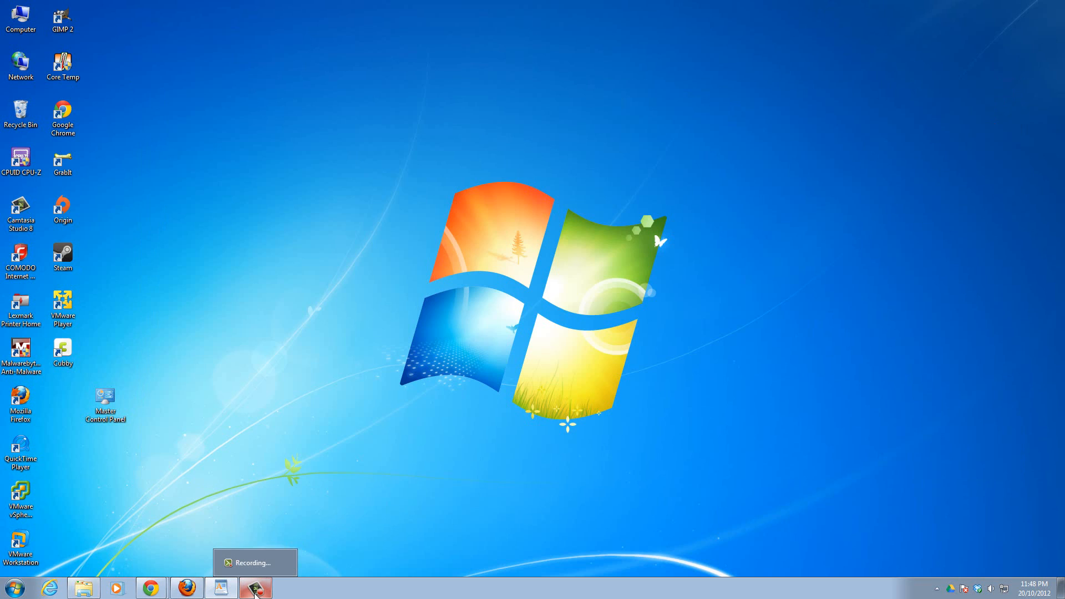
mouse_move(323, 490)
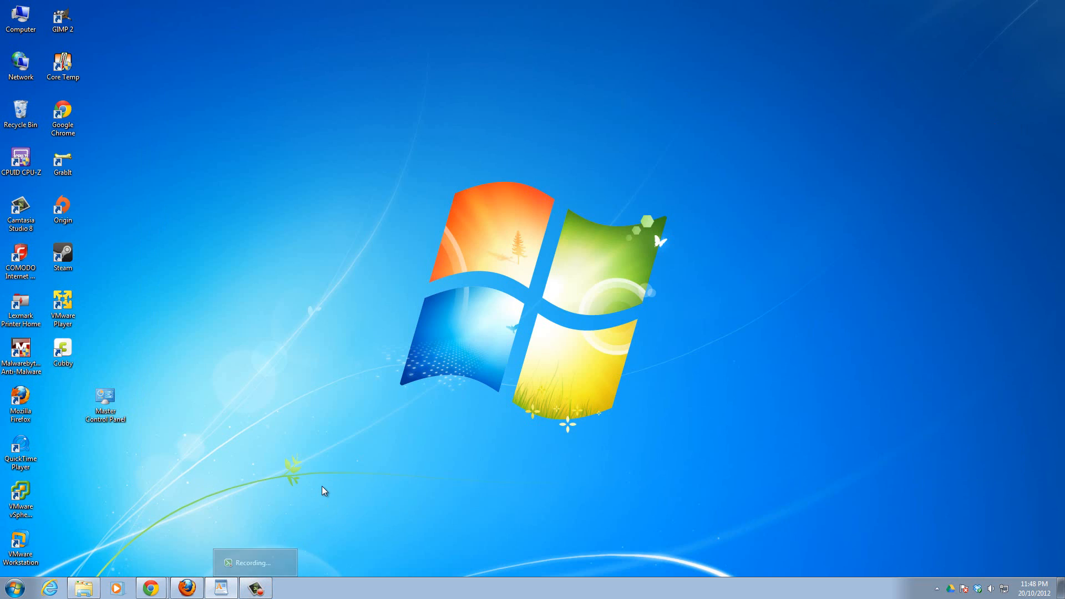